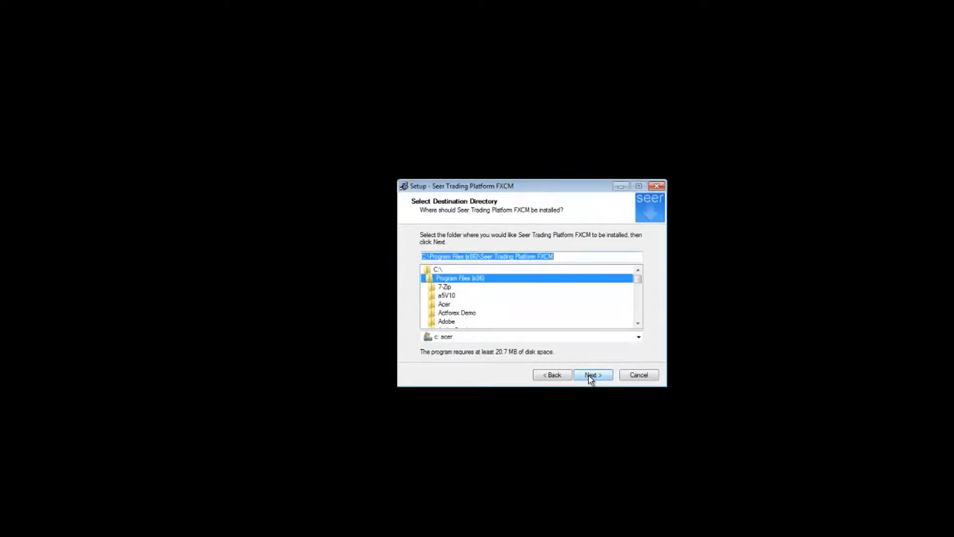
- Complete setup with the default folder and desktop icon, skipping the readme, and launch
click(592, 374)
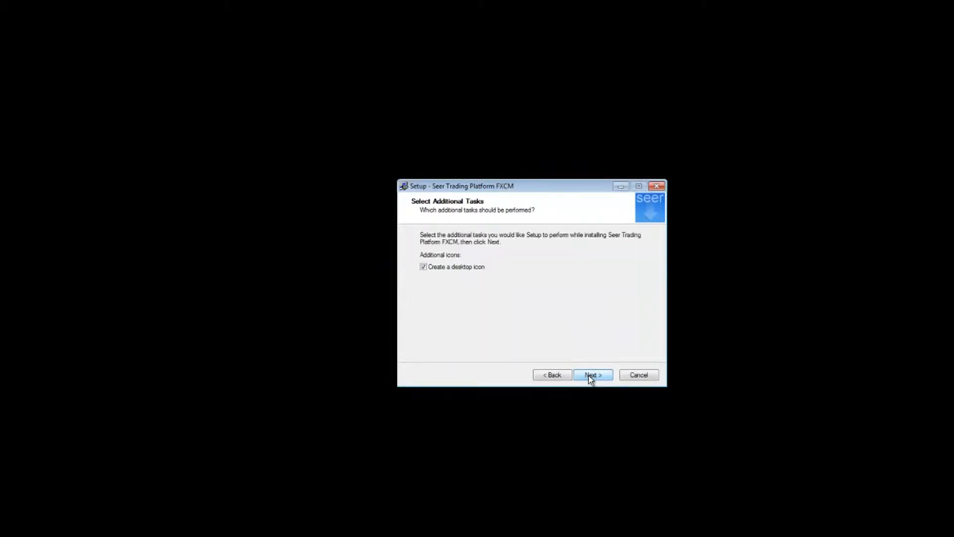
click(592, 374)
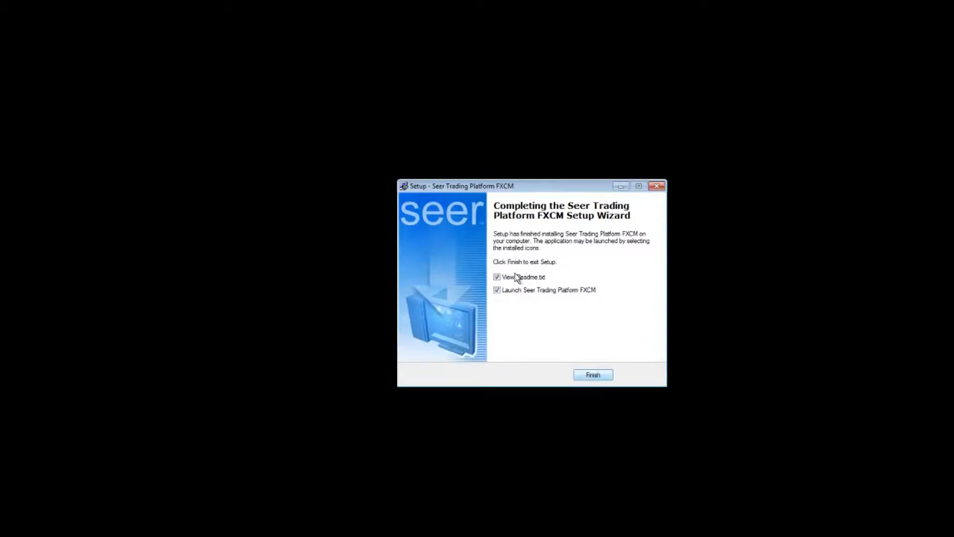
click(497, 276)
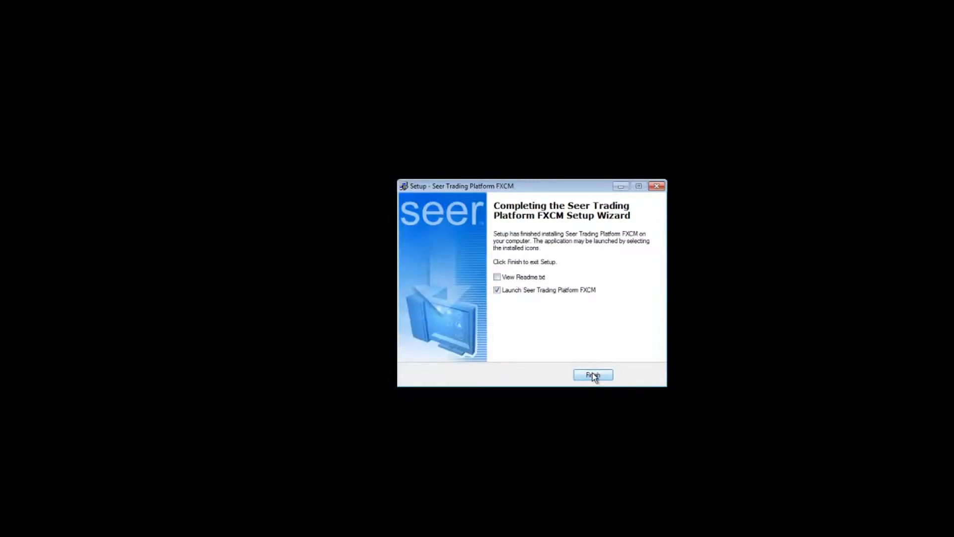
click(592, 374)
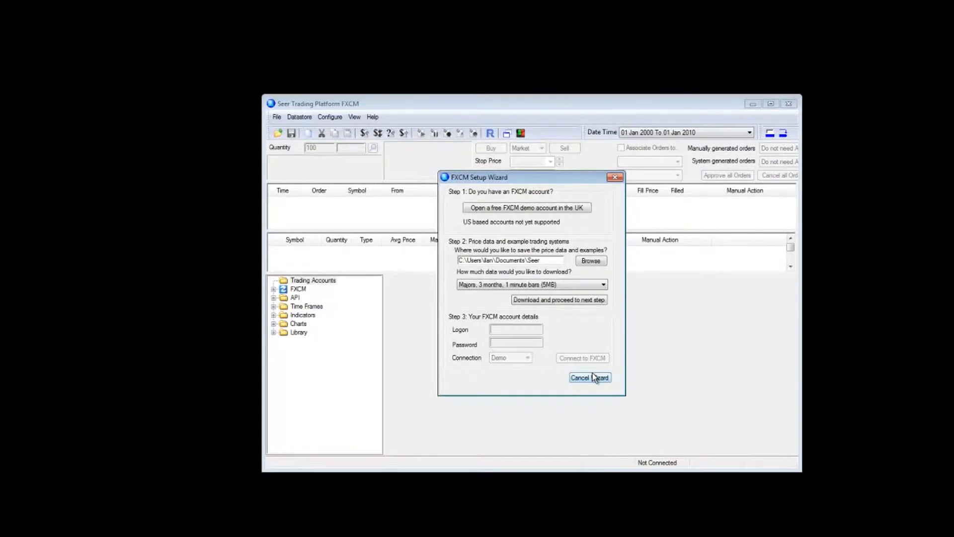
mouse_move(529, 219)
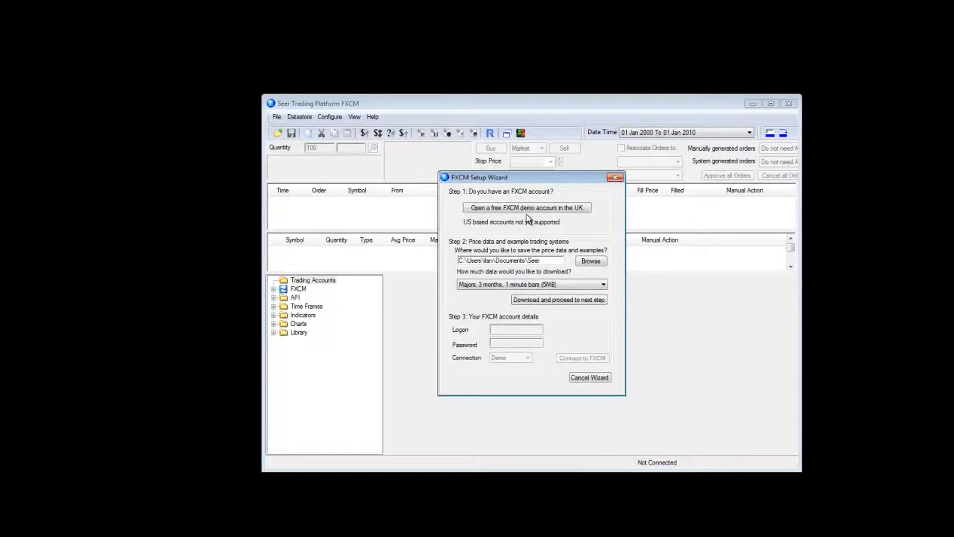
- Download the Majors 3-month, 1-minute bar price data and example systems
click(527, 260)
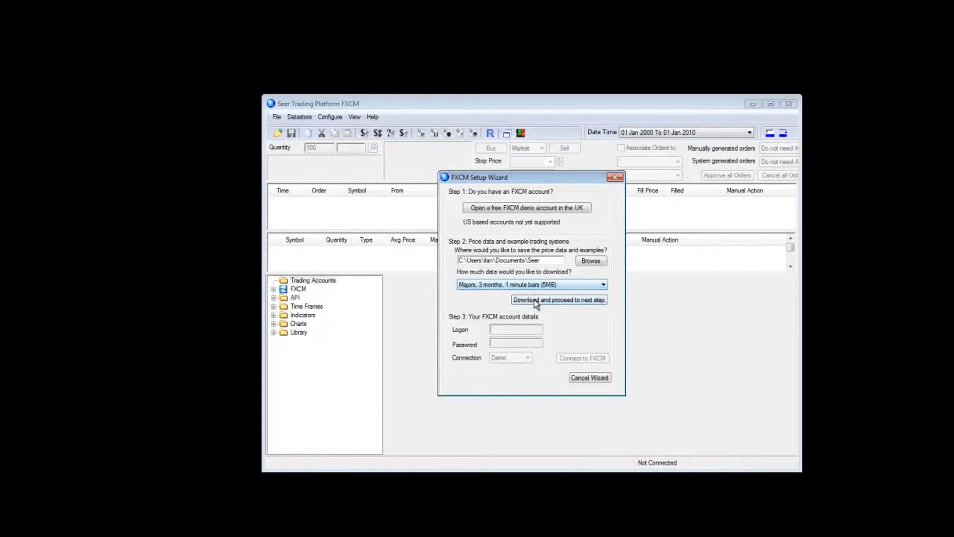
click(558, 299)
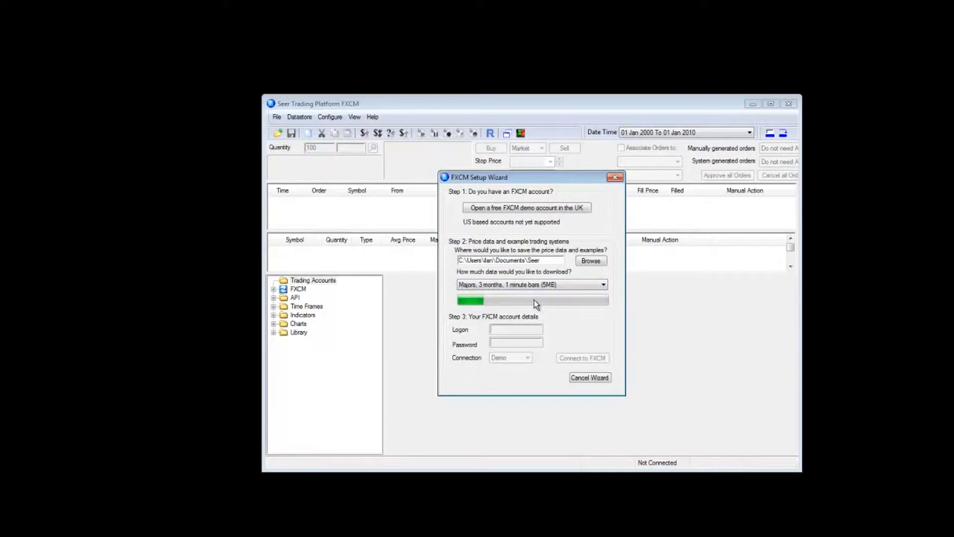
mouse_move(536, 317)
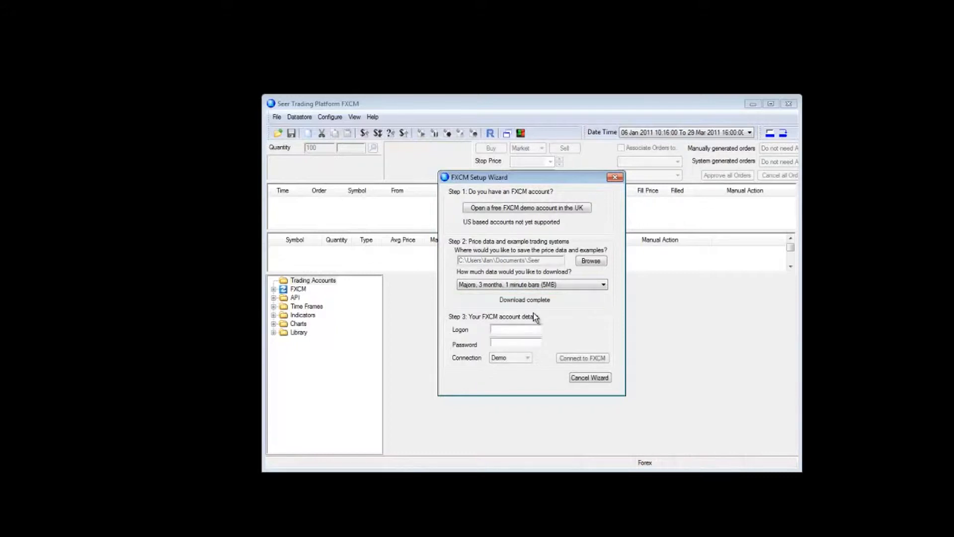
click(516, 329)
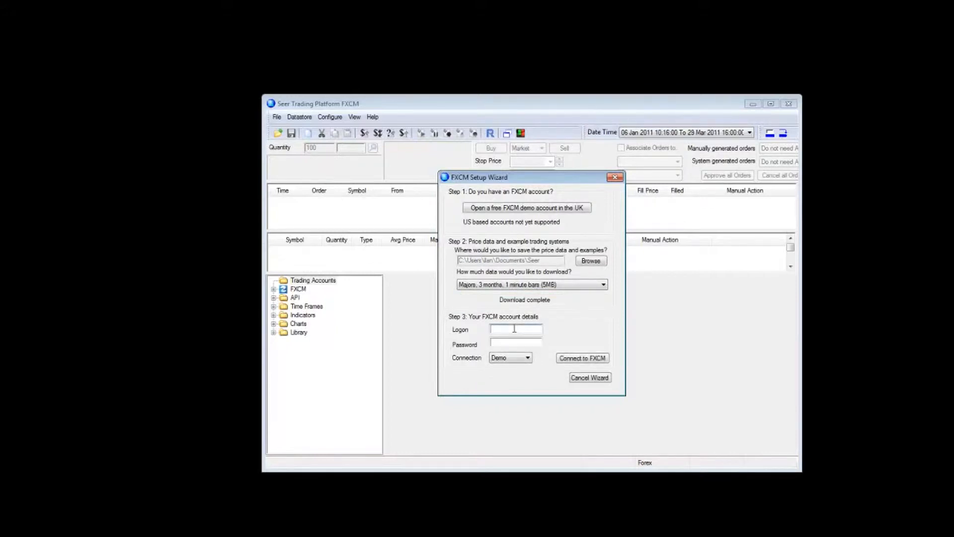
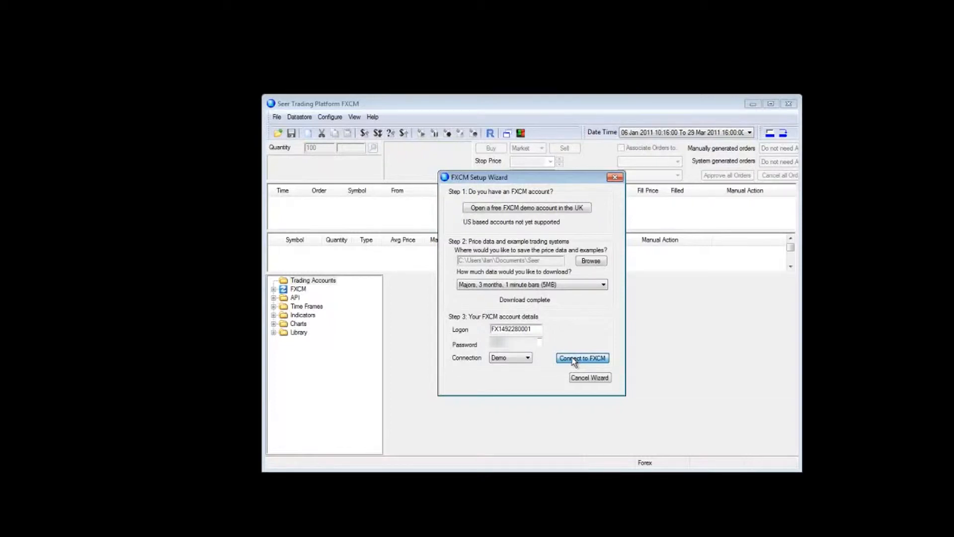
click(582, 358)
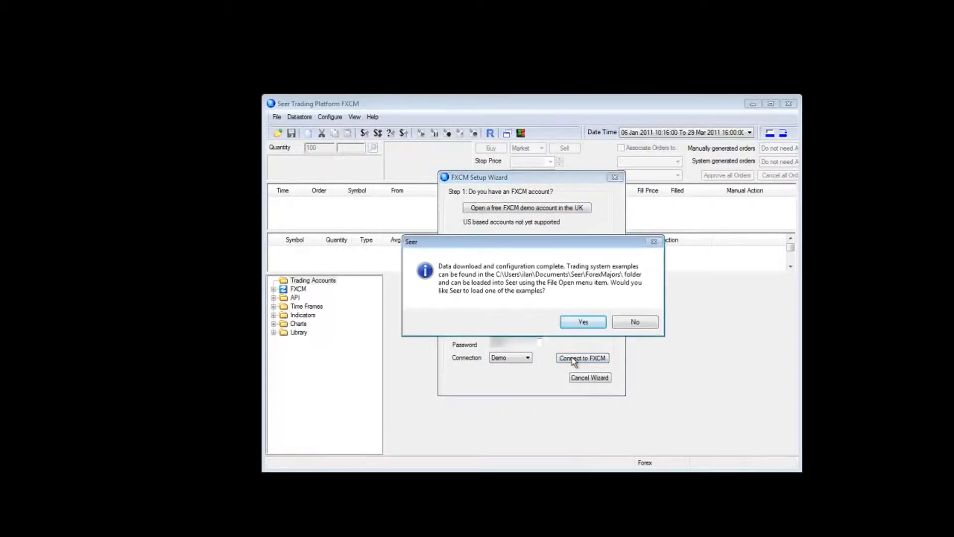
mouse_move(526, 271)
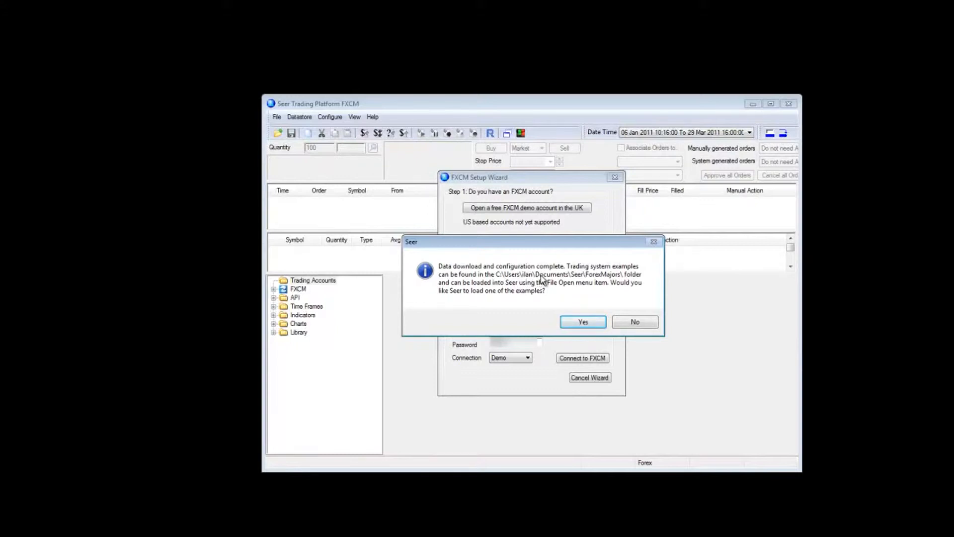
mouse_move(550, 281)
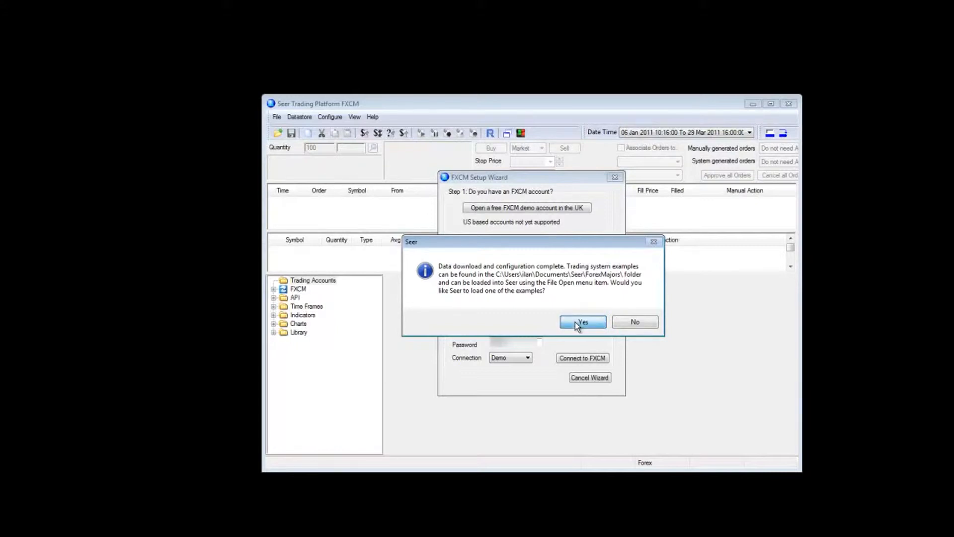
- Load the MACD example system and maximize the Quick Start Guide window
click(582, 322)
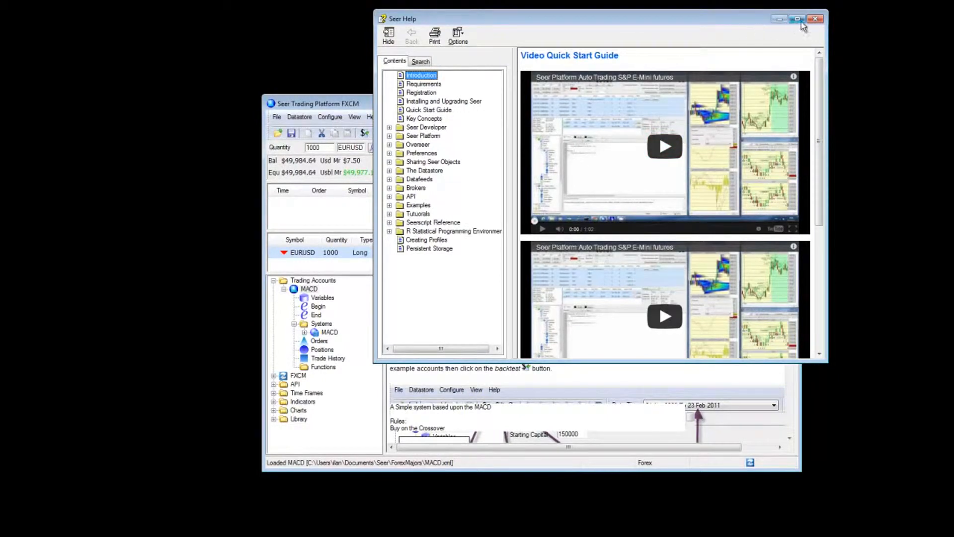
click(816, 19)
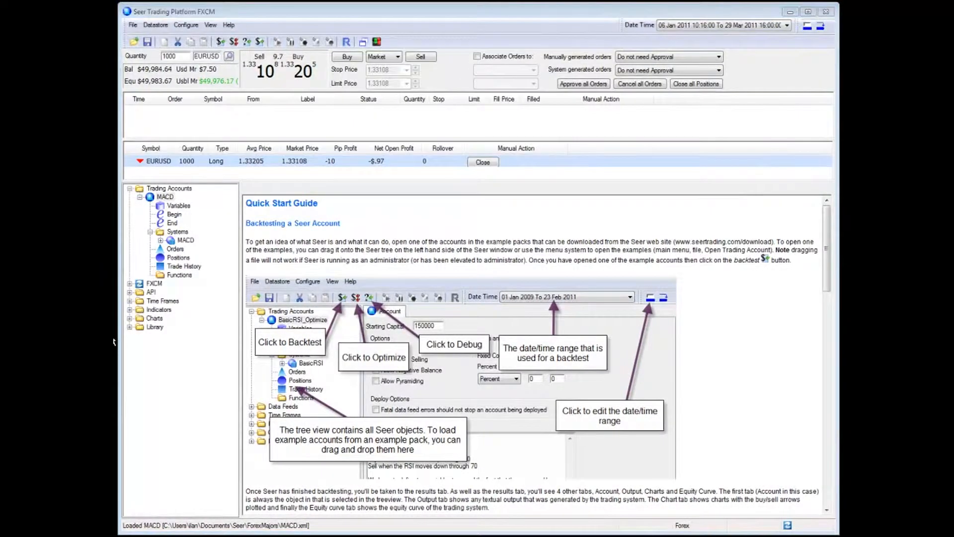
mouse_move(220, 312)
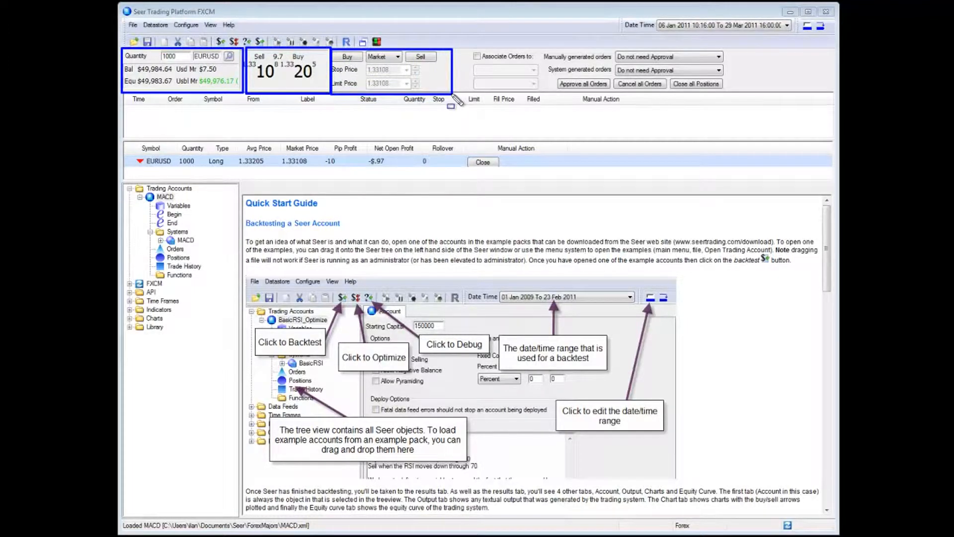
mouse_move(459, 63)
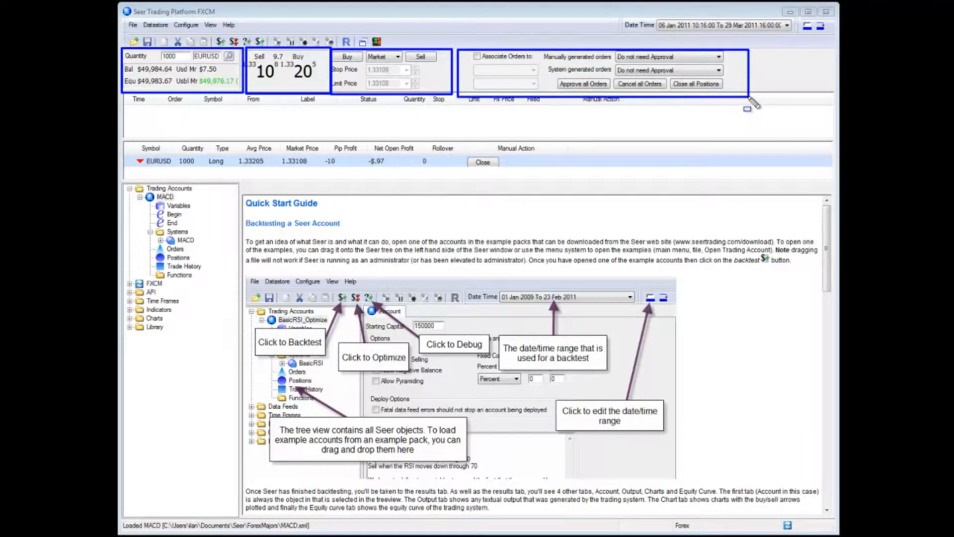
mouse_move(717, 133)
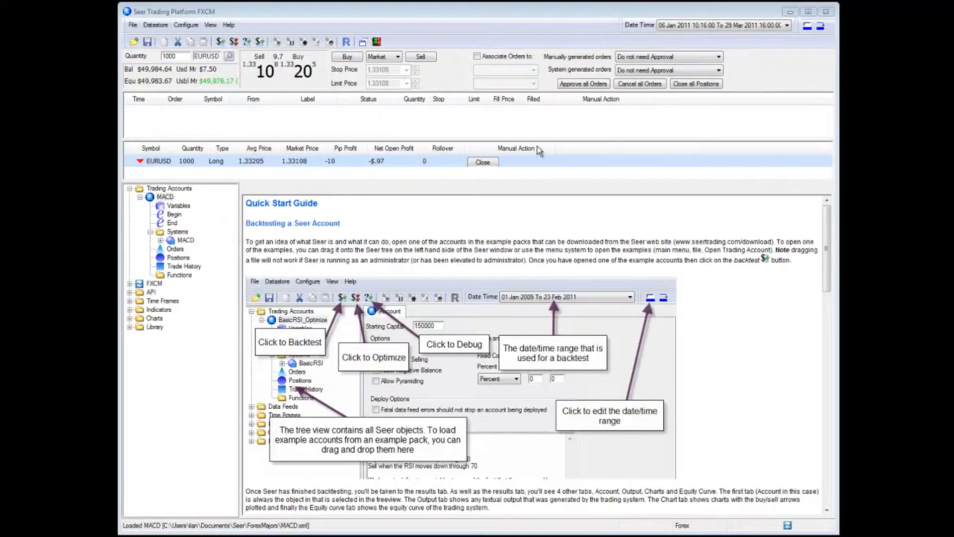
mouse_move(390, 134)
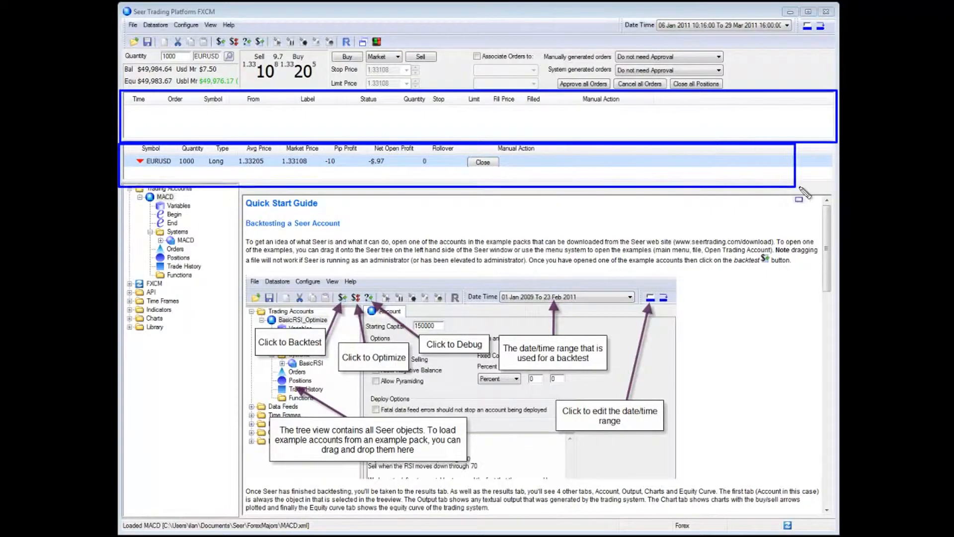
mouse_move(444, 173)
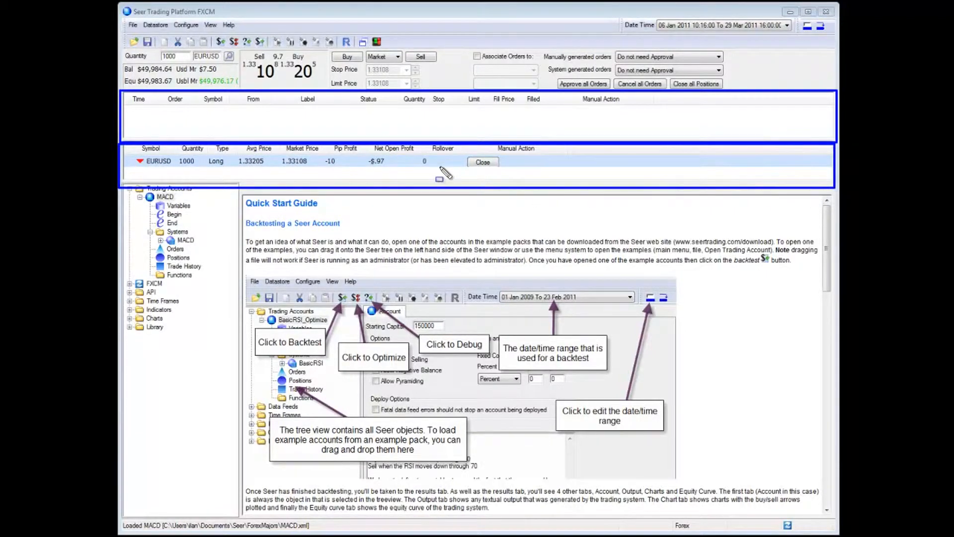
mouse_move(170, 164)
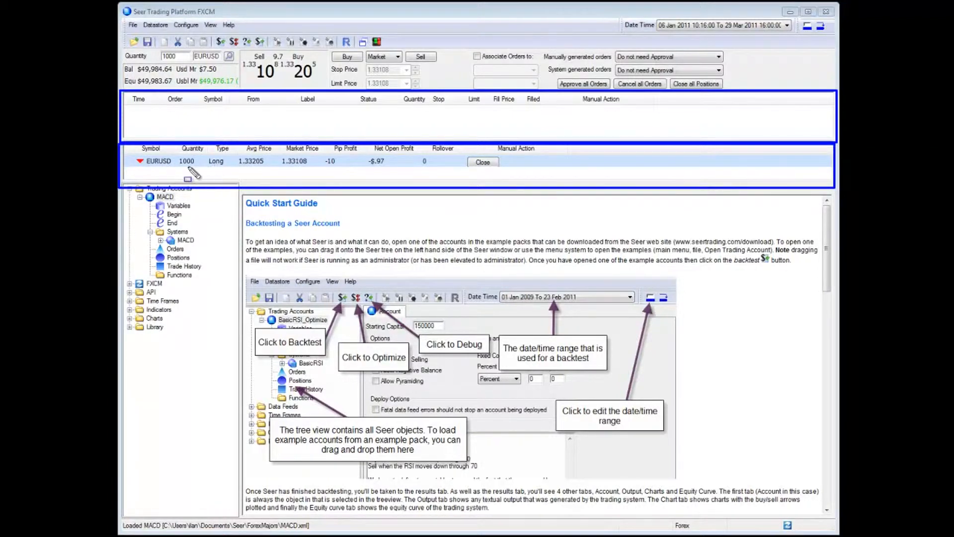
mouse_move(194, 173)
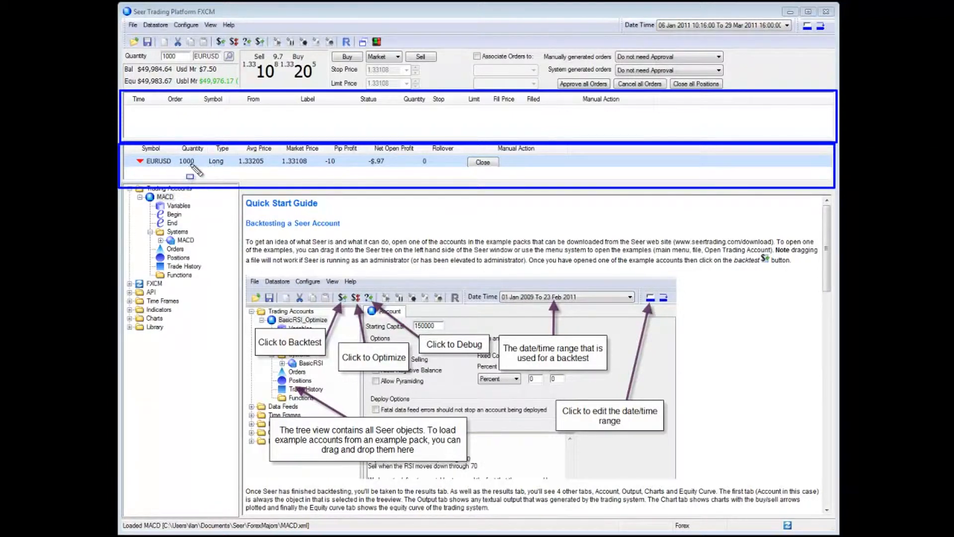
mouse_move(241, 176)
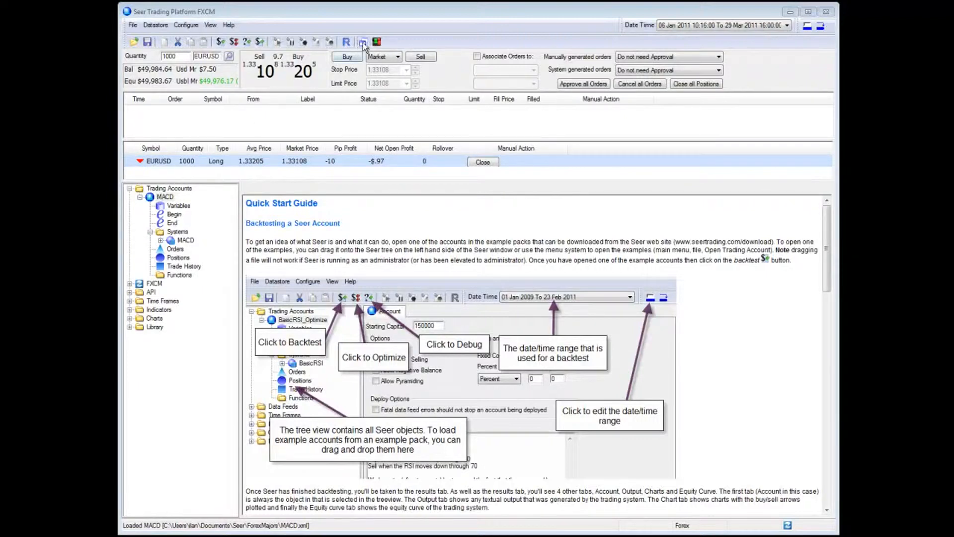
mouse_move(364, 41)
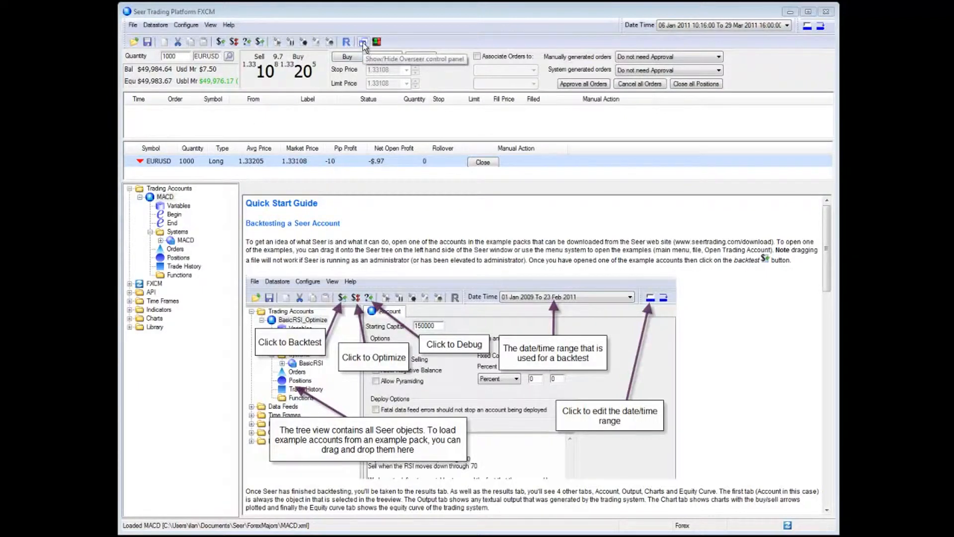
- Hide the manual order and position control panel
click(363, 41)
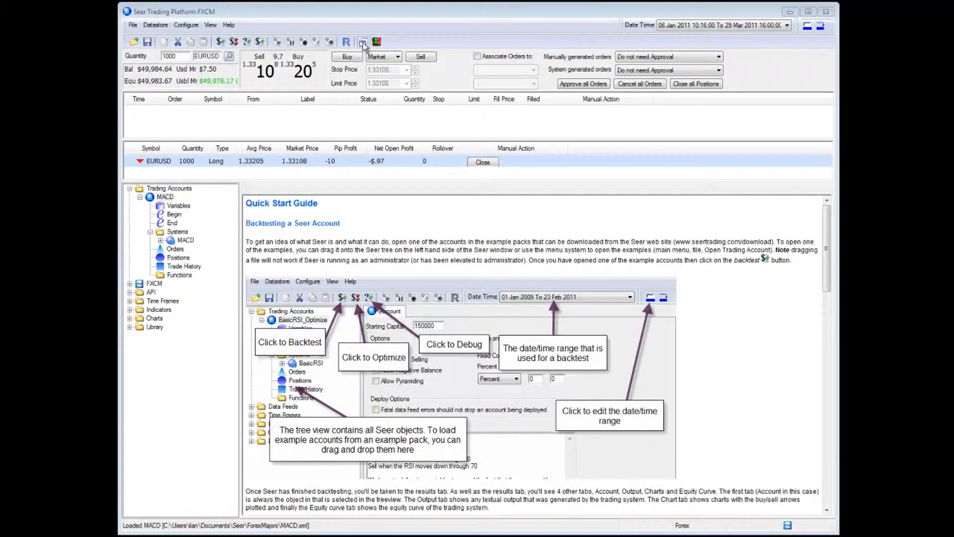
click(363, 42)
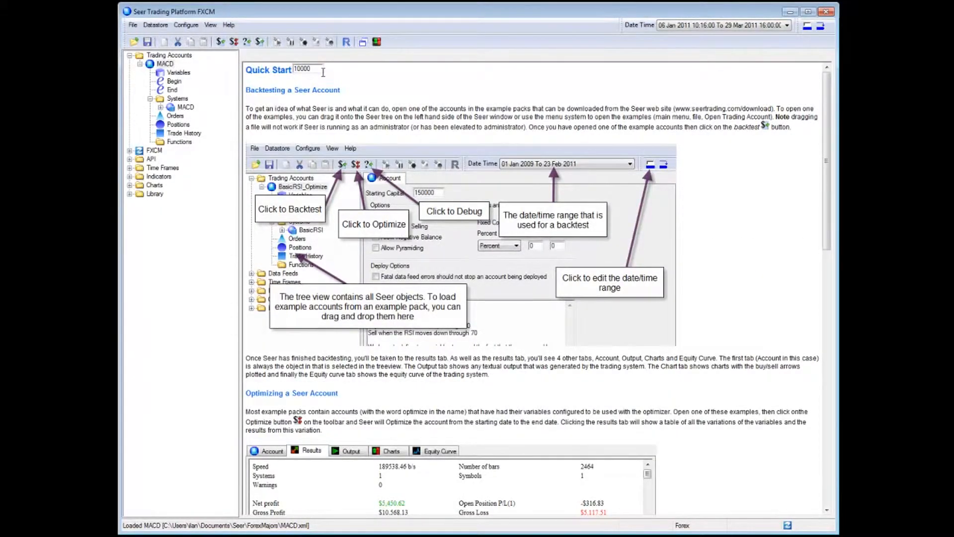
mouse_move(310, 68)
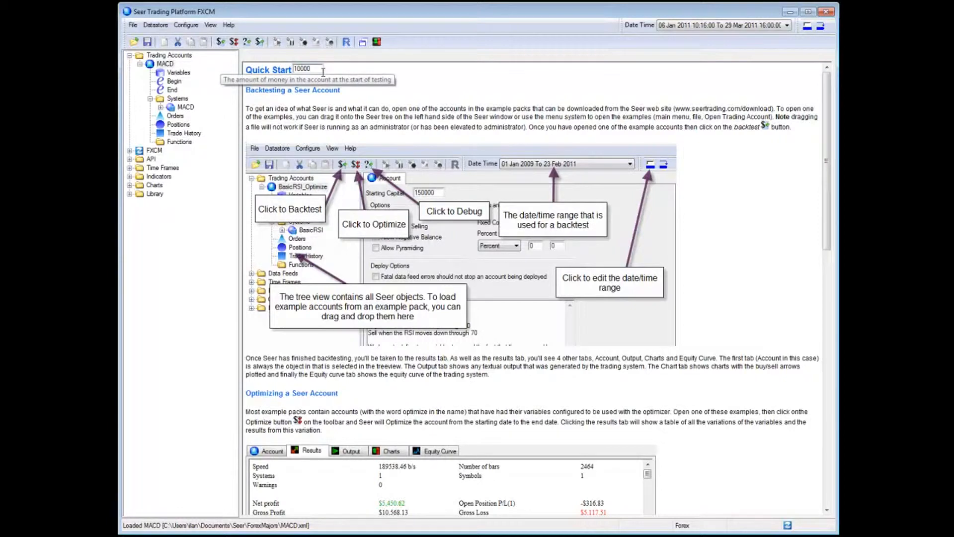
mouse_move(128, 51)
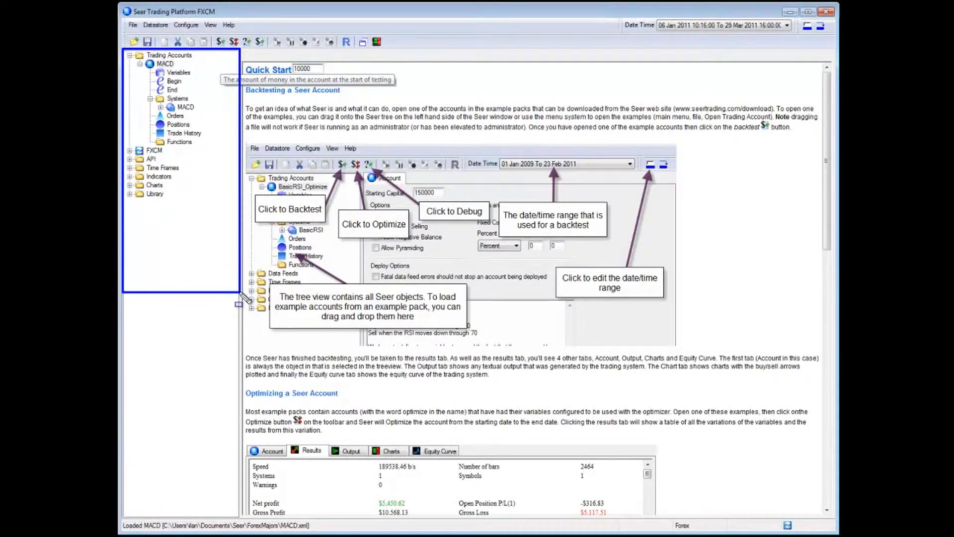
mouse_move(225, 248)
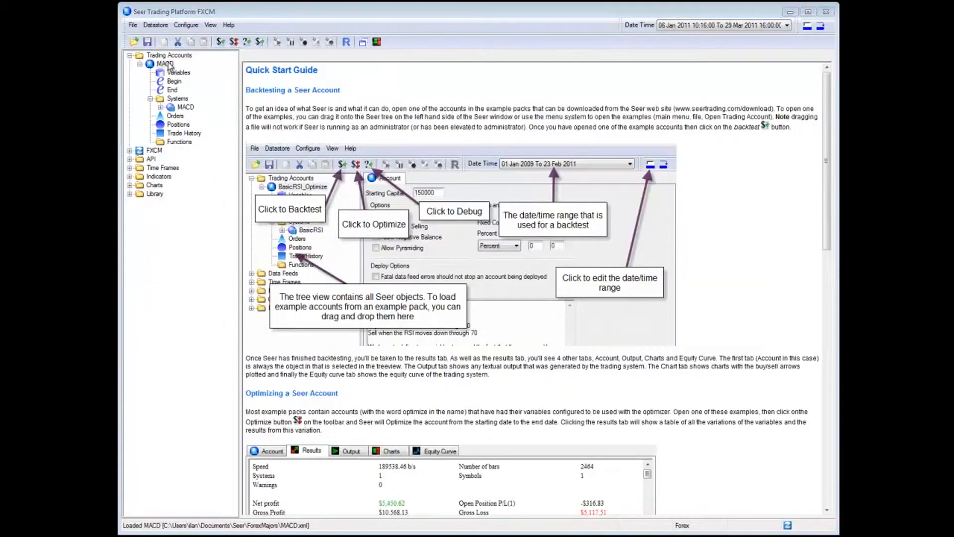
- Open the MACD account settings and enable Allow Short Selling
double_click(165, 64)
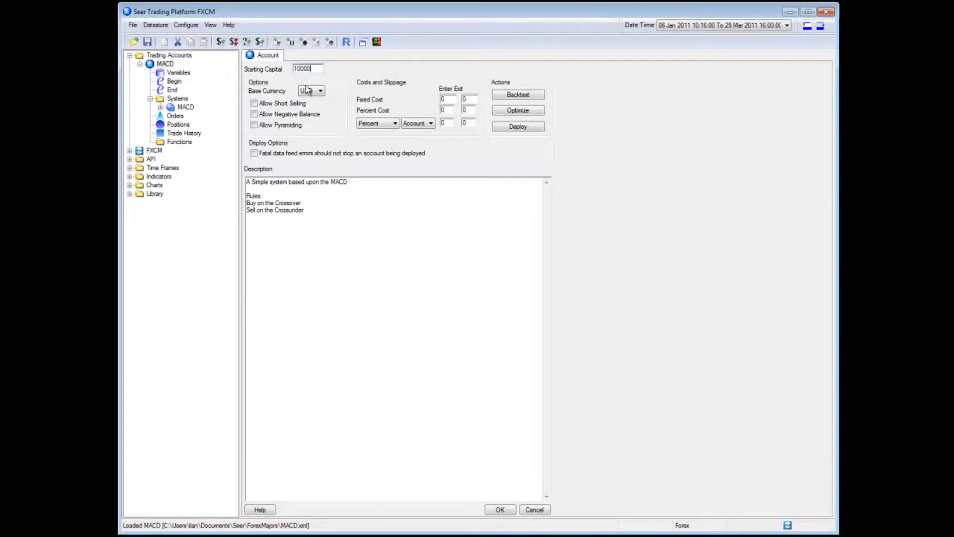
click(255, 103)
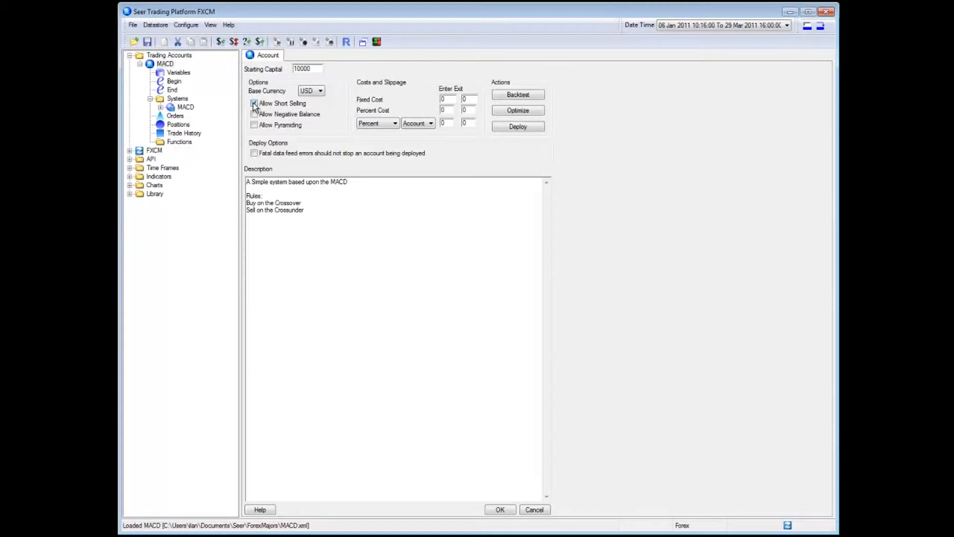
click(254, 103)
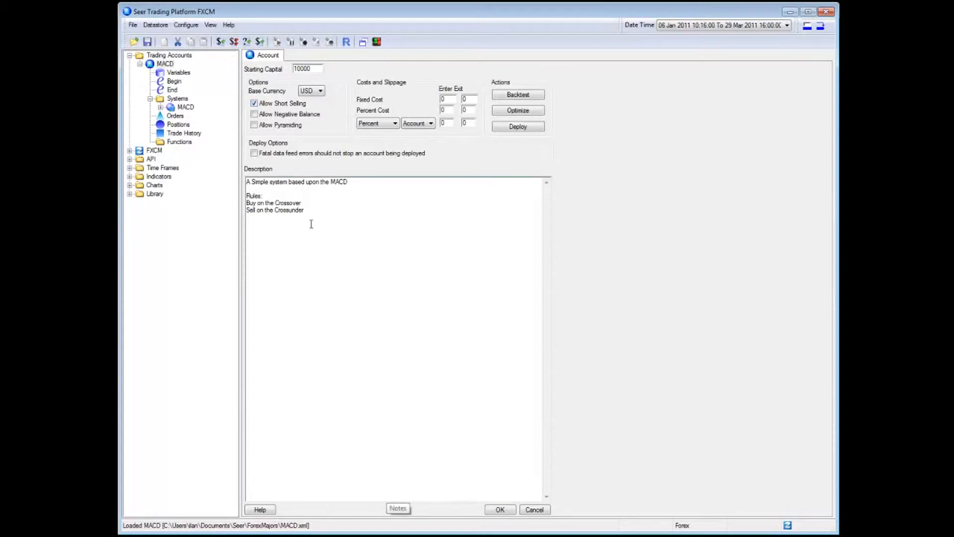
mouse_move(298, 199)
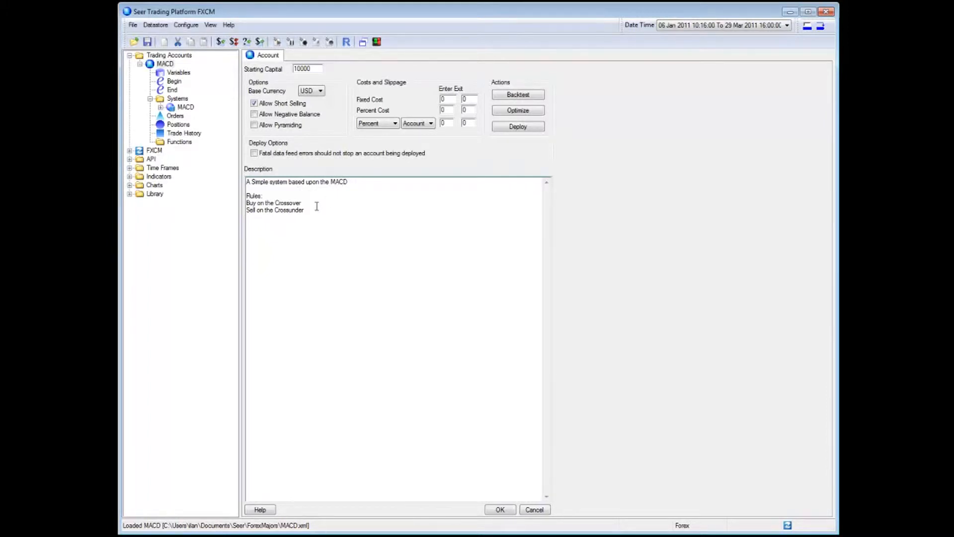
mouse_move(317, 216)
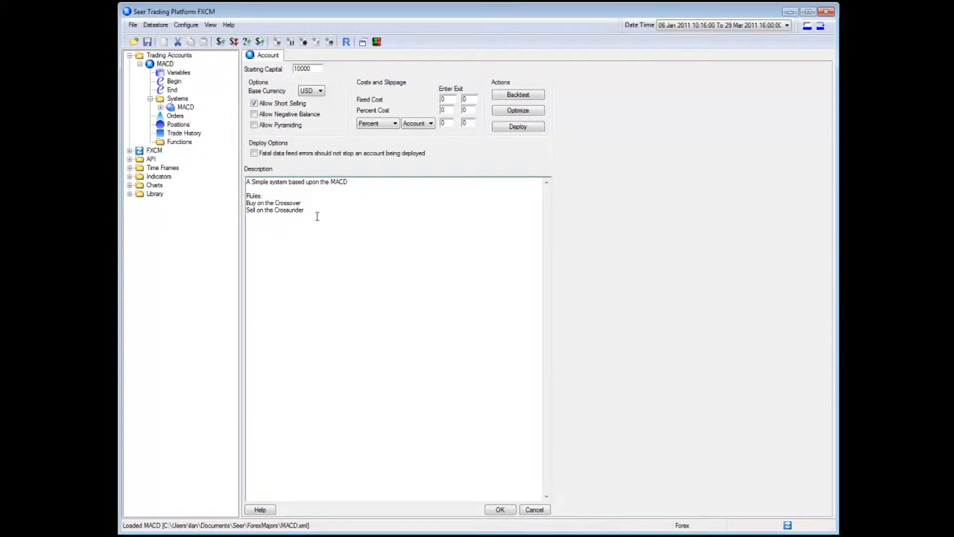
mouse_move(213, 133)
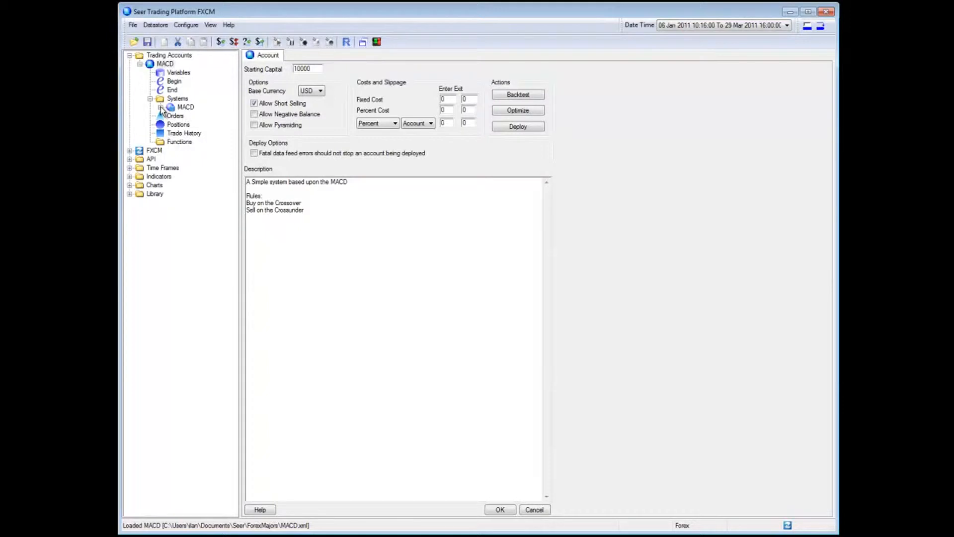
- Expand the MACD system, view its three variables, then open the EURUSD portfolio
click(161, 107)
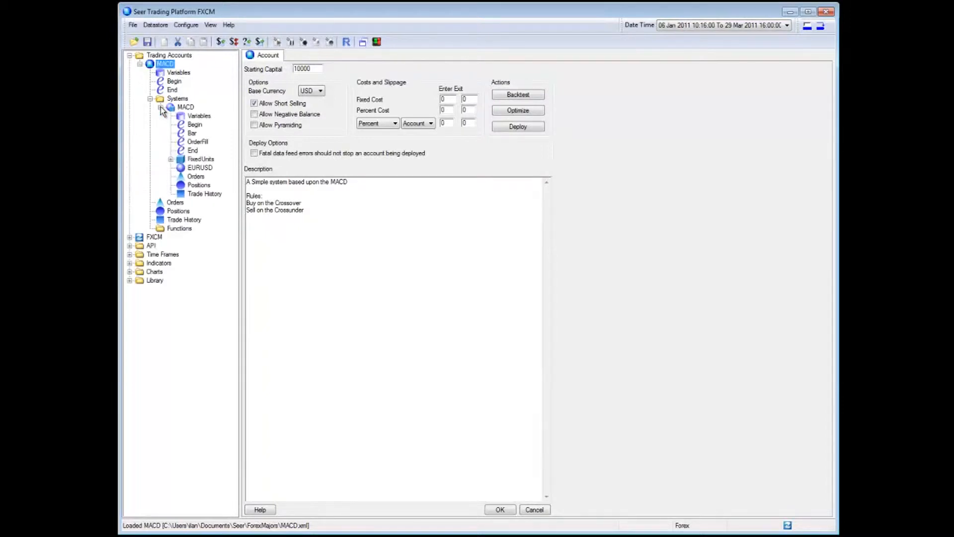
mouse_move(201, 167)
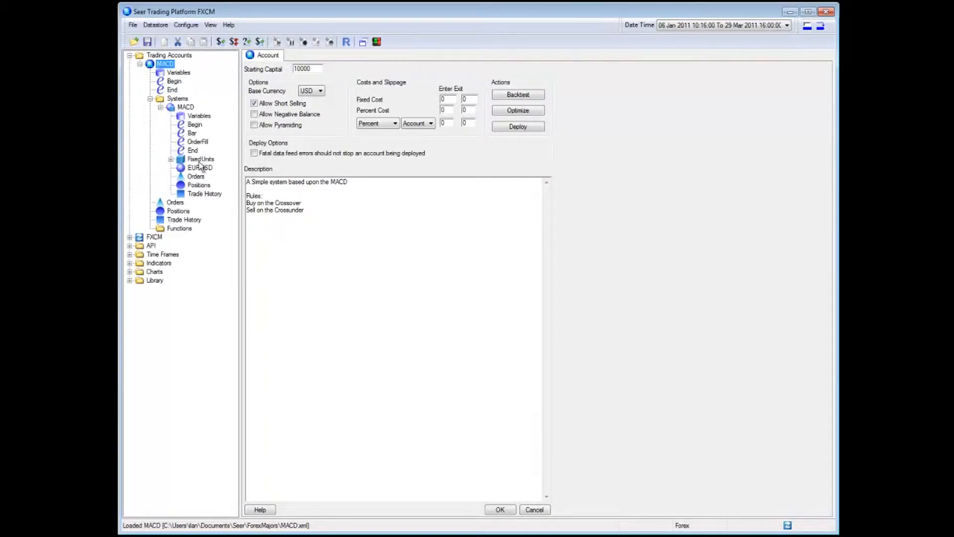
click(199, 116)
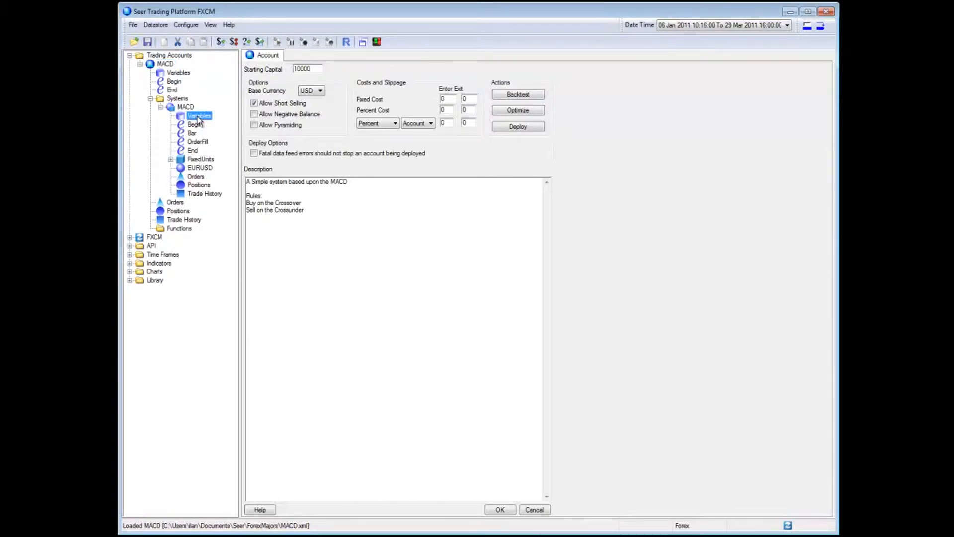
click(199, 116)
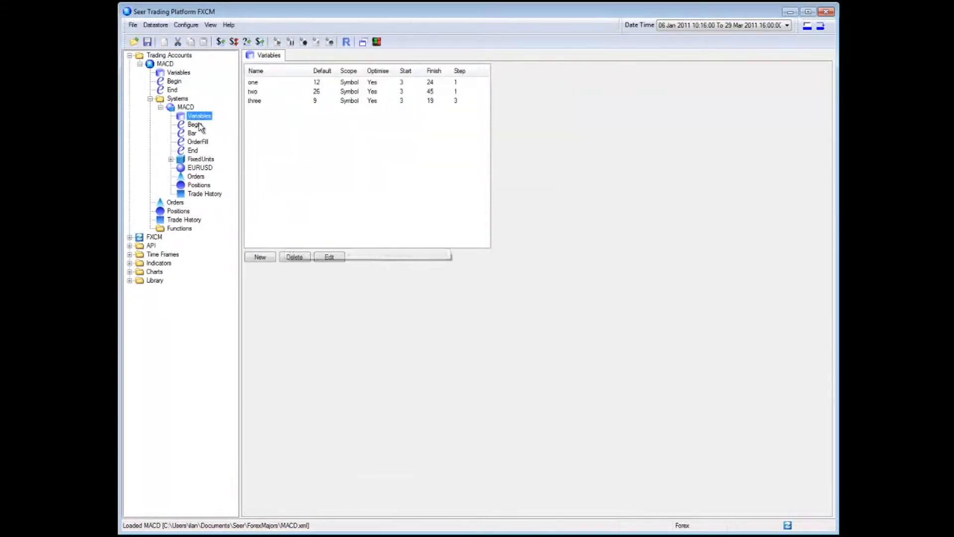
click(200, 167)
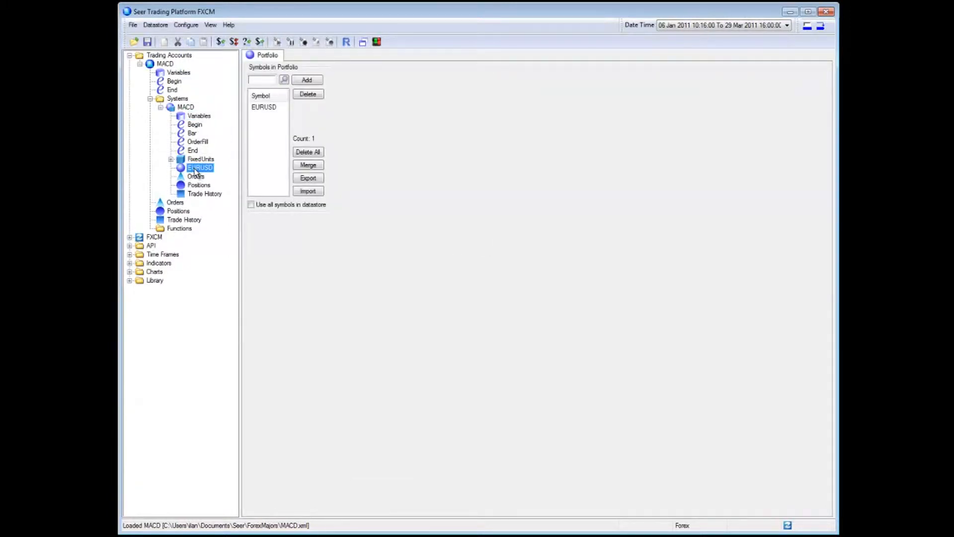
mouse_move(270, 115)
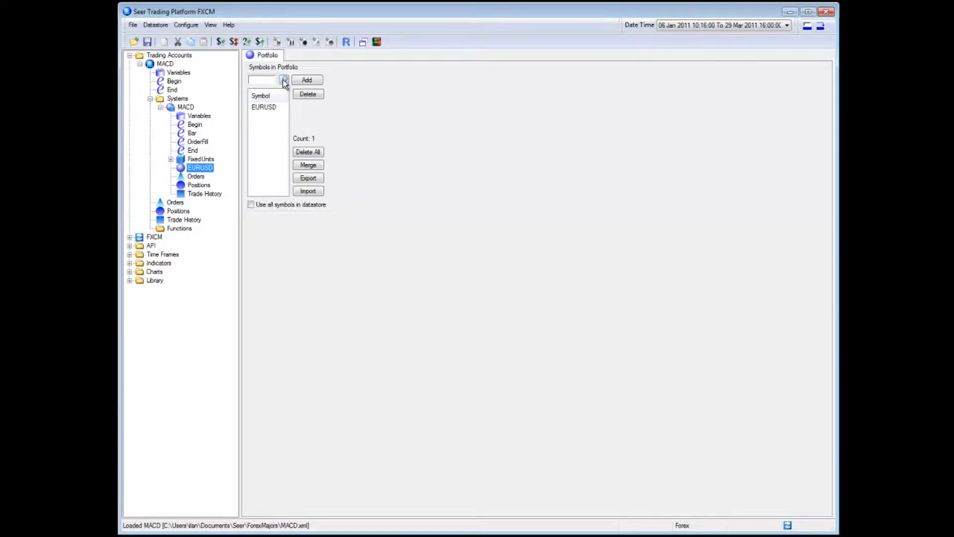
- Search for GBPUSD and add it to the MACD portfolio
click(284, 80)
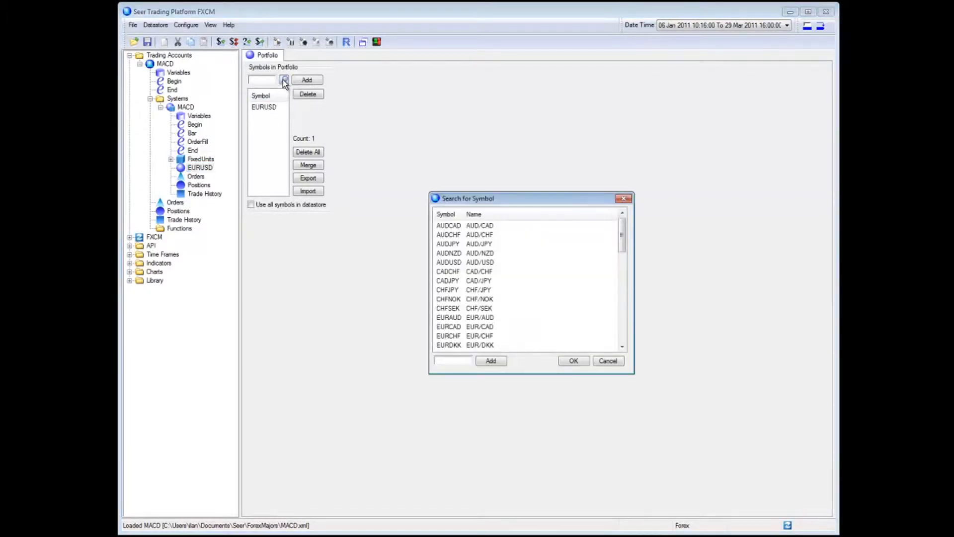
mouse_move(577, 245)
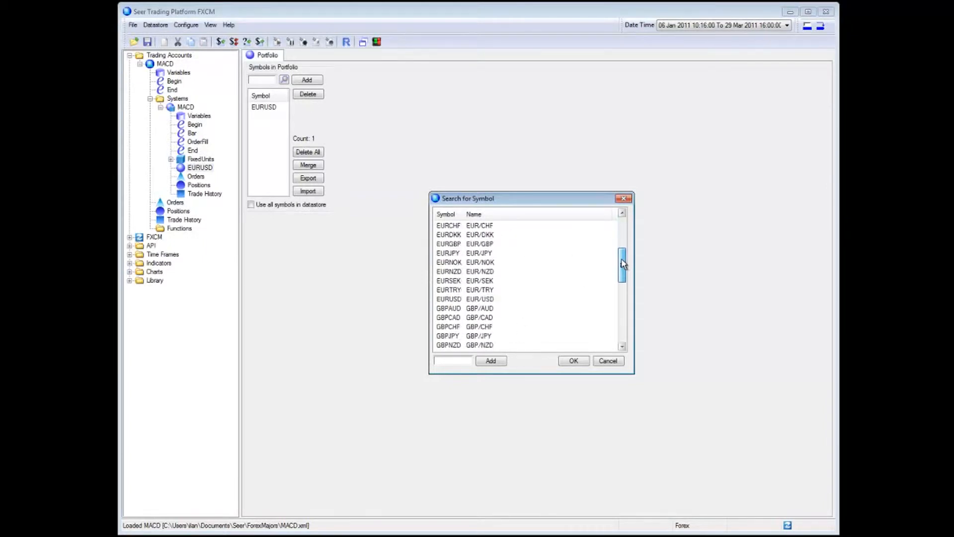
scroll(down, 3)
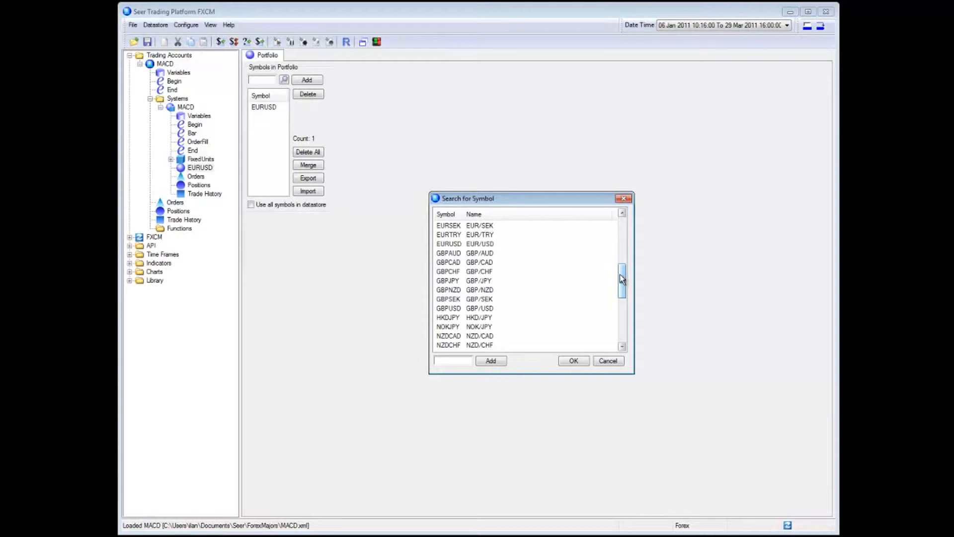
click(463, 309)
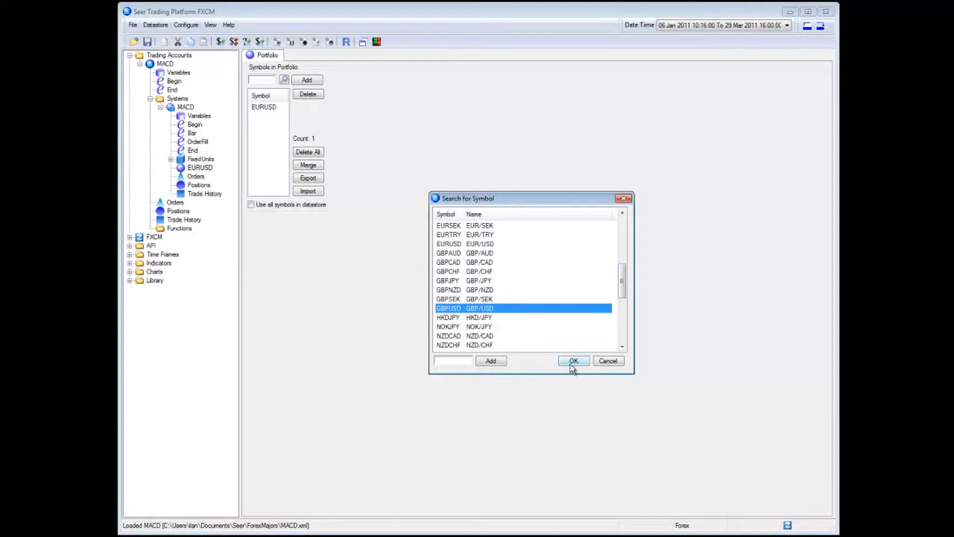
click(573, 360)
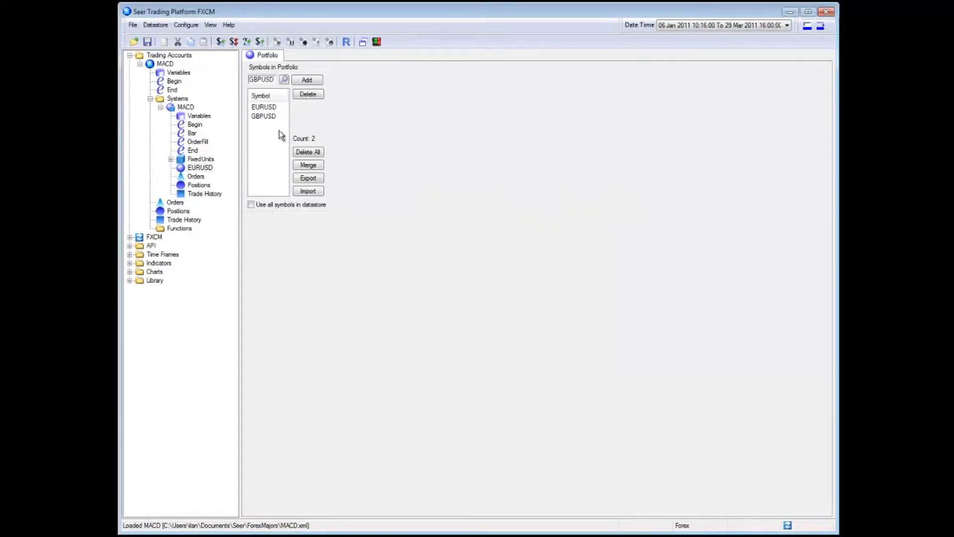
mouse_move(277, 115)
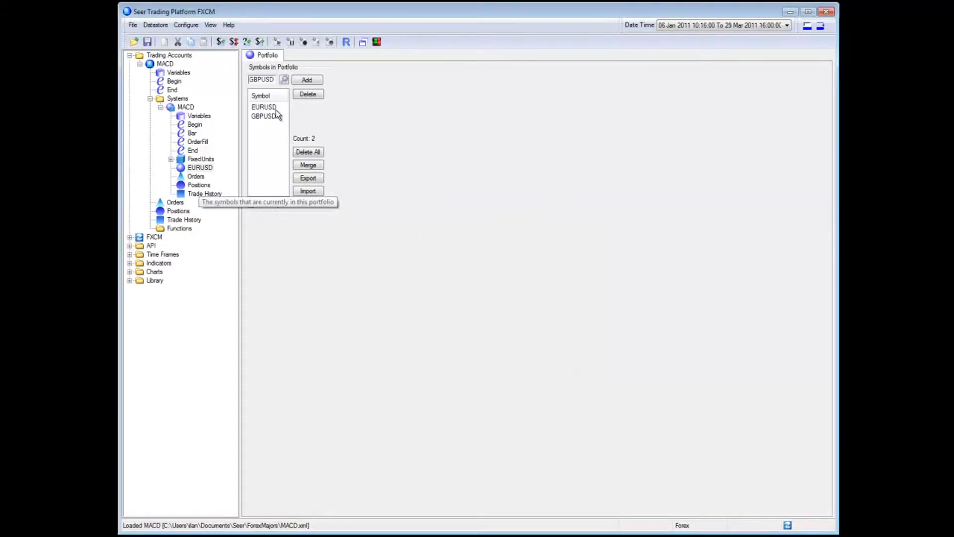
mouse_move(274, 122)
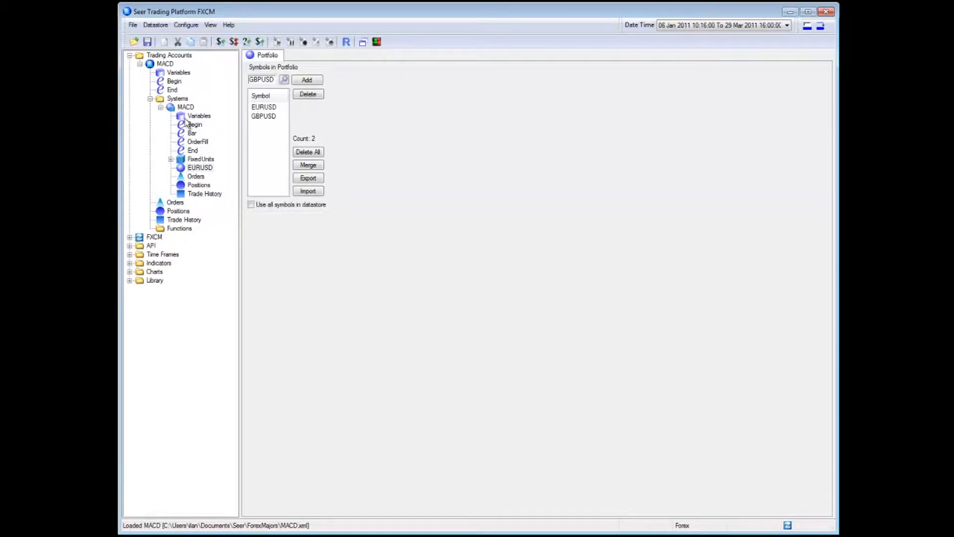
- Enable Allow multiple orders for each Symbol in the MACD system settings
click(185, 107)
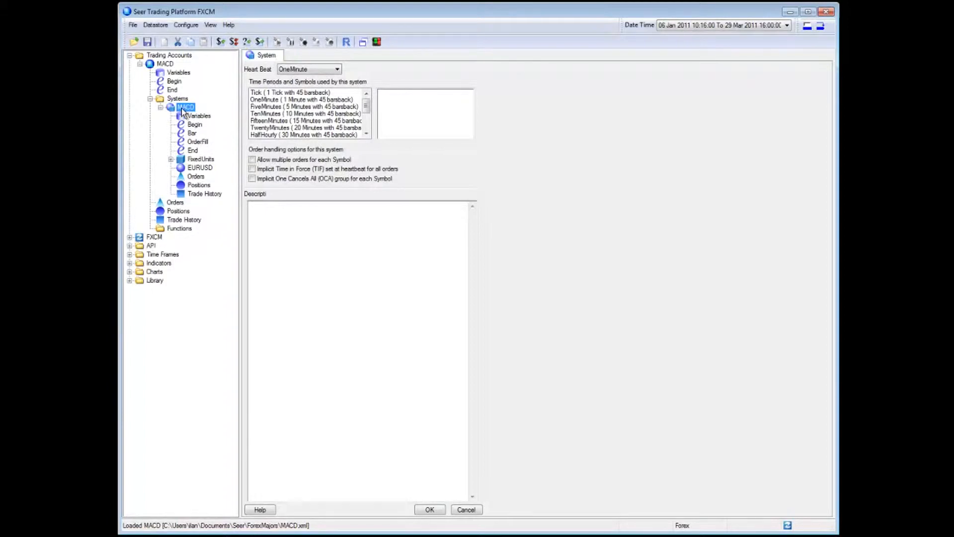
mouse_move(332, 69)
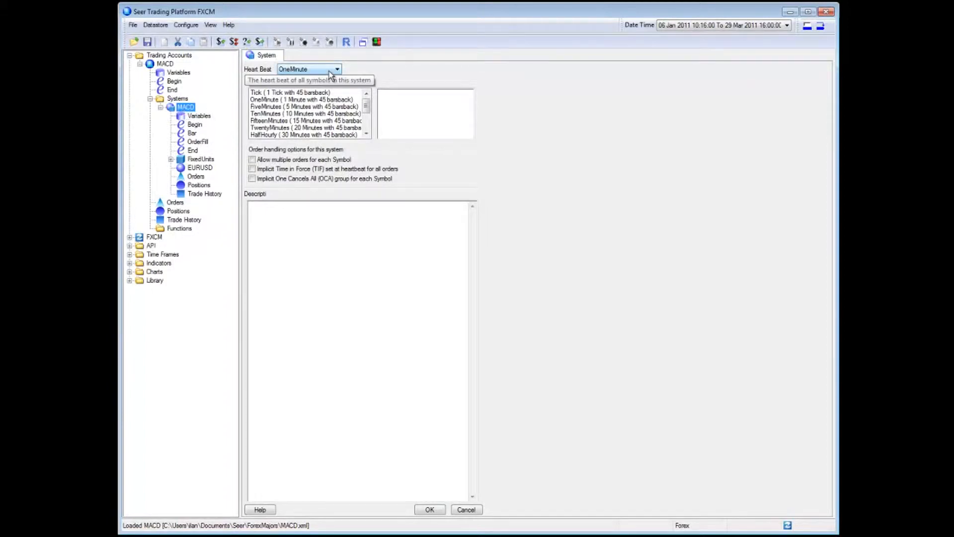
mouse_move(343, 73)
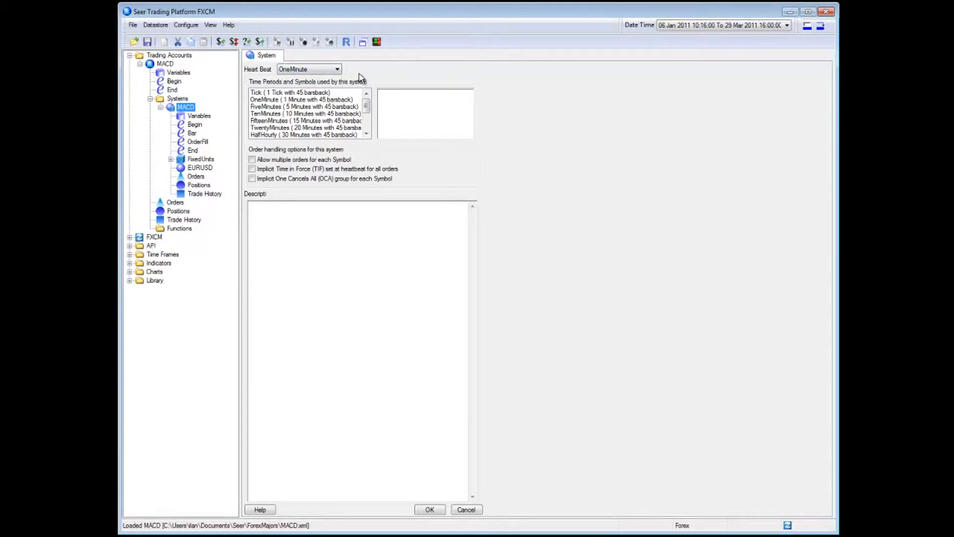
click(252, 159)
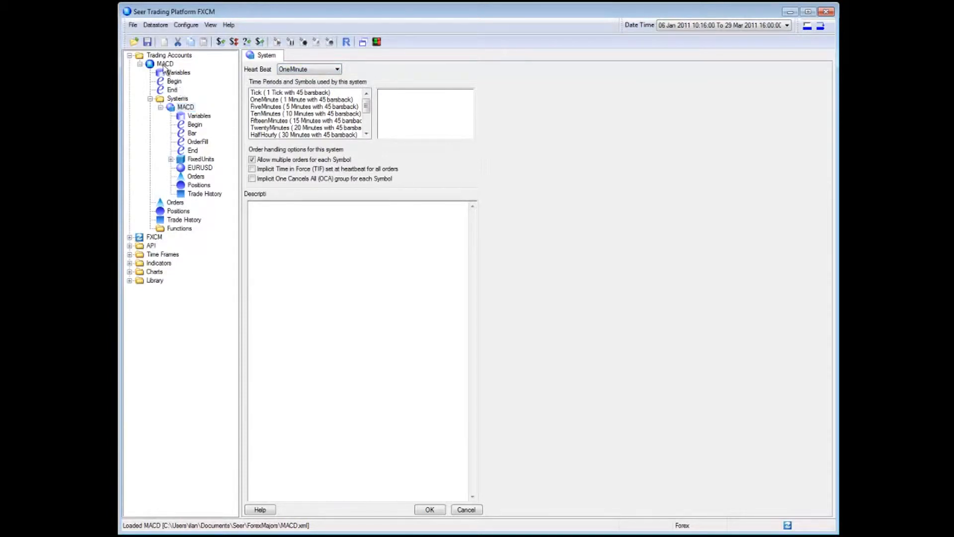
- Select the MACD account to show its 10000 USD capital and backtest actions
click(165, 63)
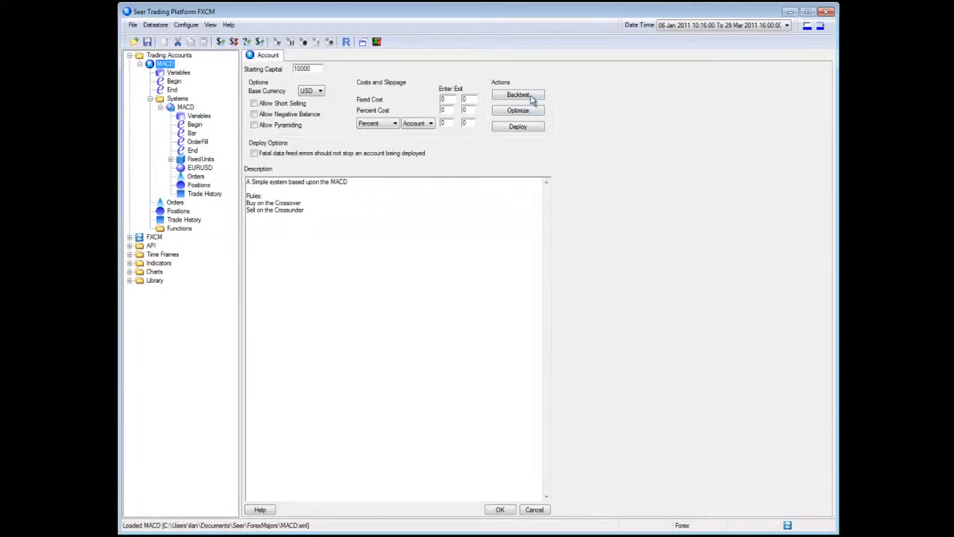
mouse_move(519, 131)
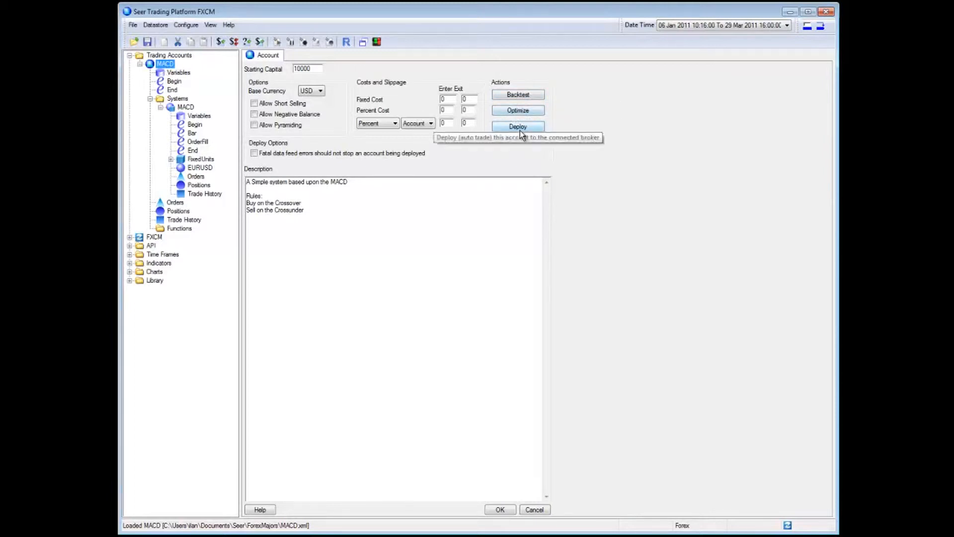
mouse_move(266, 126)
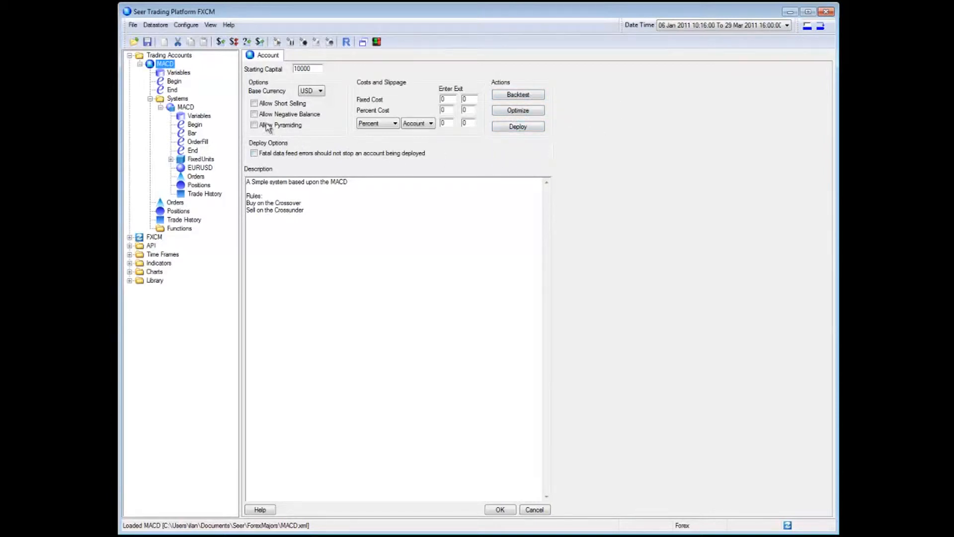
mouse_move(221, 41)
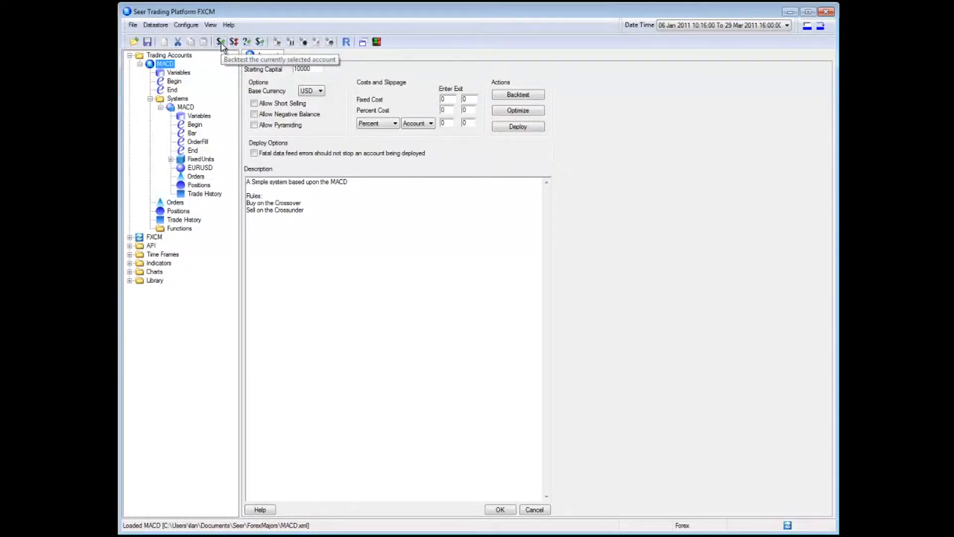
mouse_move(265, 46)
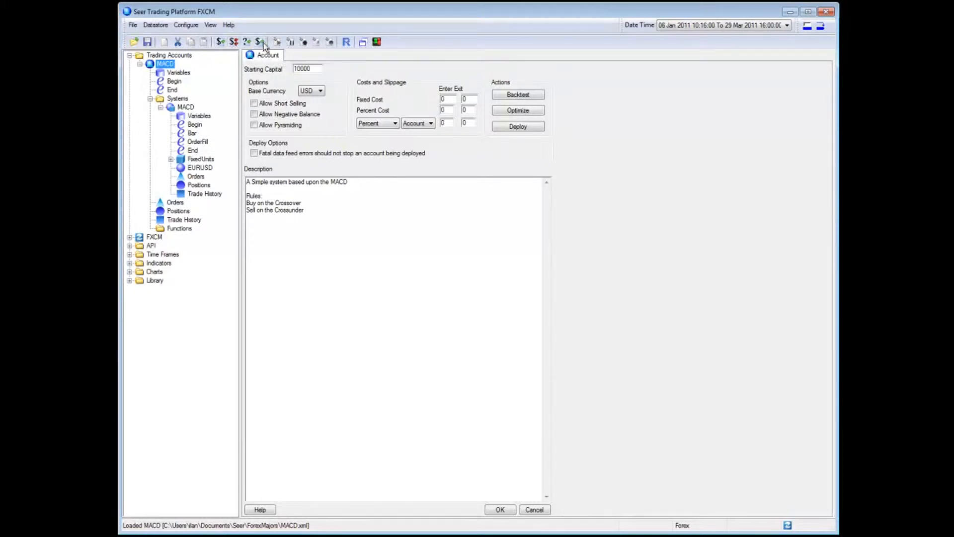
mouse_move(258, 41)
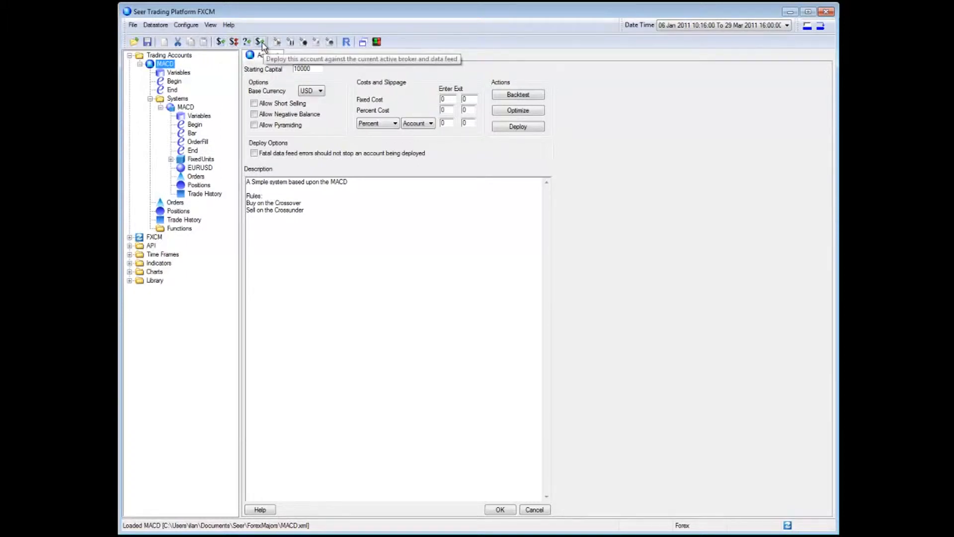
mouse_move(220, 41)
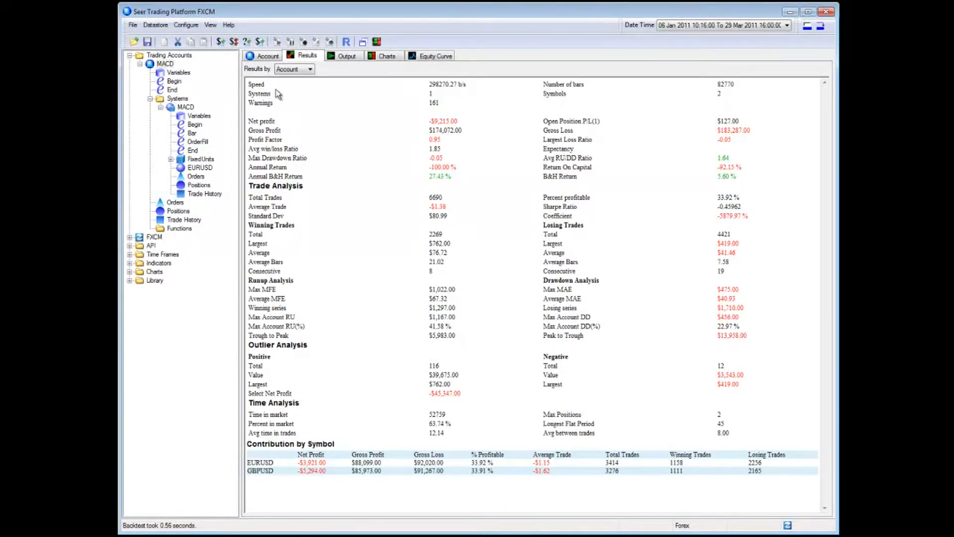
mouse_move(490, 89)
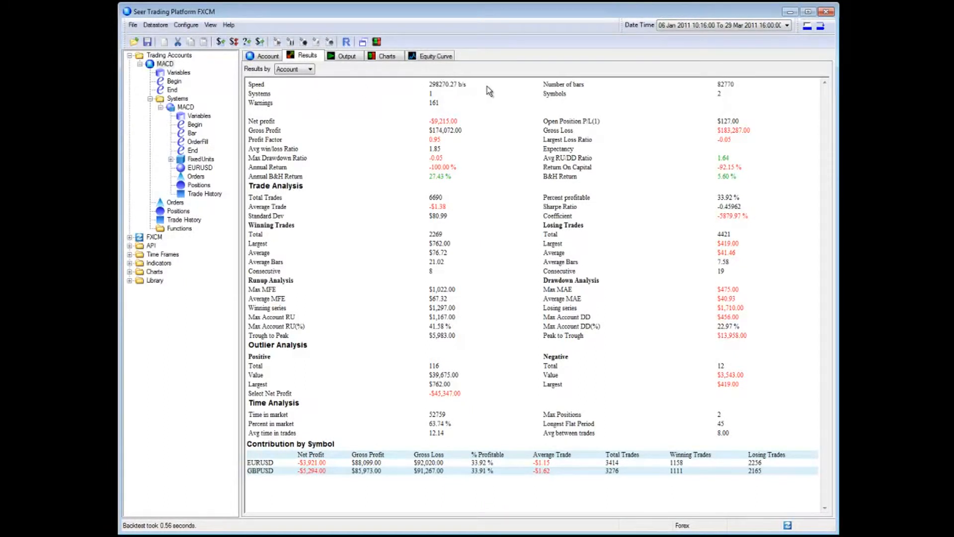
mouse_move(417, 124)
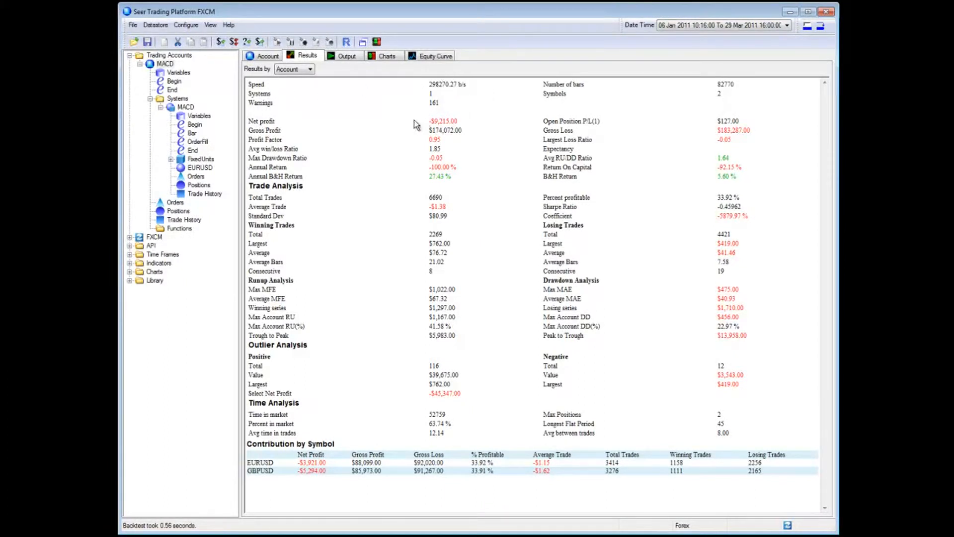
mouse_move(466, 185)
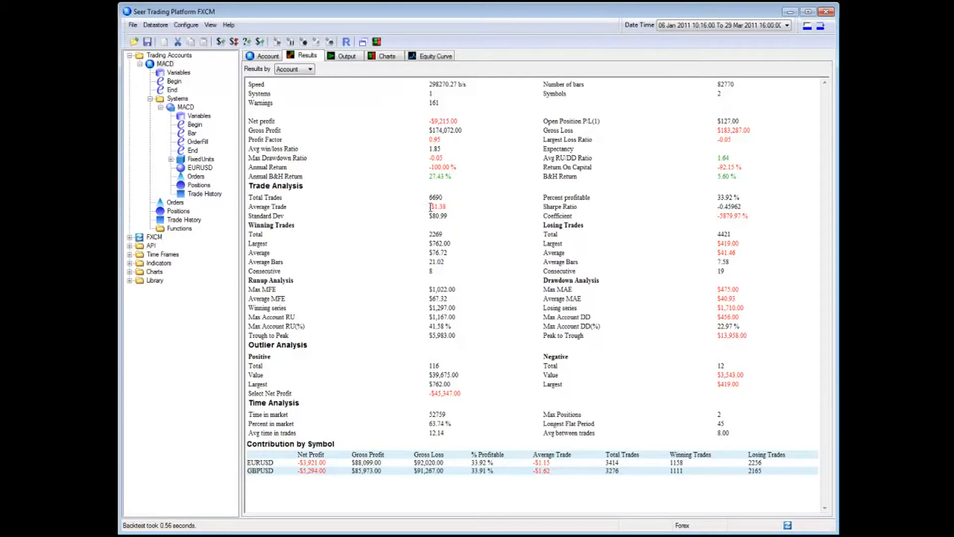
mouse_move(450, 280)
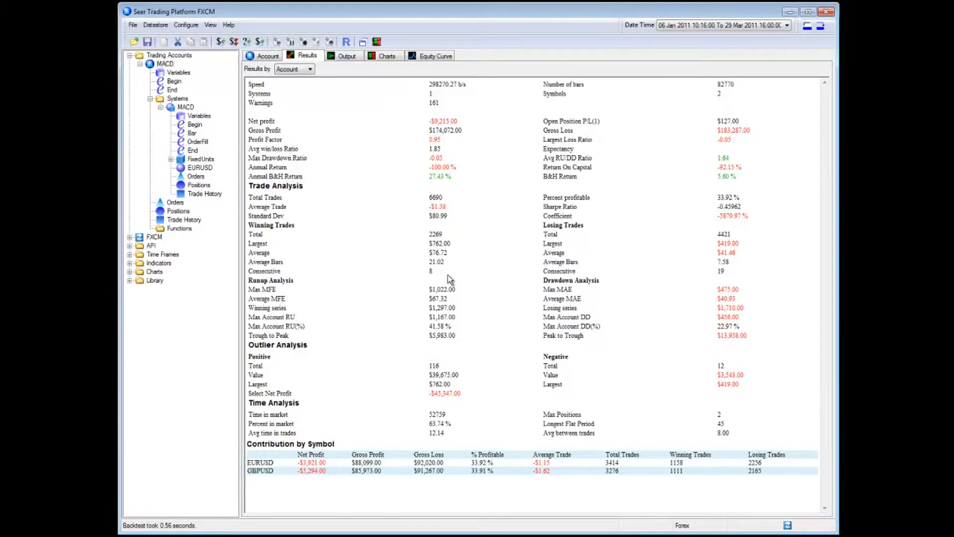
mouse_move(356, 463)
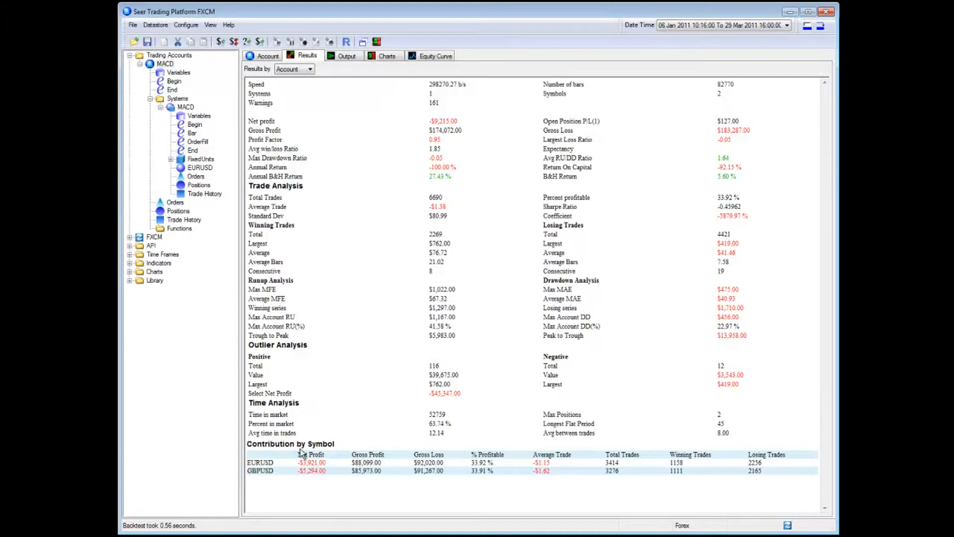
mouse_move(275, 455)
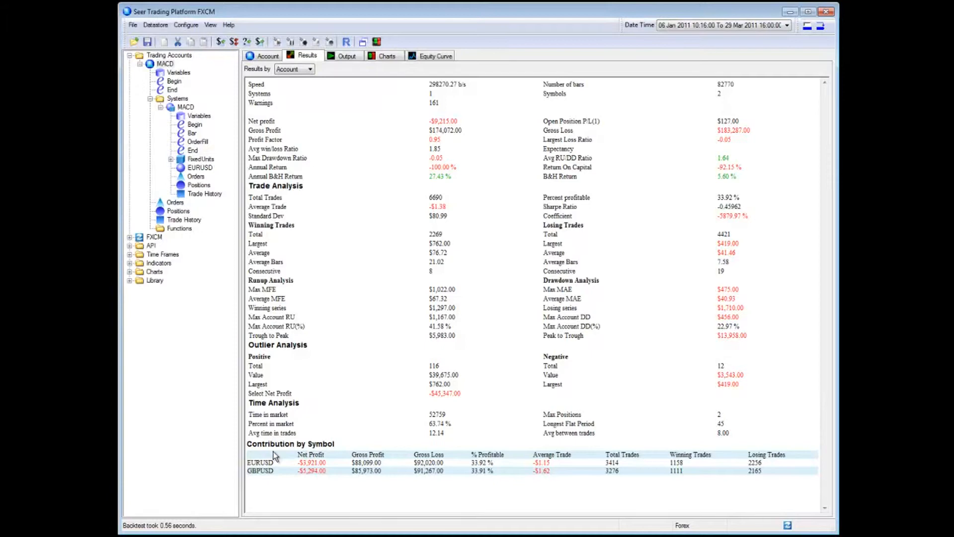
- Delete GBPUSD from the portfolio and backtest EURUSD alone, giving a $4,219 net loss
click(200, 167)
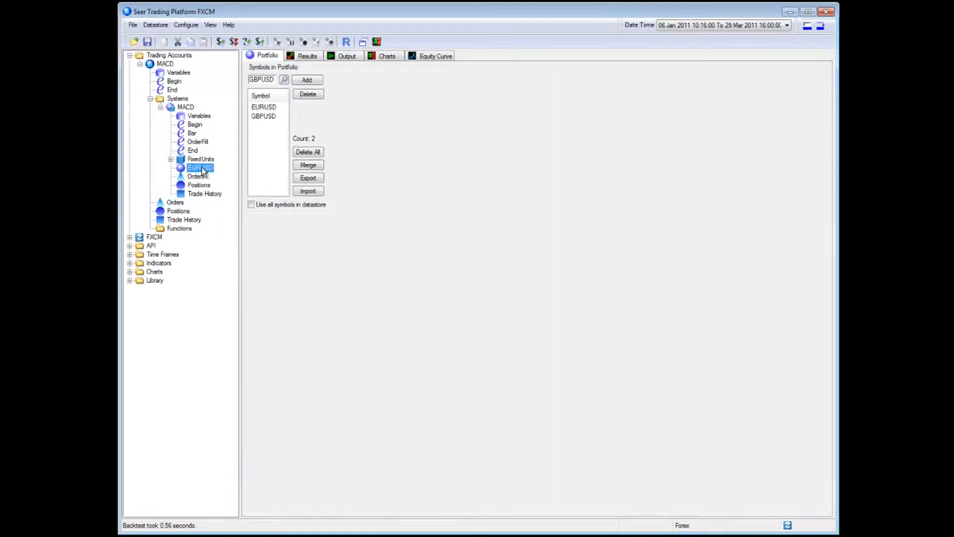
click(264, 116)
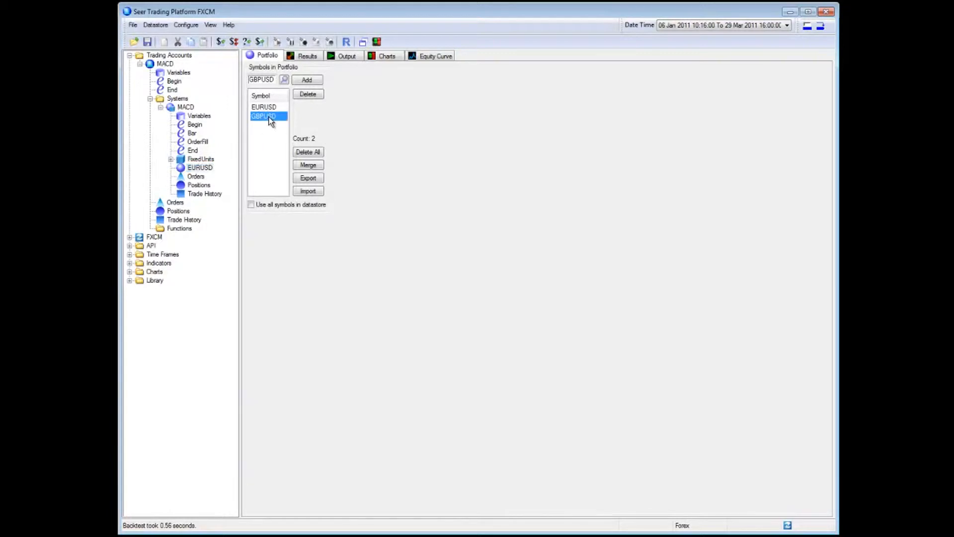
mouse_move(308, 152)
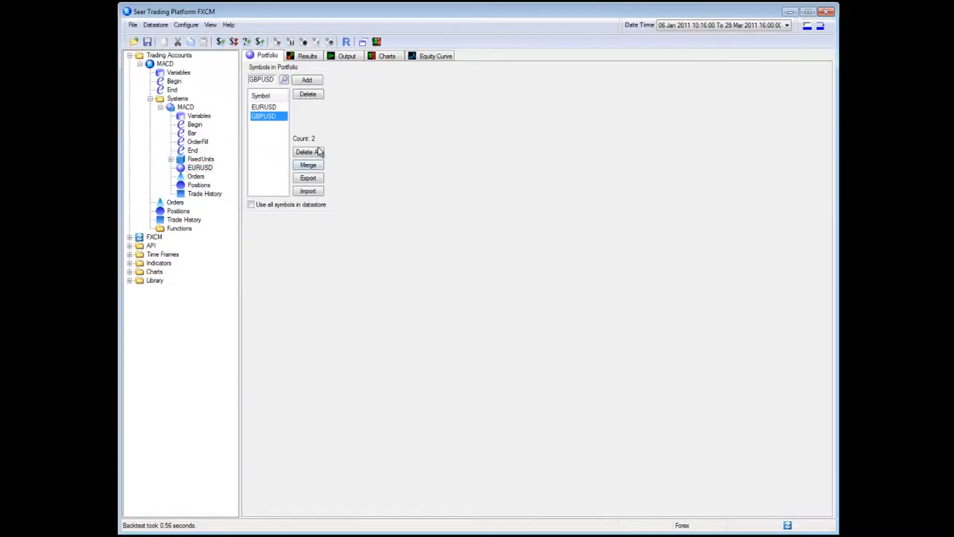
click(307, 94)
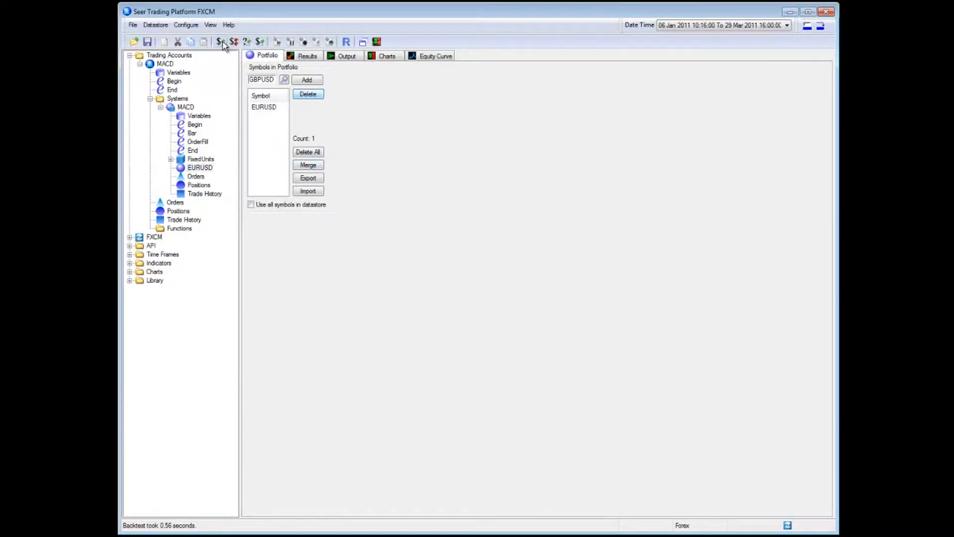
click(307, 56)
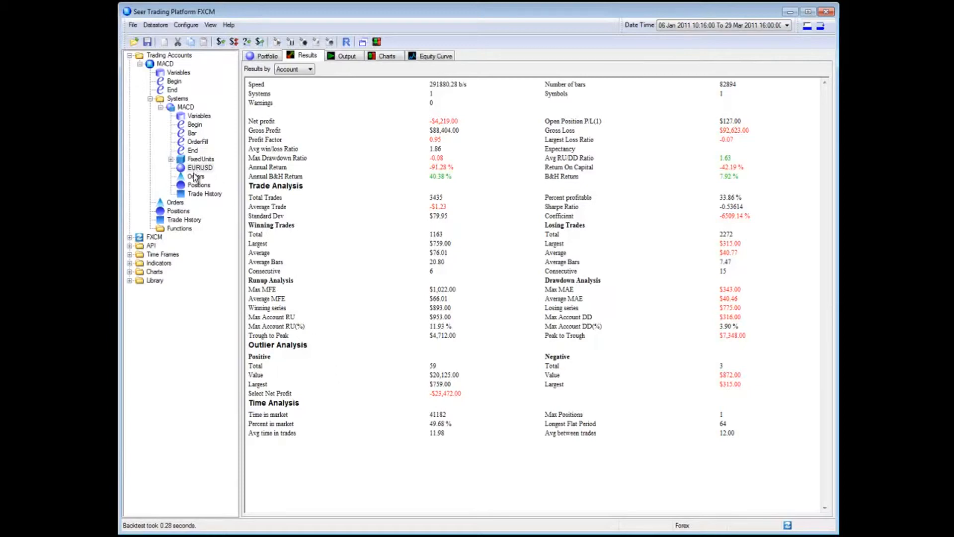
click(205, 193)
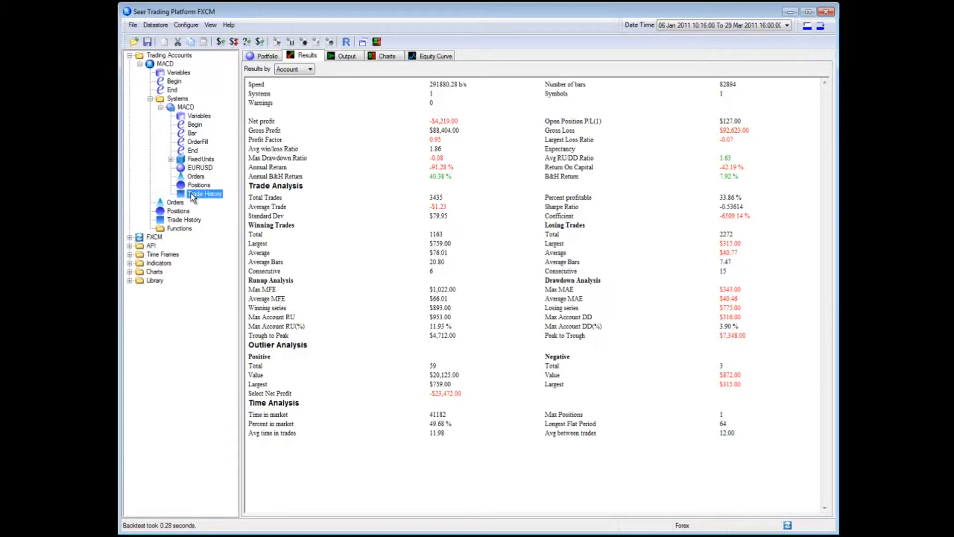
- Chart the EURUSD trade history as a Trade Equity Curve over 3,435 trades
click(204, 193)
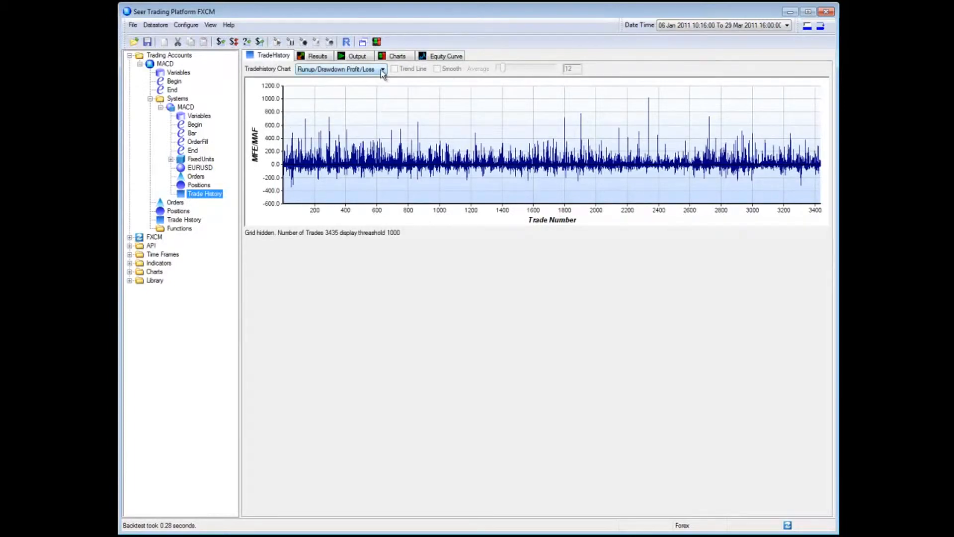
click(383, 68)
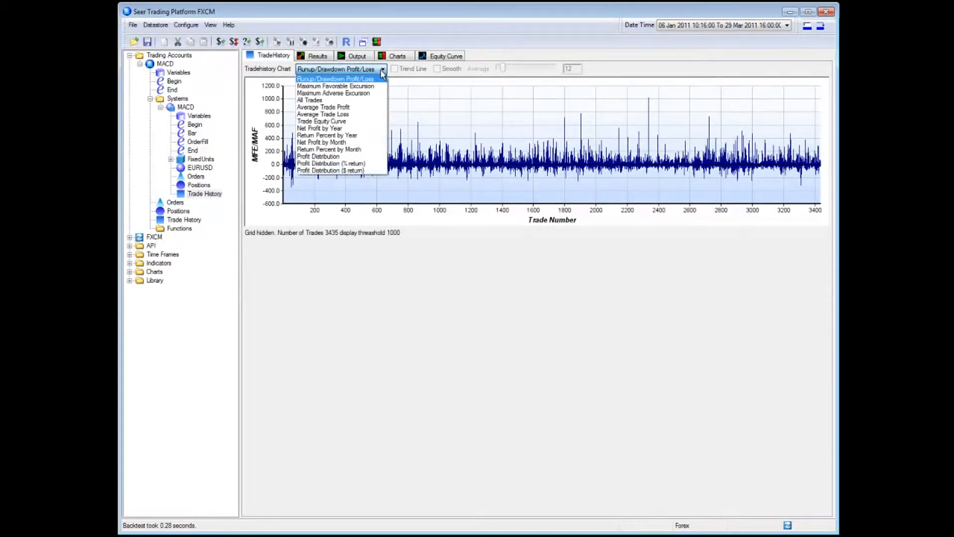
mouse_move(321, 120)
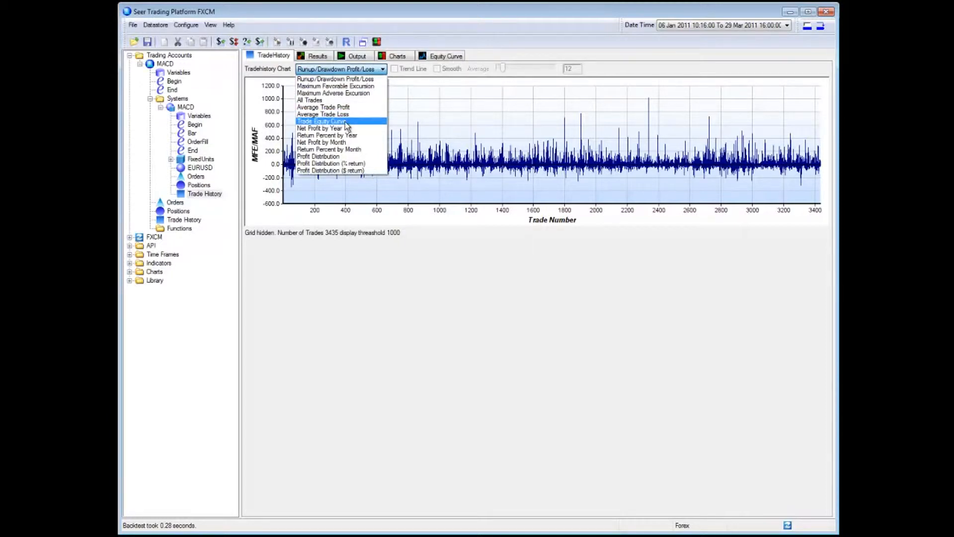
click(321, 120)
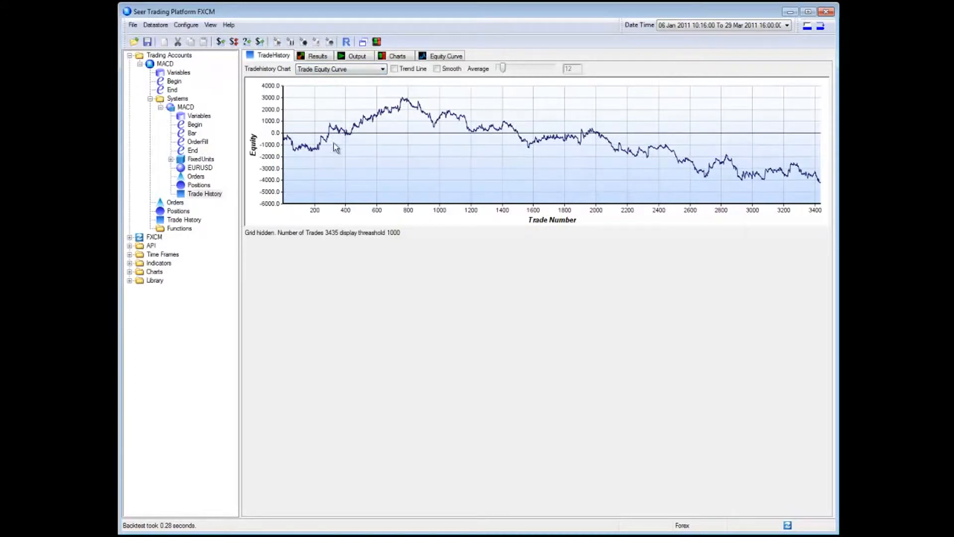
mouse_move(327, 151)
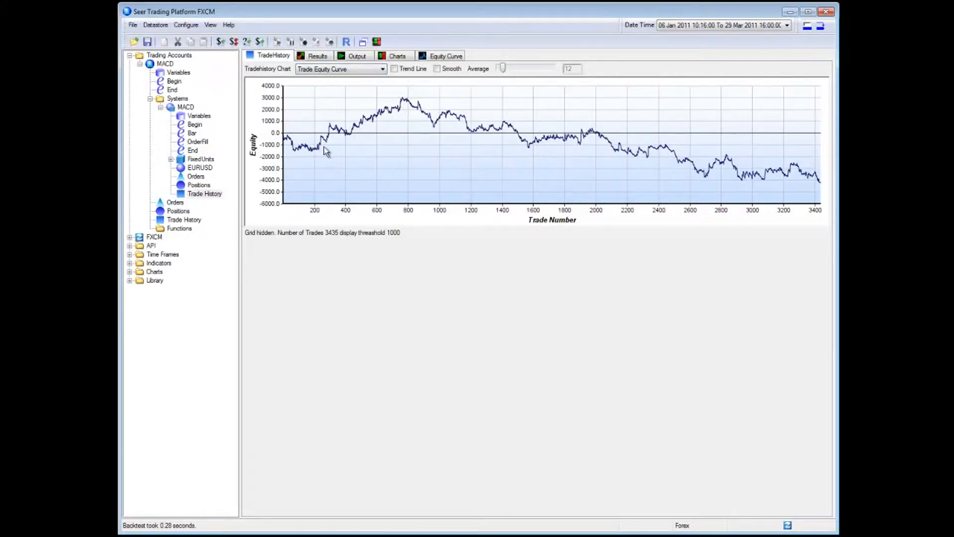
mouse_move(426, 109)
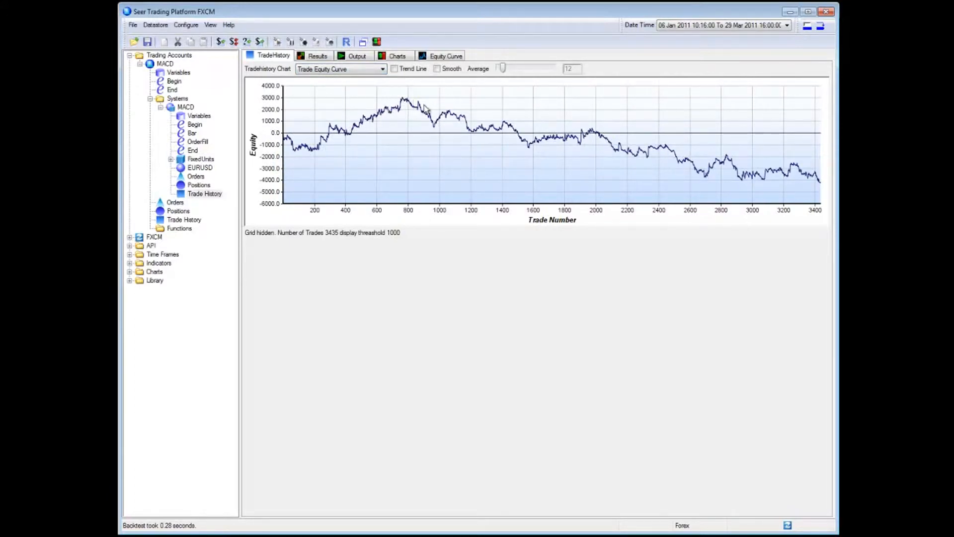
mouse_move(823, 189)
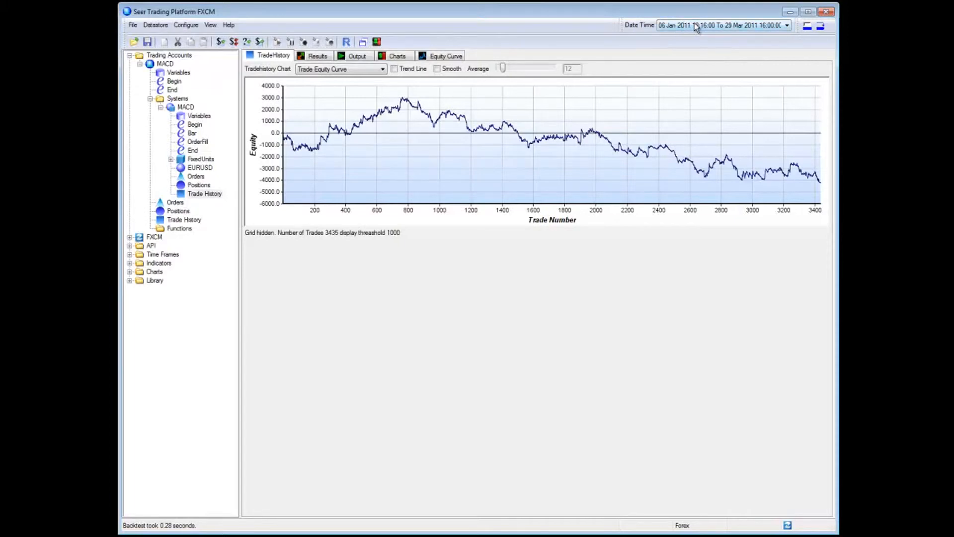
- Open the Date Time list and its Edit Date Time Bands editor
click(786, 24)
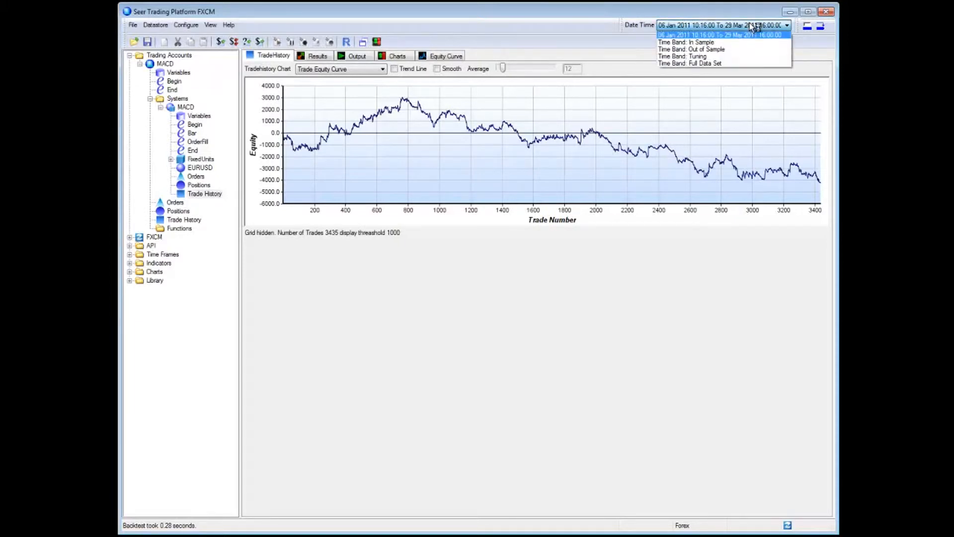
mouse_move(802, 30)
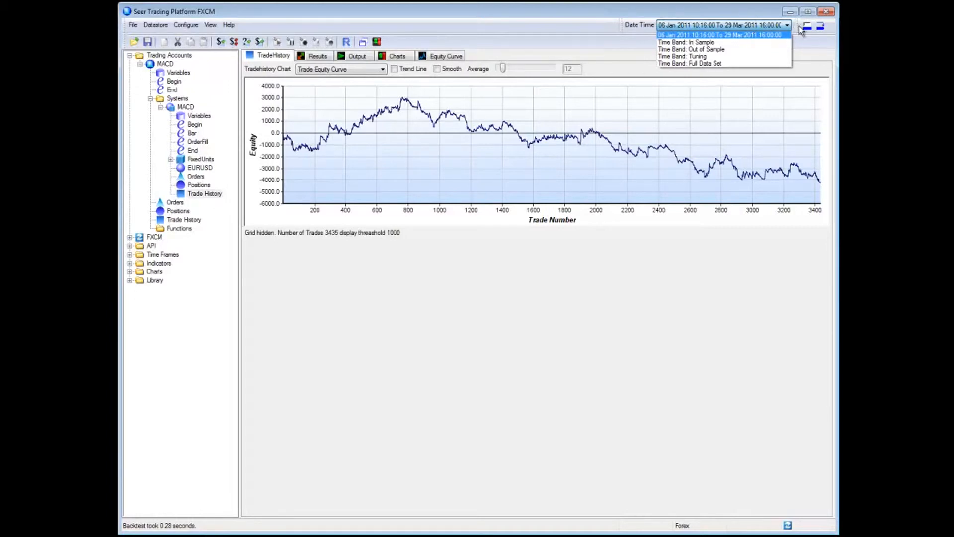
click(808, 26)
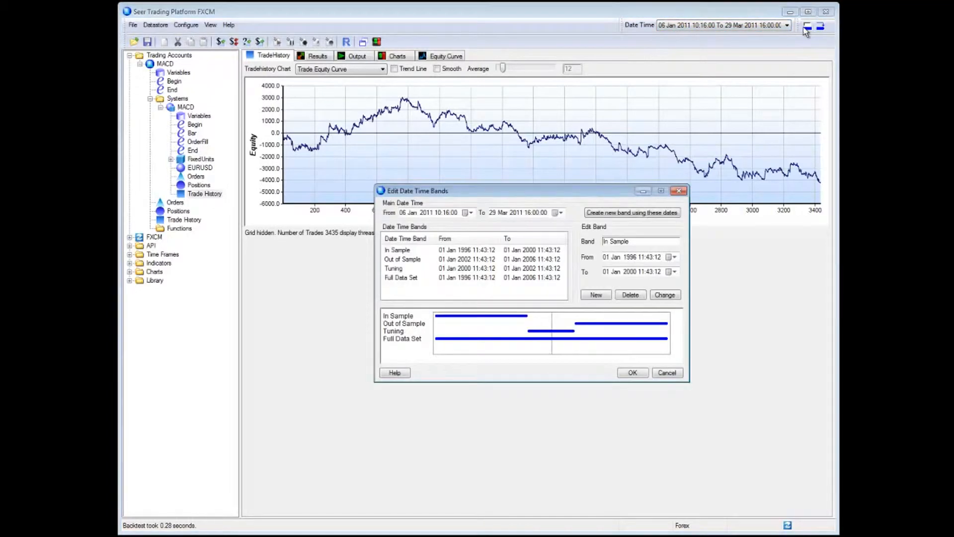
mouse_move(520, 239)
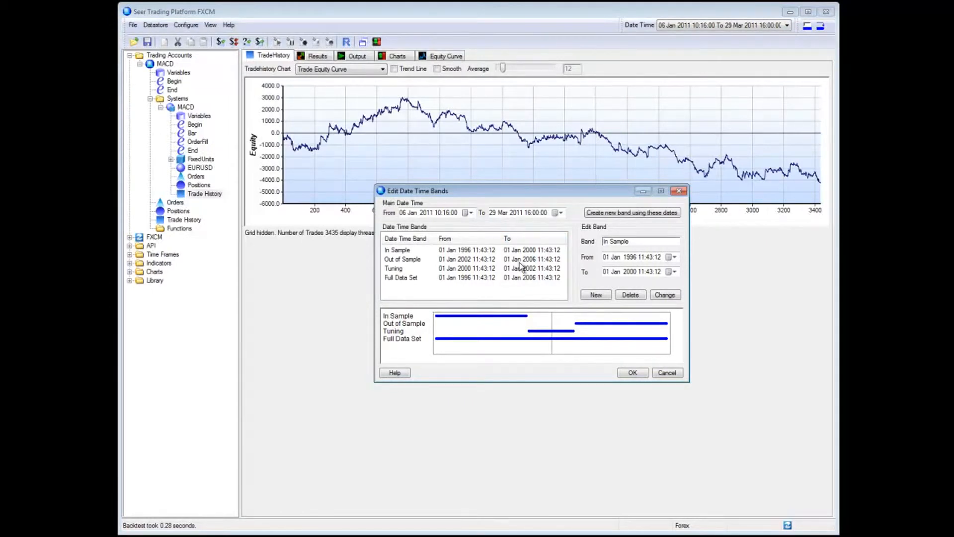
mouse_move(493, 275)
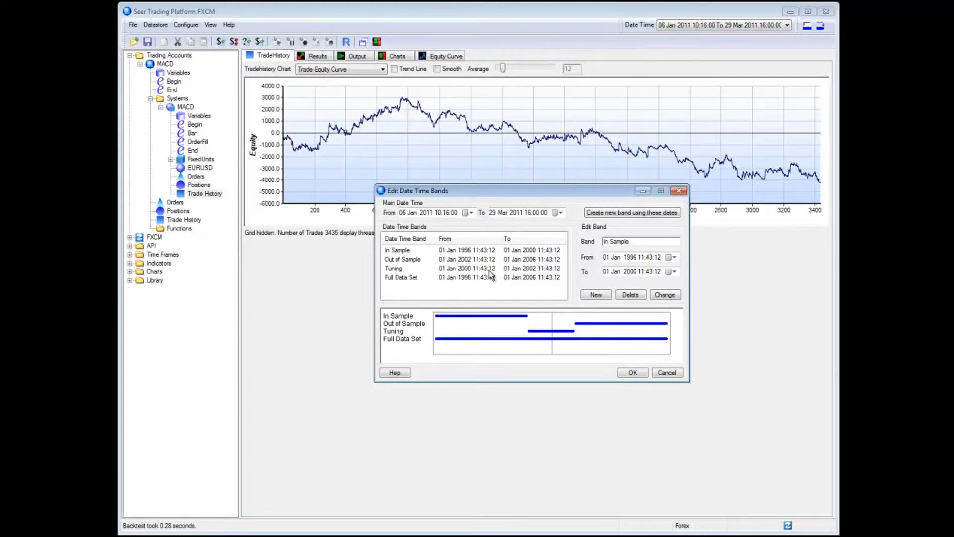
mouse_move(667, 372)
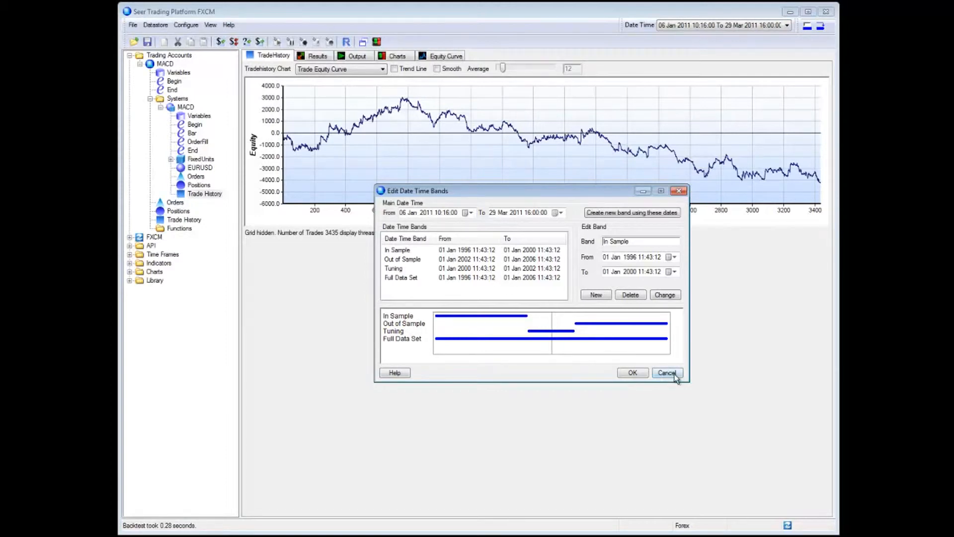
- Close the bands editor unchanged and show the MACD system's Variables table
click(666, 373)
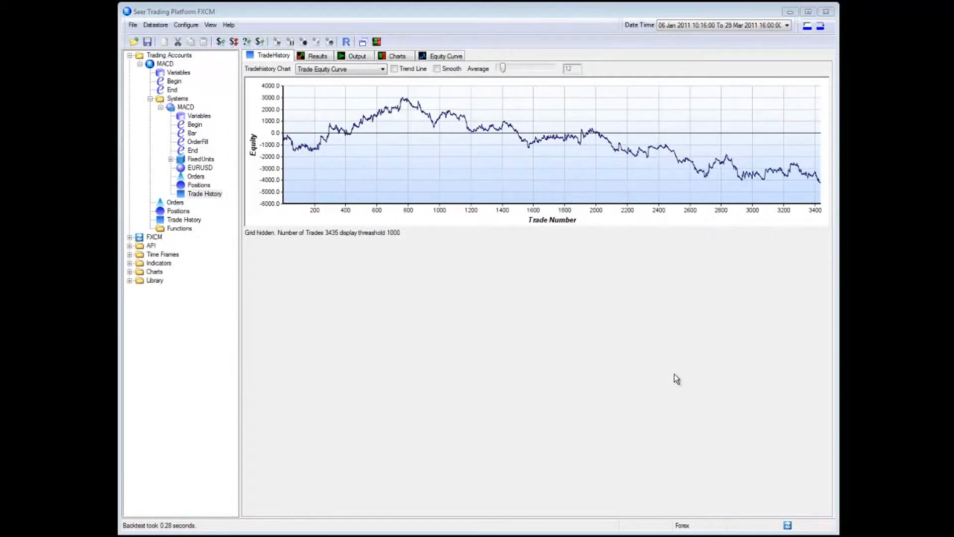
mouse_move(589, 367)
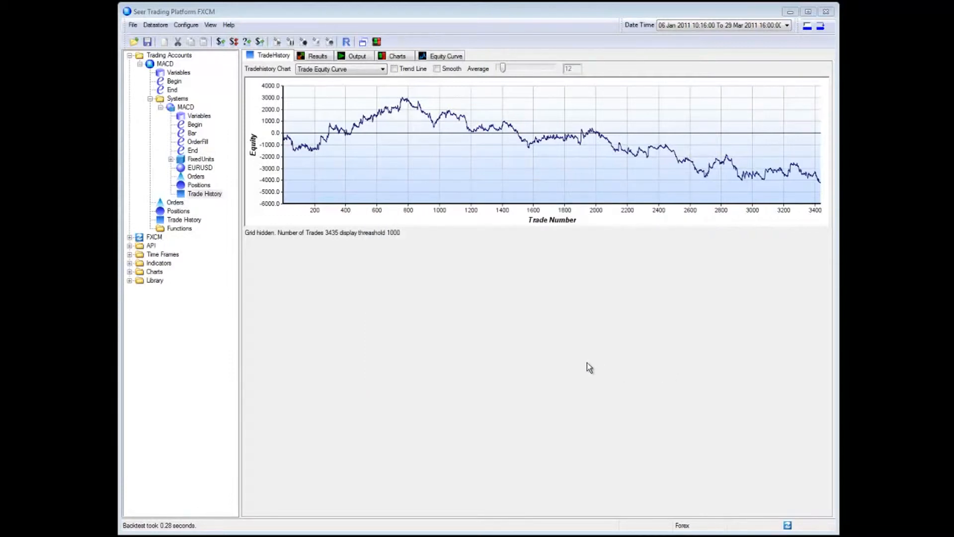
mouse_move(478, 325)
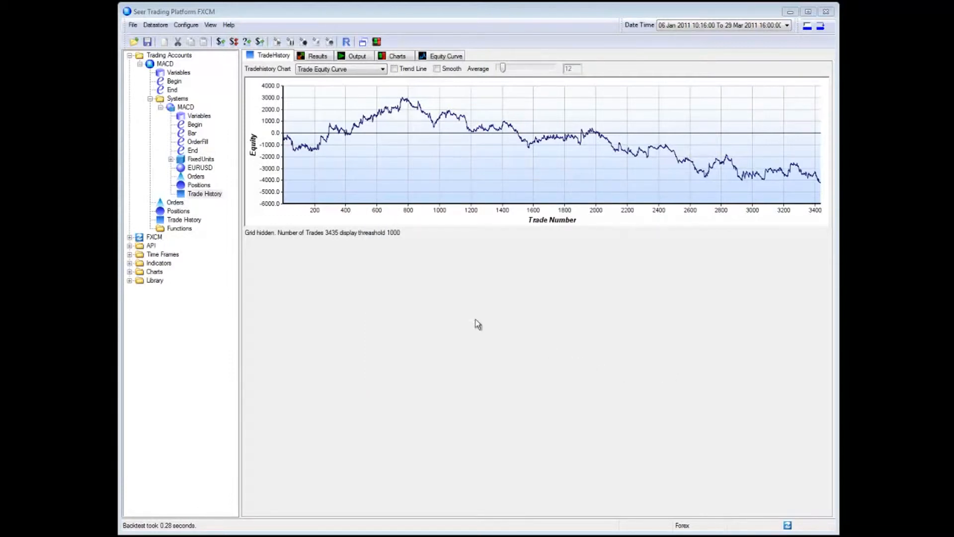
click(178, 72)
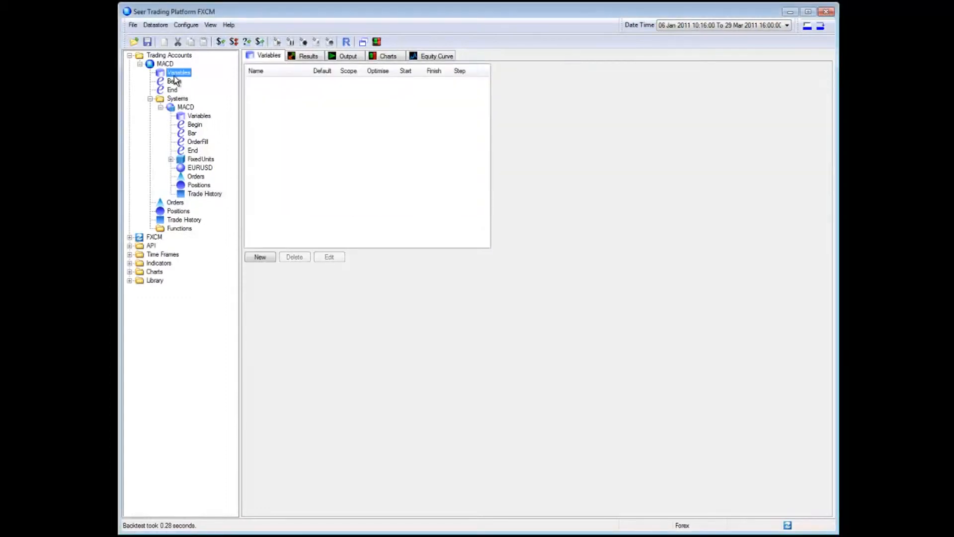
click(198, 116)
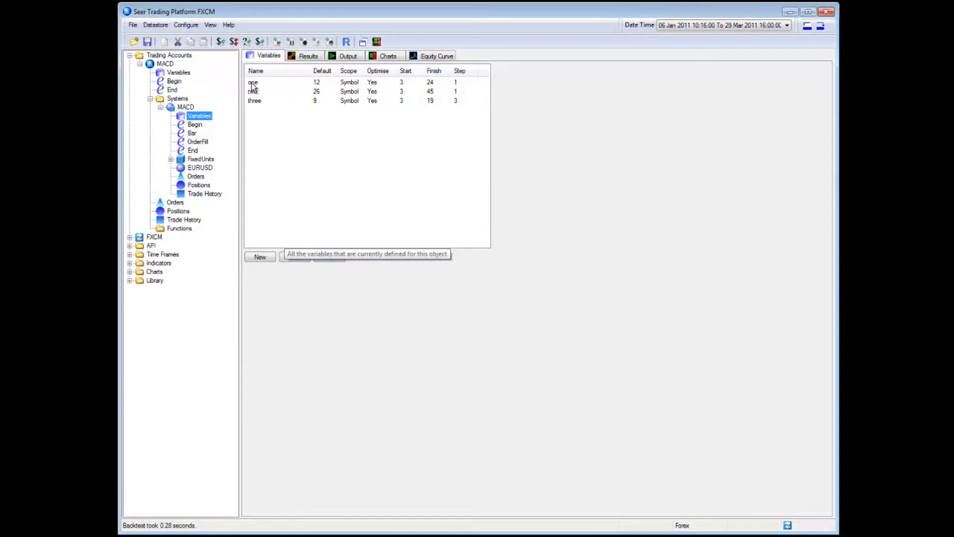
mouse_move(258, 105)
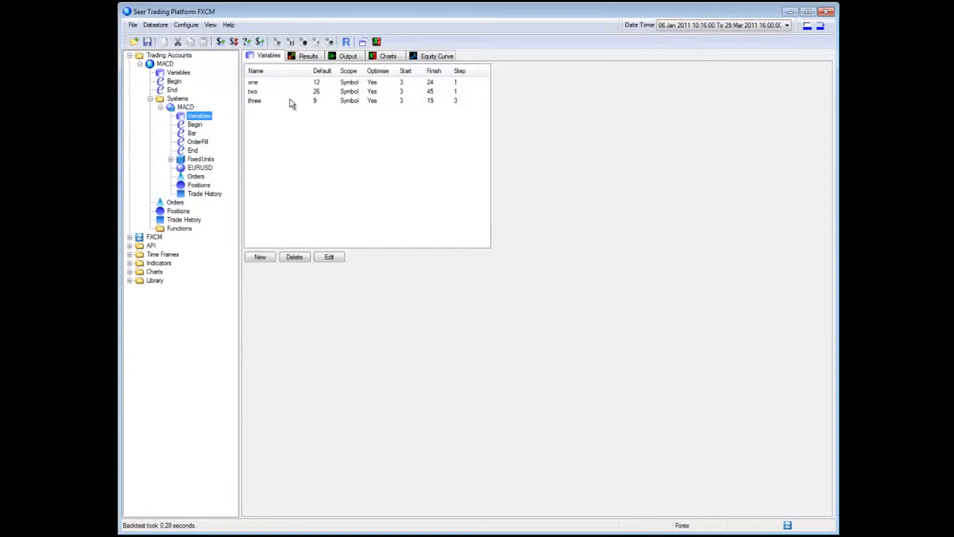
mouse_move(339, 90)
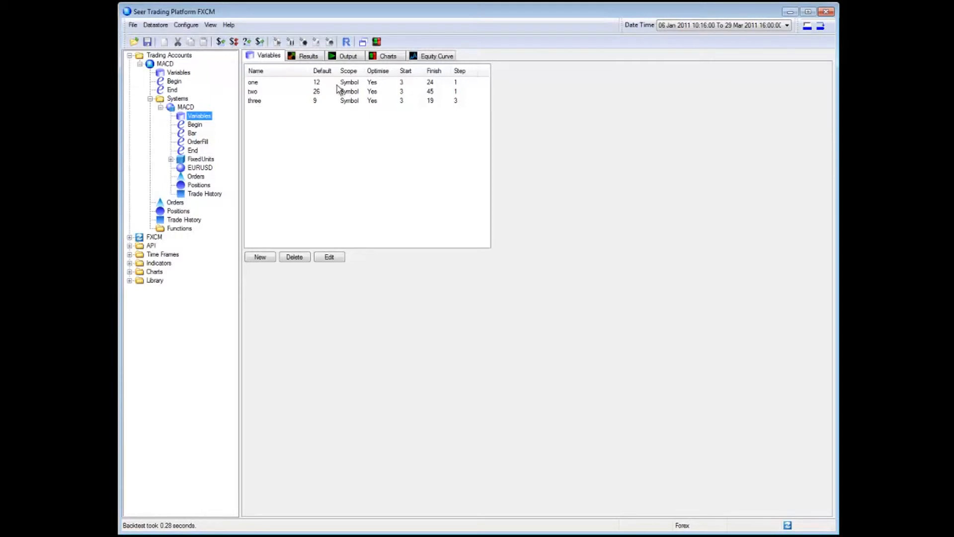
mouse_move(406, 90)
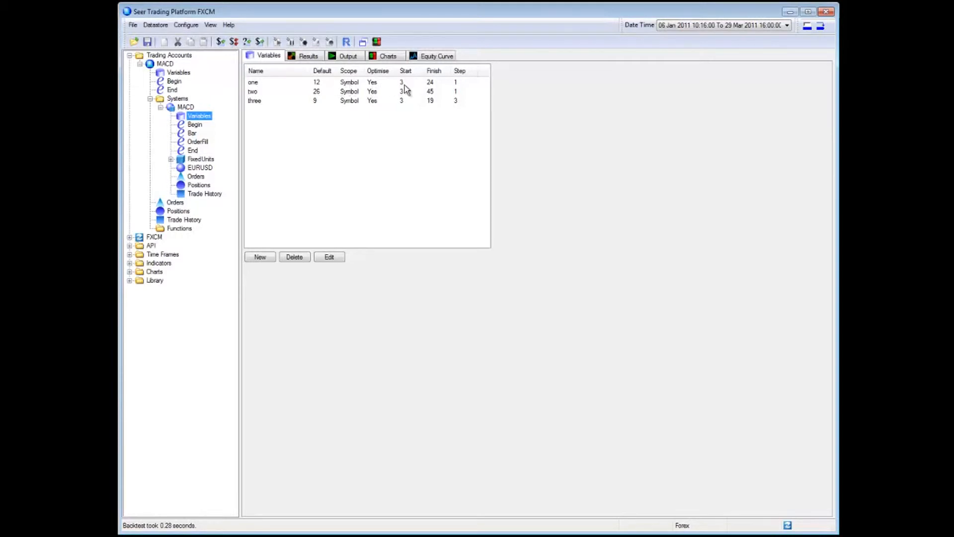
mouse_move(376, 89)
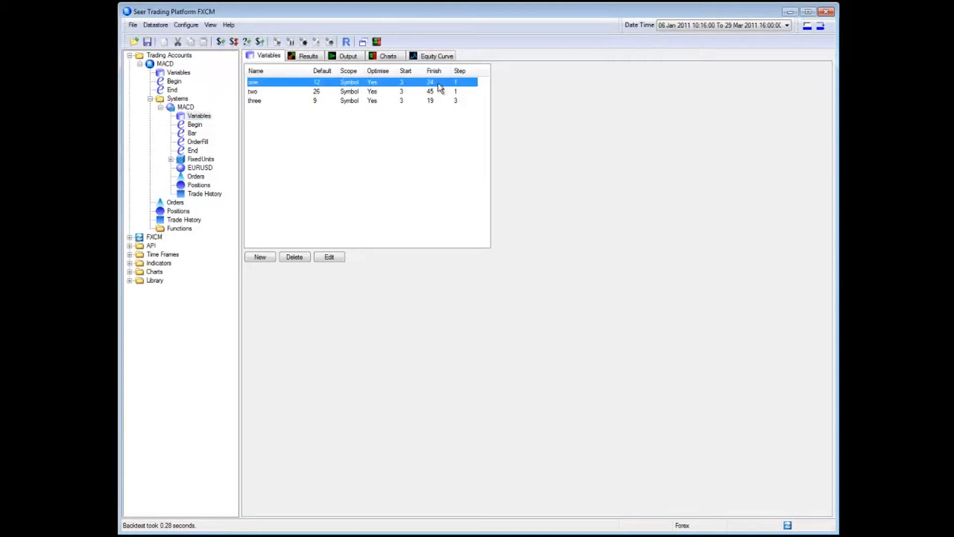
mouse_move(462, 85)
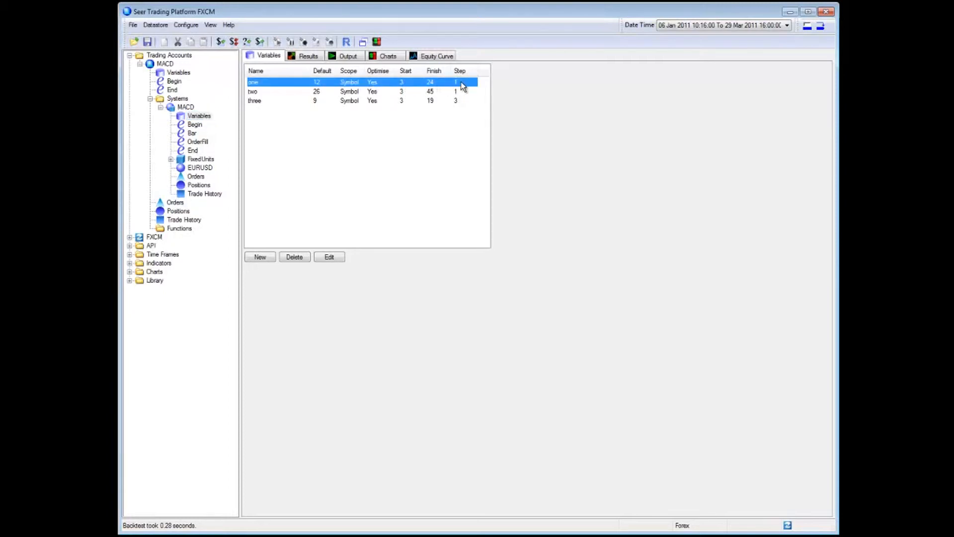
mouse_move(359, 97)
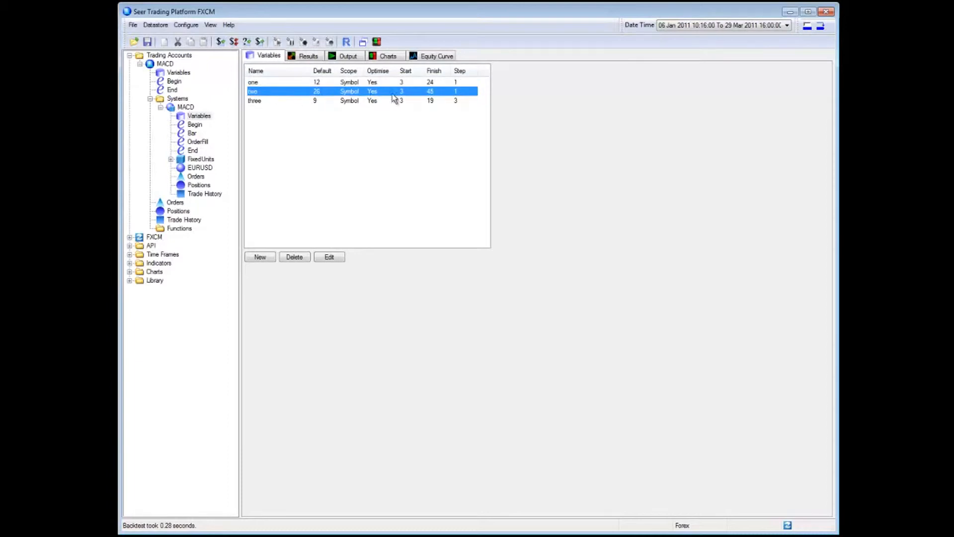
mouse_move(466, 96)
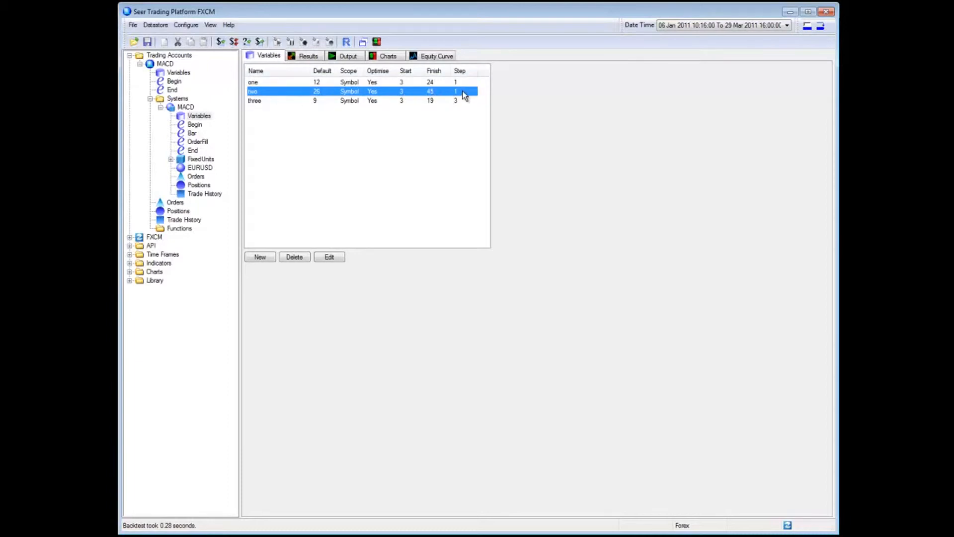
mouse_move(406, 108)
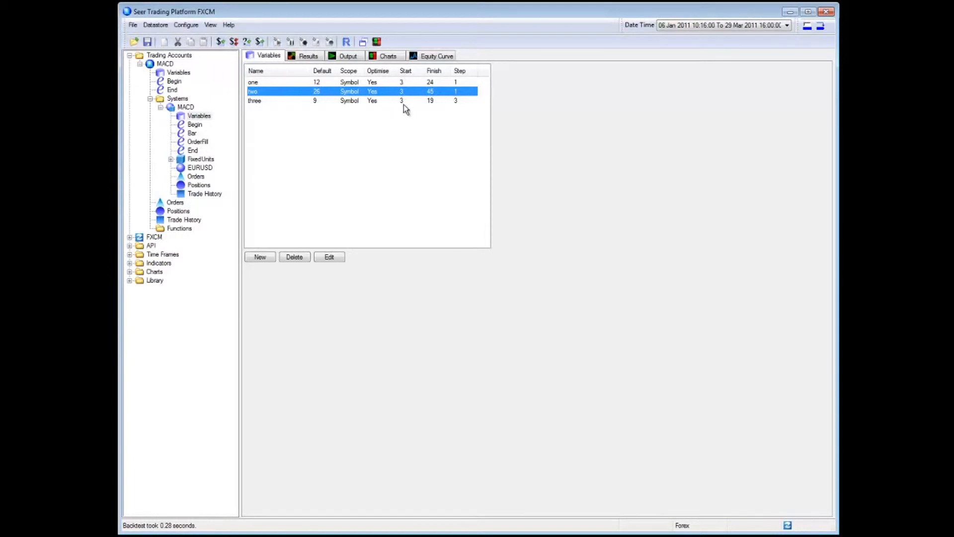
mouse_move(449, 108)
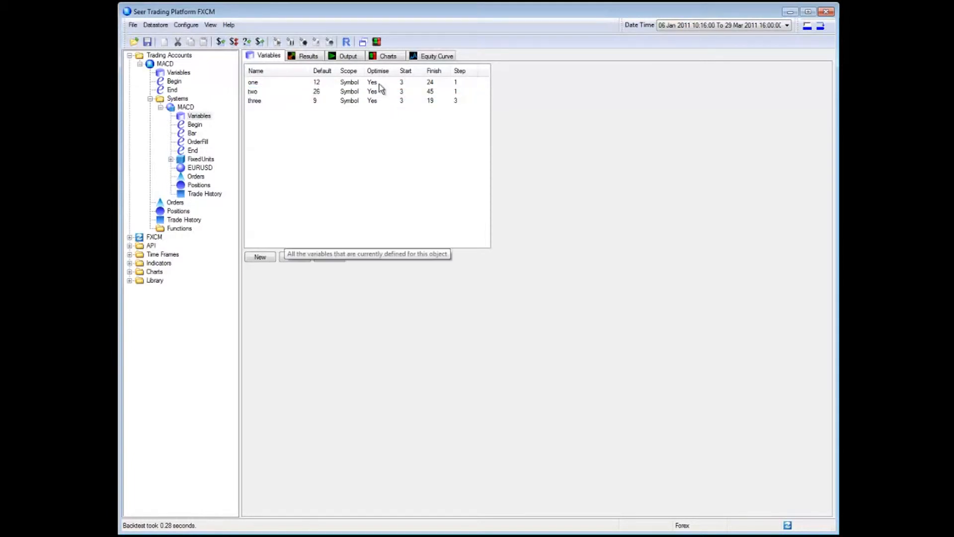
mouse_move(405, 192)
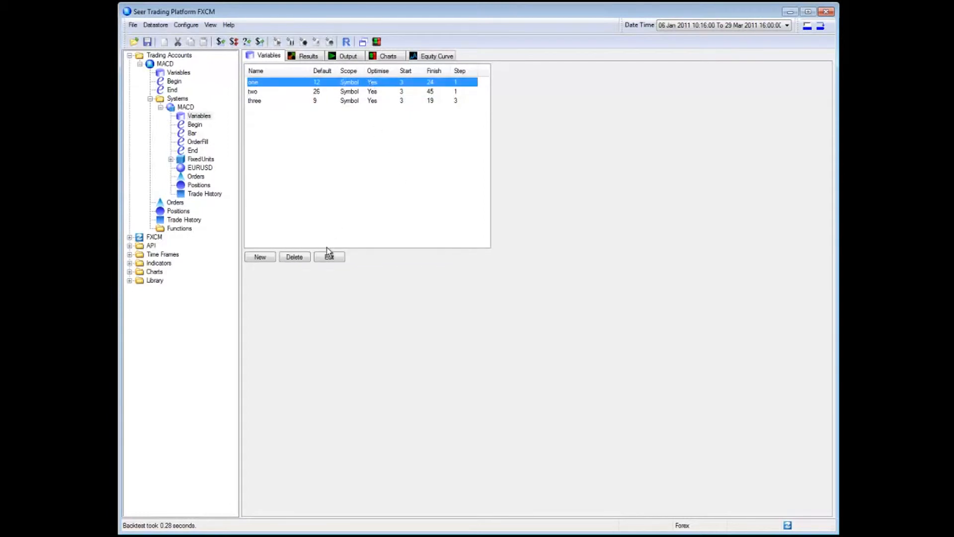
- Set the Step of MACD variables one, two and three to 4, 5 and 4
click(329, 256)
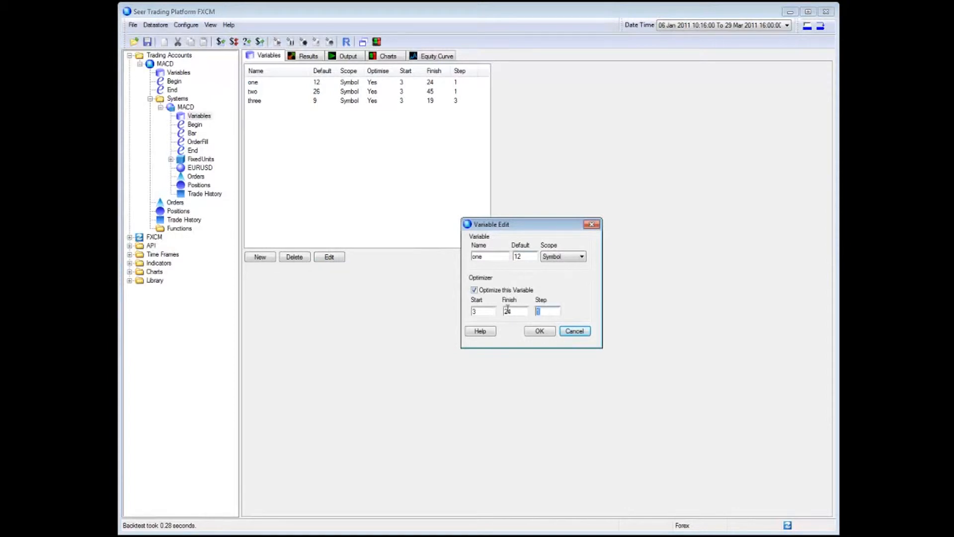
mouse_move(514, 311)
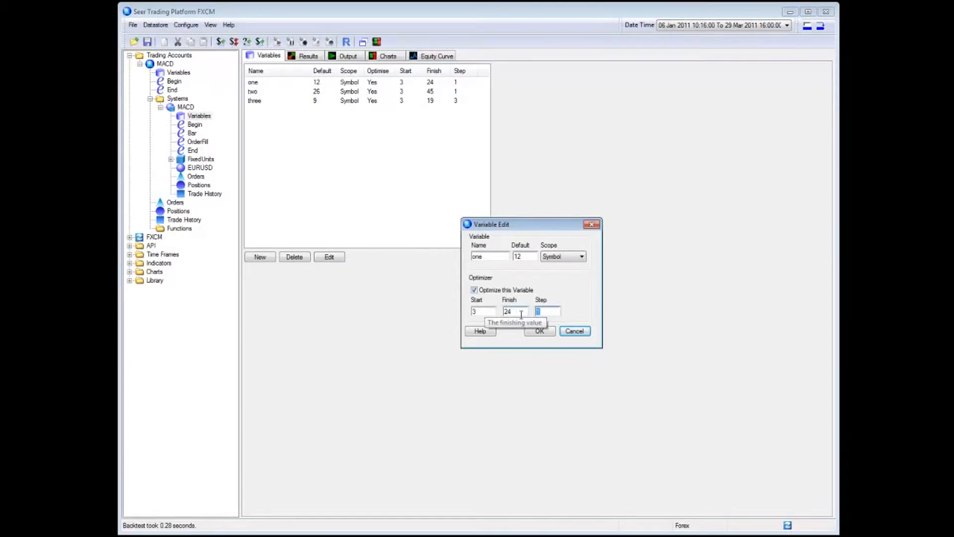
click(537, 330)
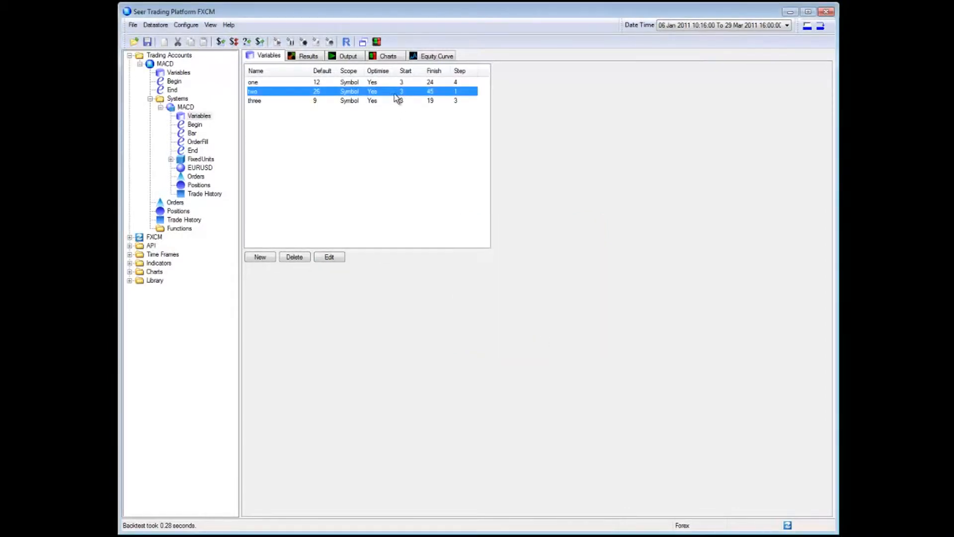
click(329, 256)
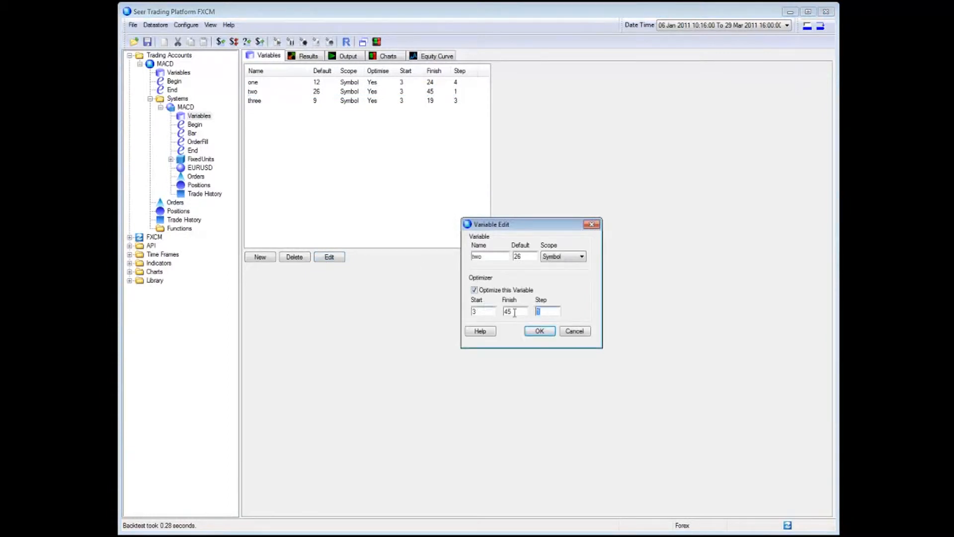
text(5)
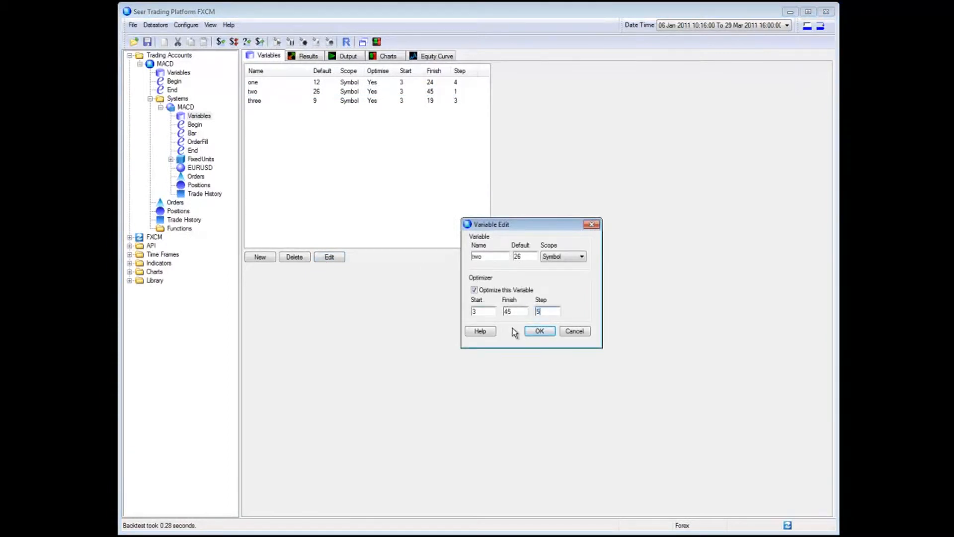
click(539, 330)
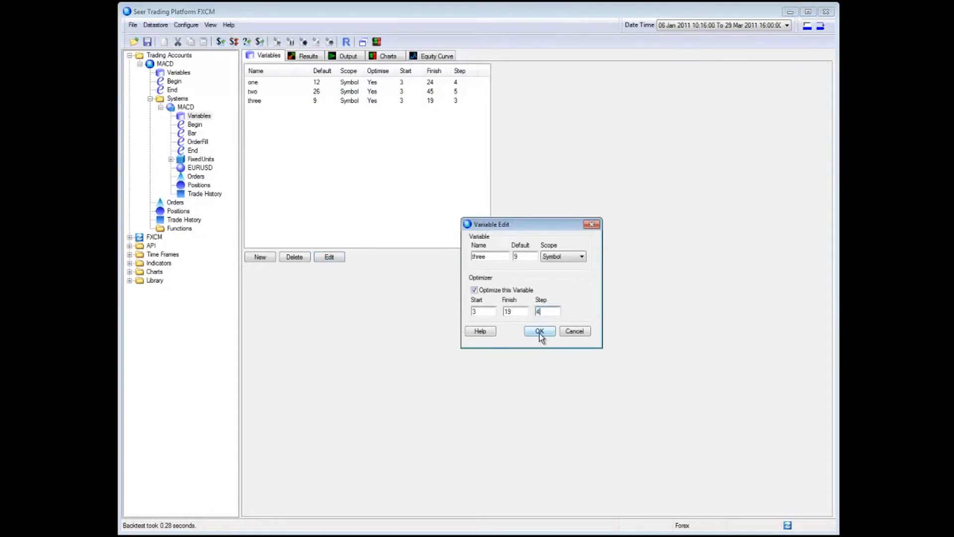
click(540, 330)
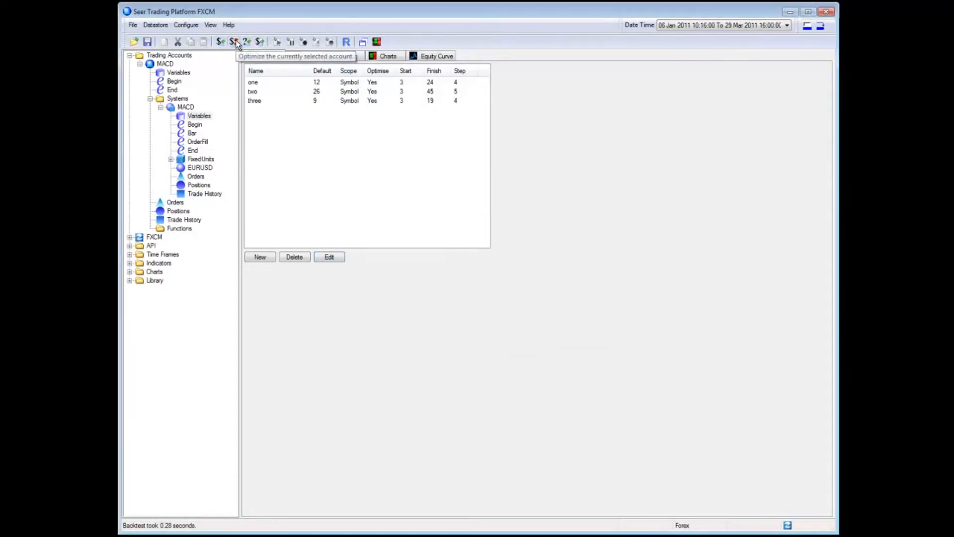
- Optimize the selected account, producing net profit results for about 350 variable combinations
click(234, 41)
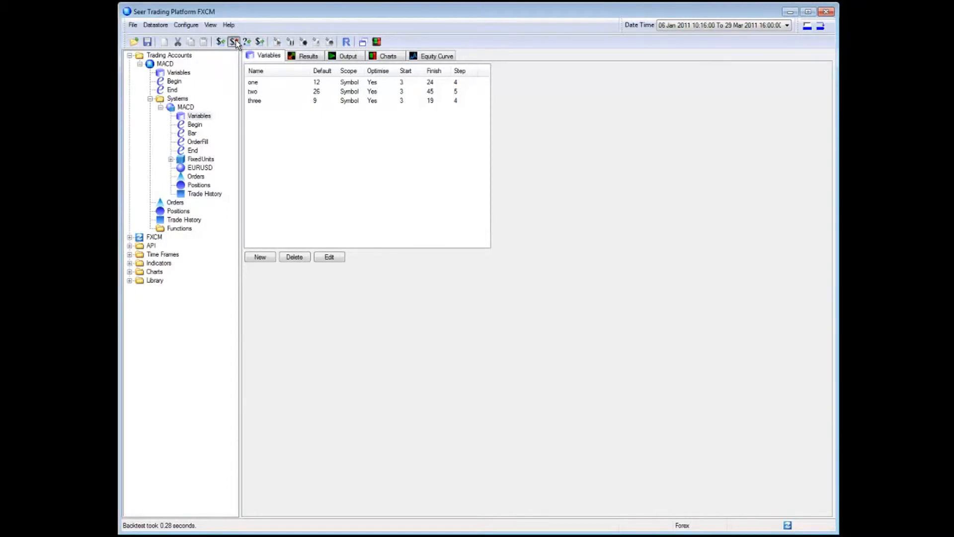
click(233, 41)
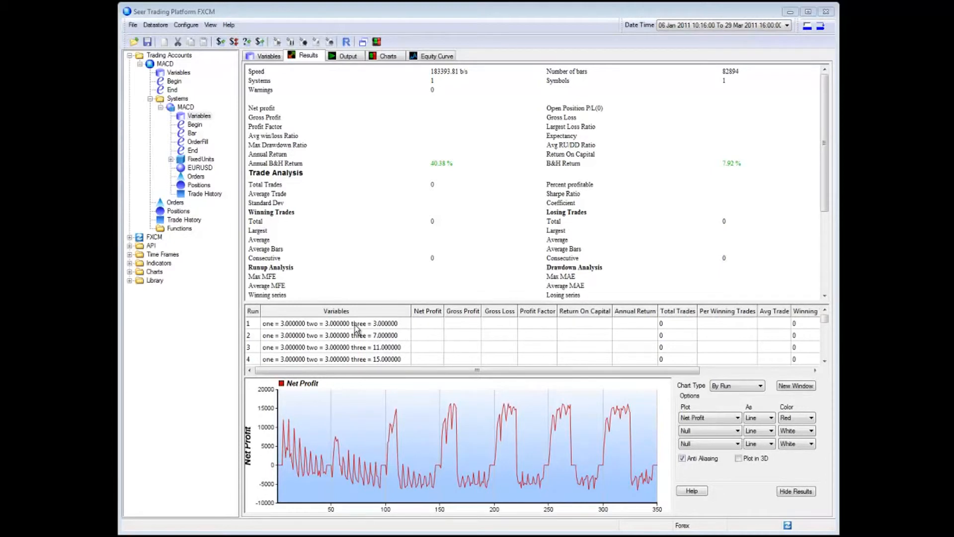
mouse_move(481, 363)
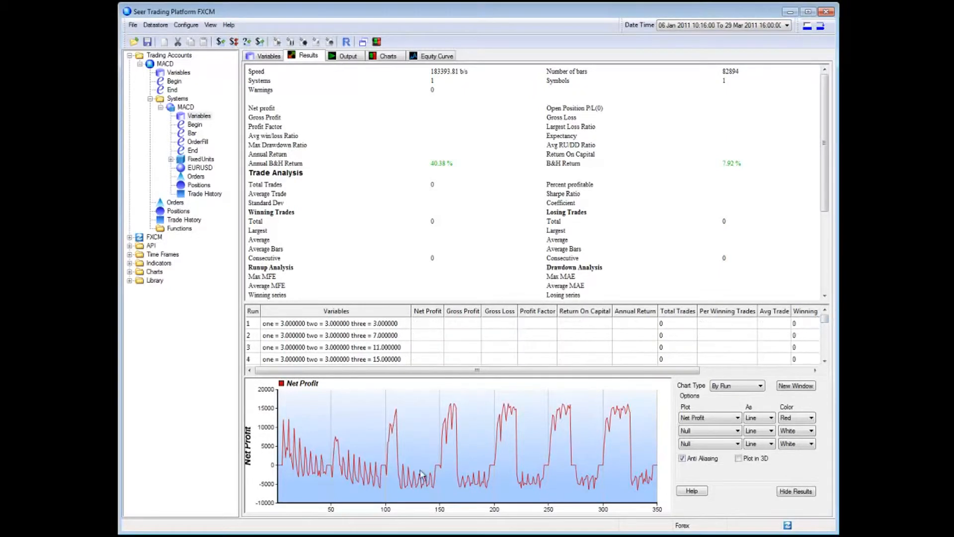
mouse_move(566, 472)
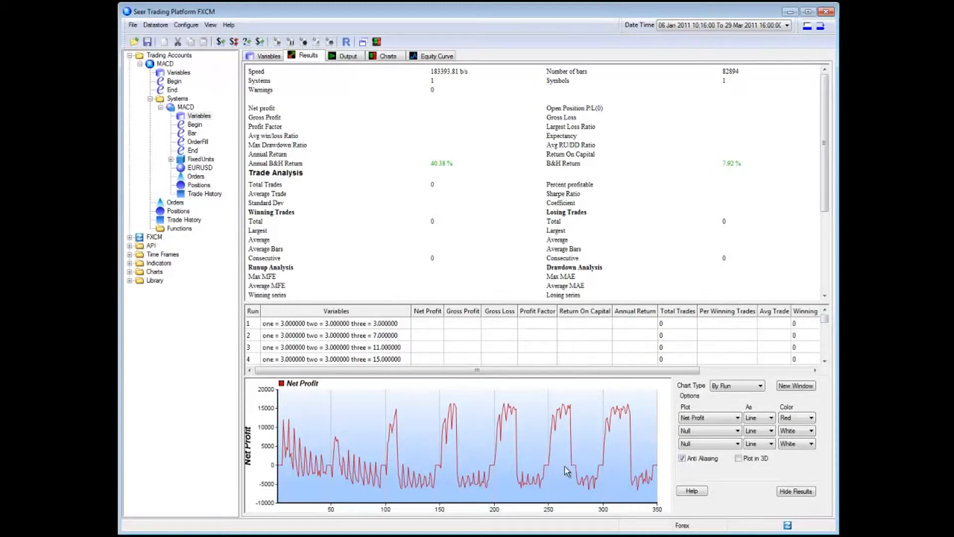
mouse_move(338, 472)
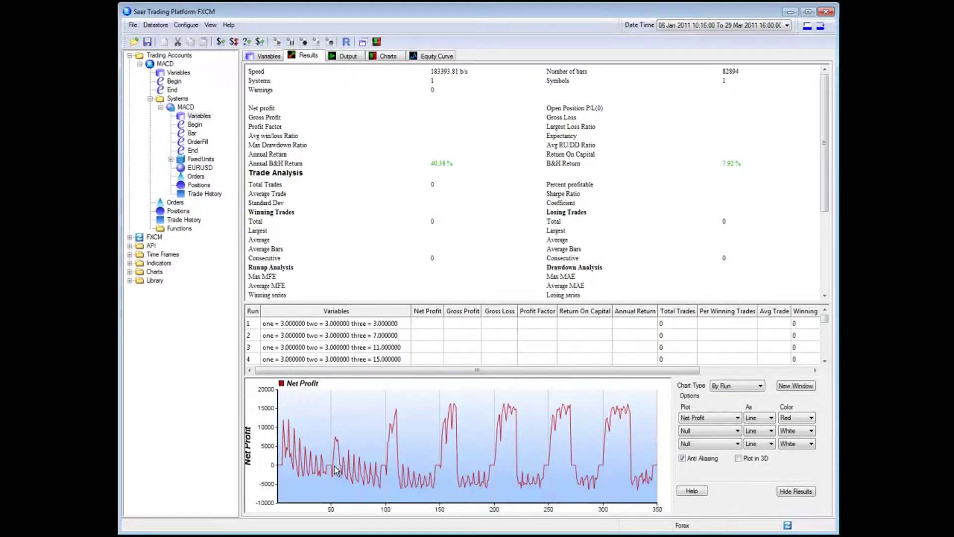
mouse_move(356, 507)
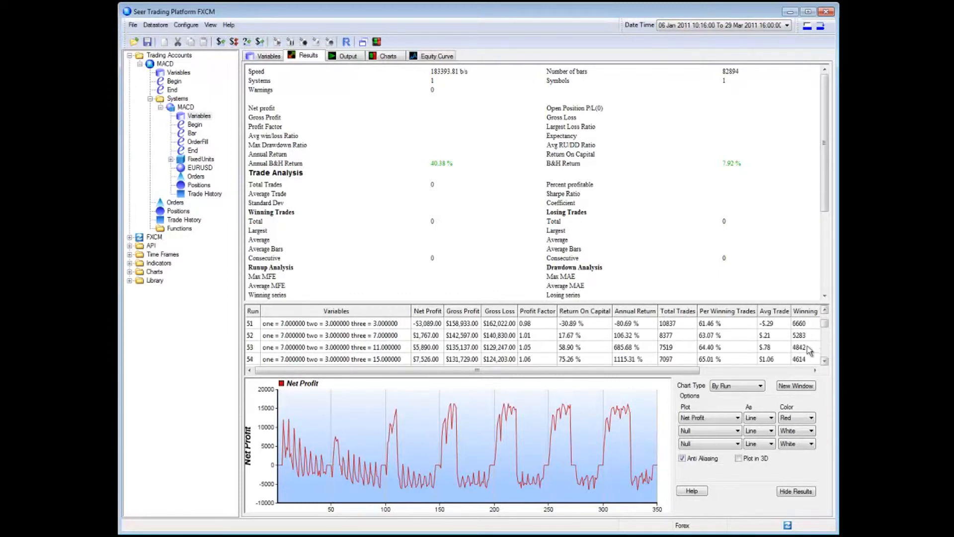
scroll(up, 3)
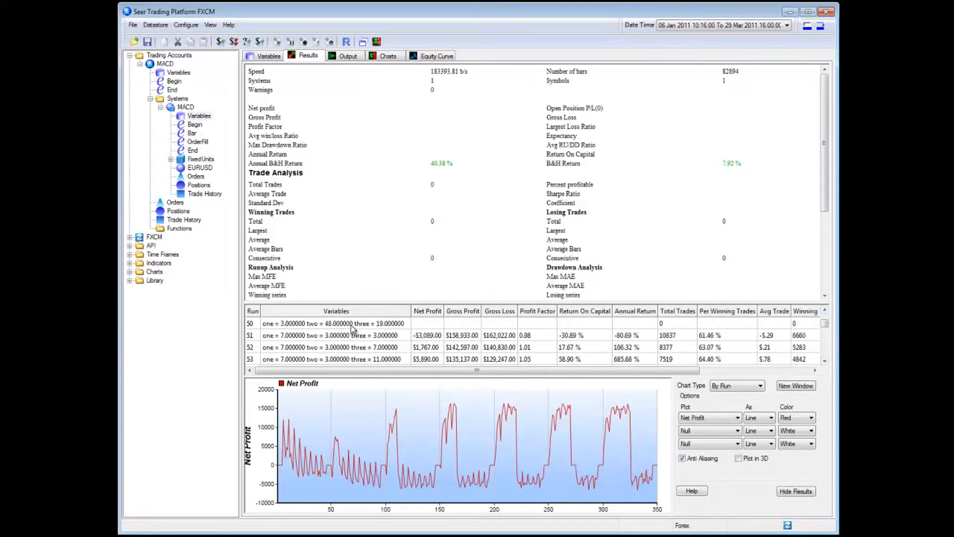
click(334, 323)
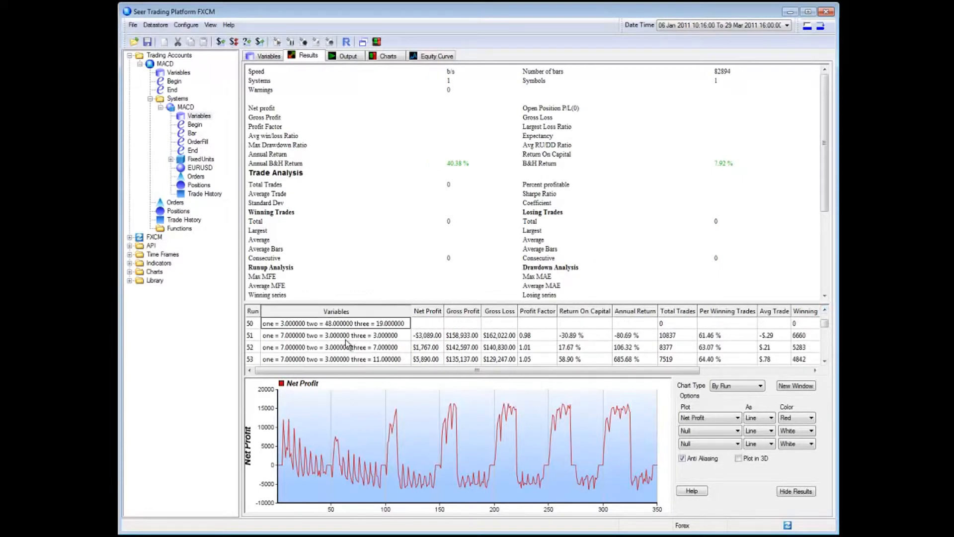
click(335, 334)
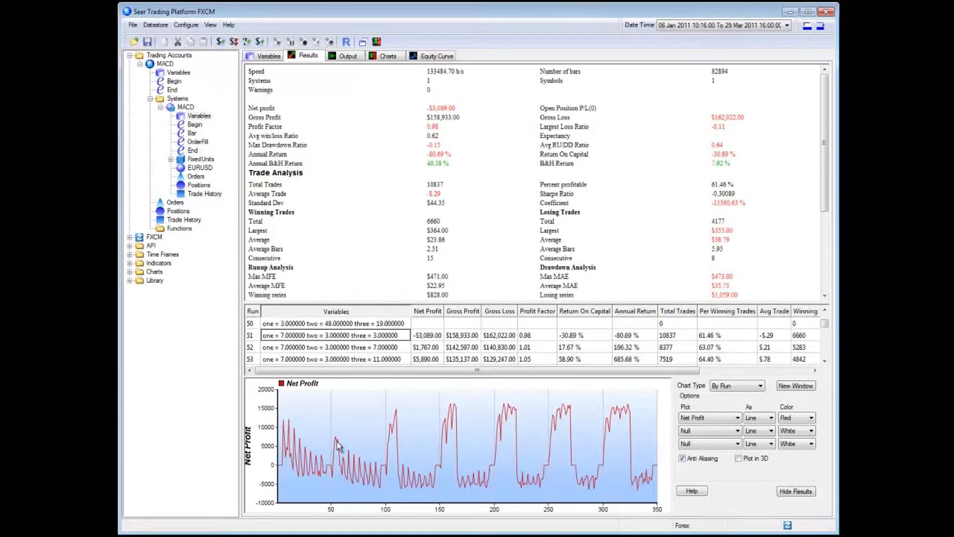
mouse_move(501, 346)
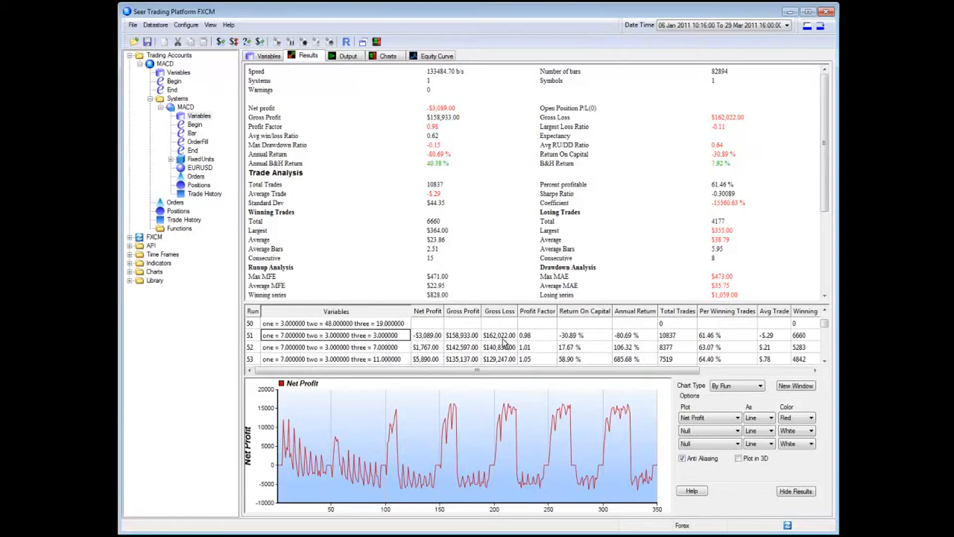
mouse_move(802, 393)
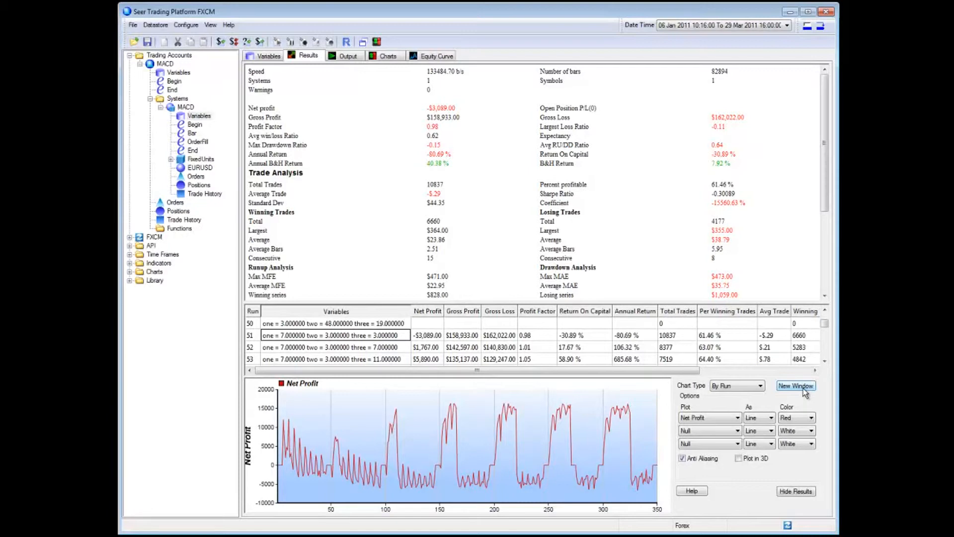
- Show the optimisation results in a new window as a Variable 2D Net Profit map
click(795, 385)
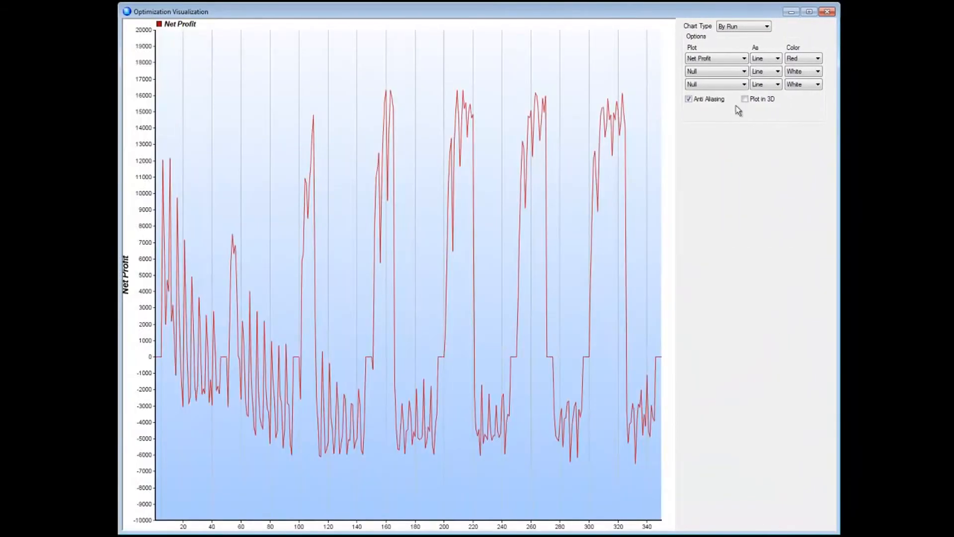
click(744, 25)
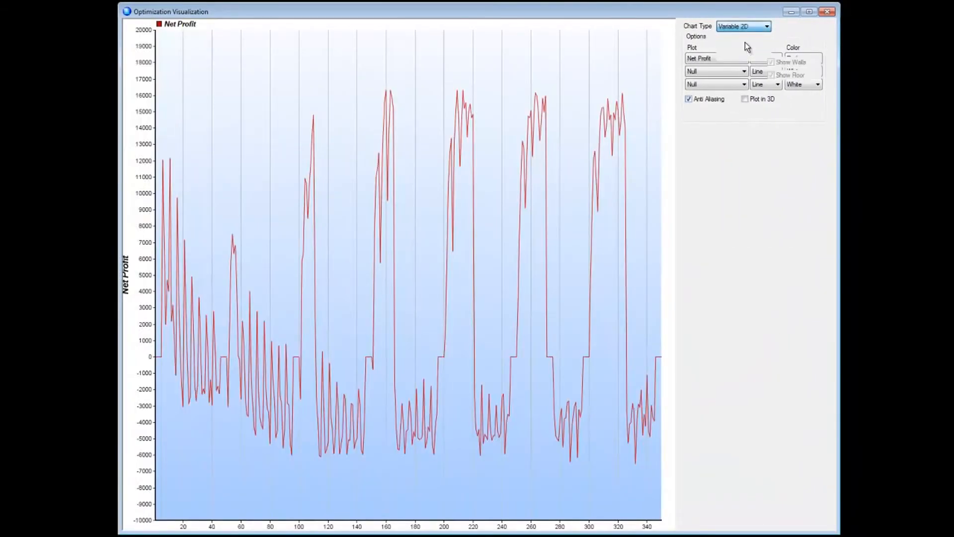
click(742, 25)
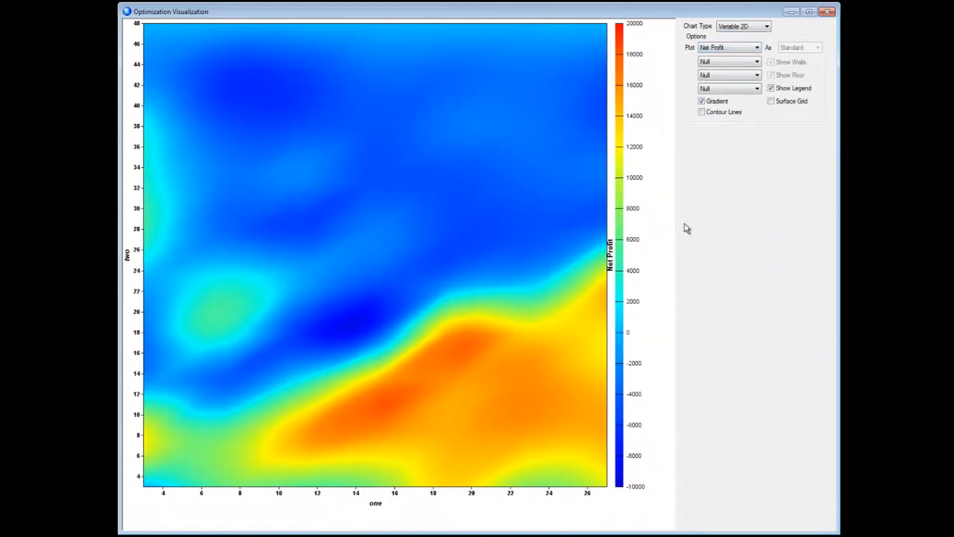
mouse_move(428, 506)
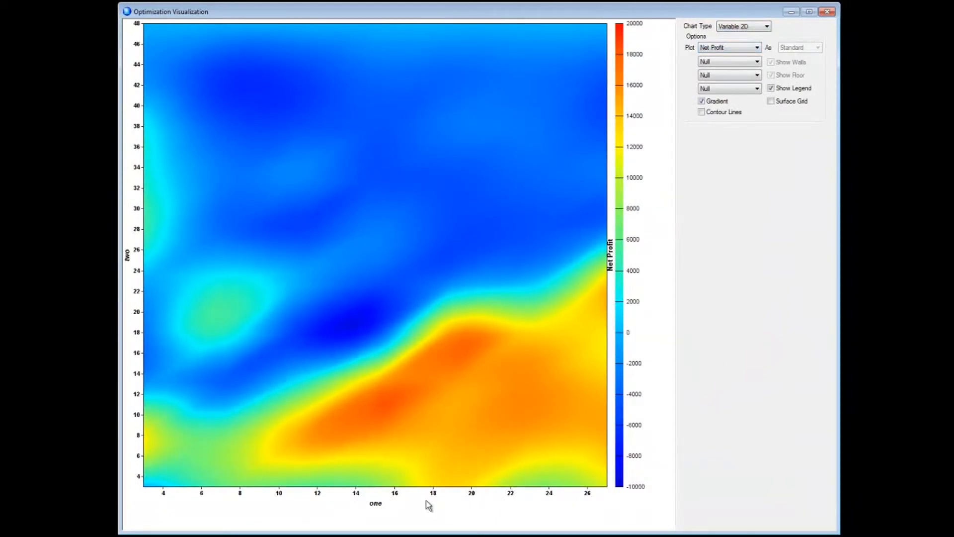
mouse_move(239, 432)
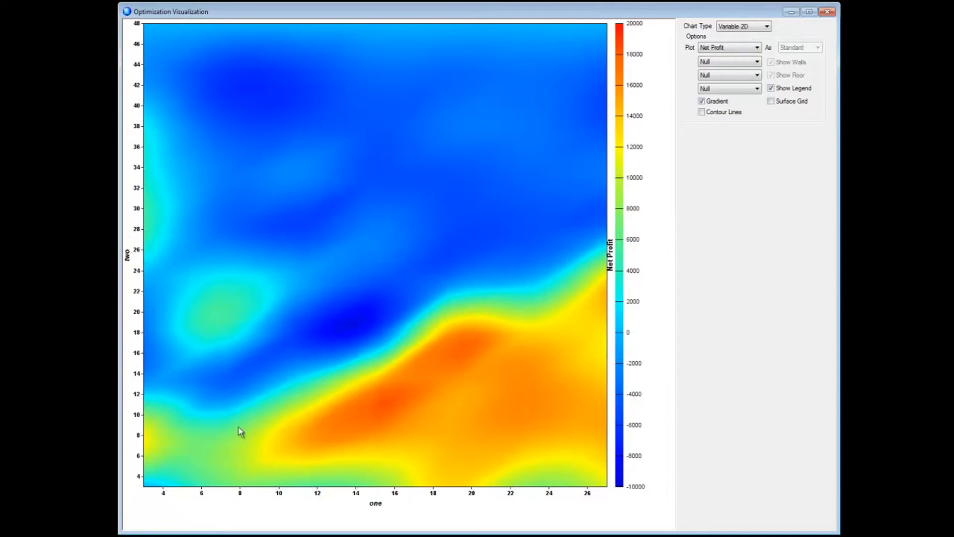
mouse_move(378, 510)
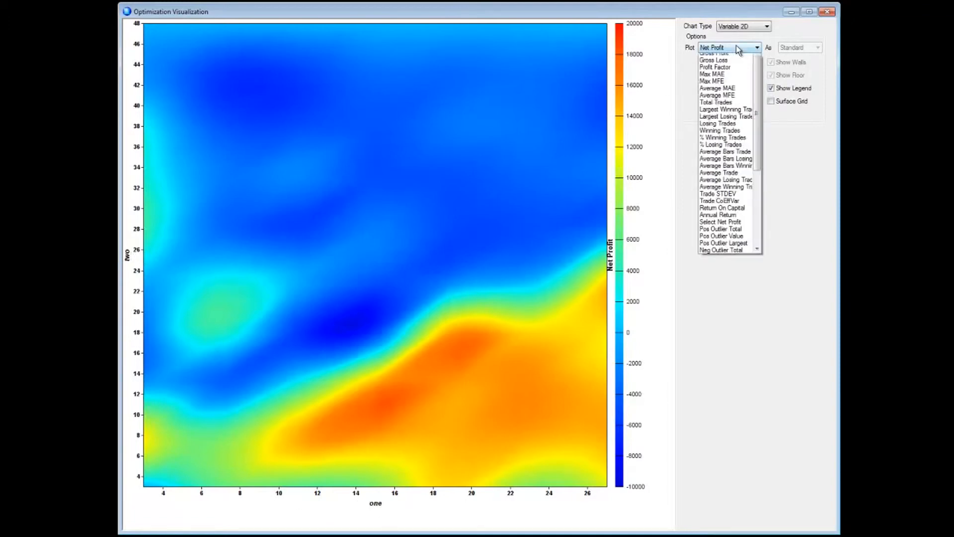
click(728, 47)
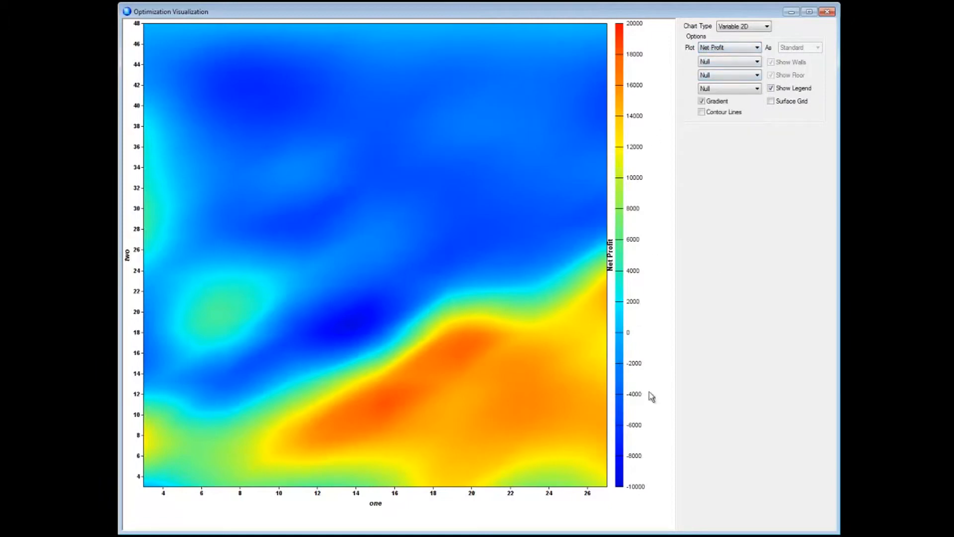
mouse_move(415, 381)
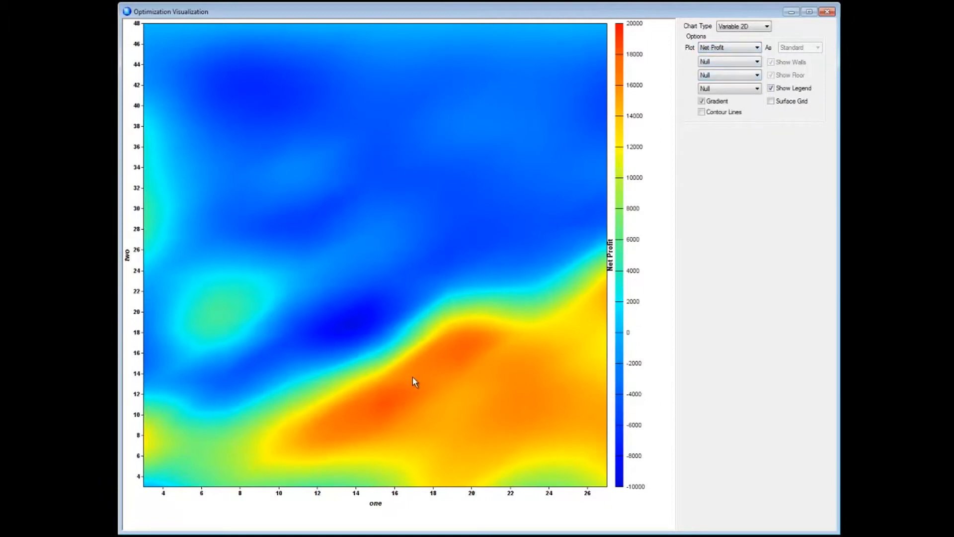
mouse_move(390, 403)
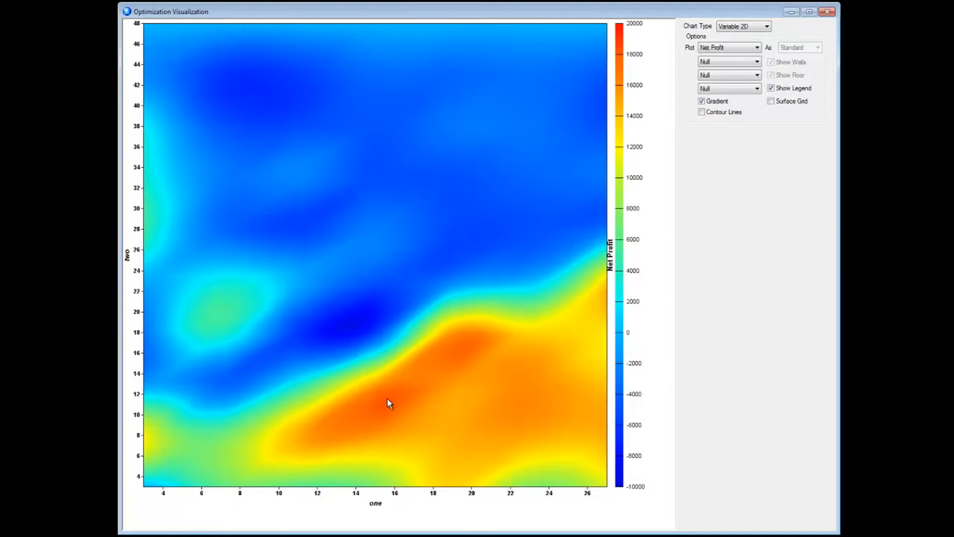
mouse_move(392, 401)
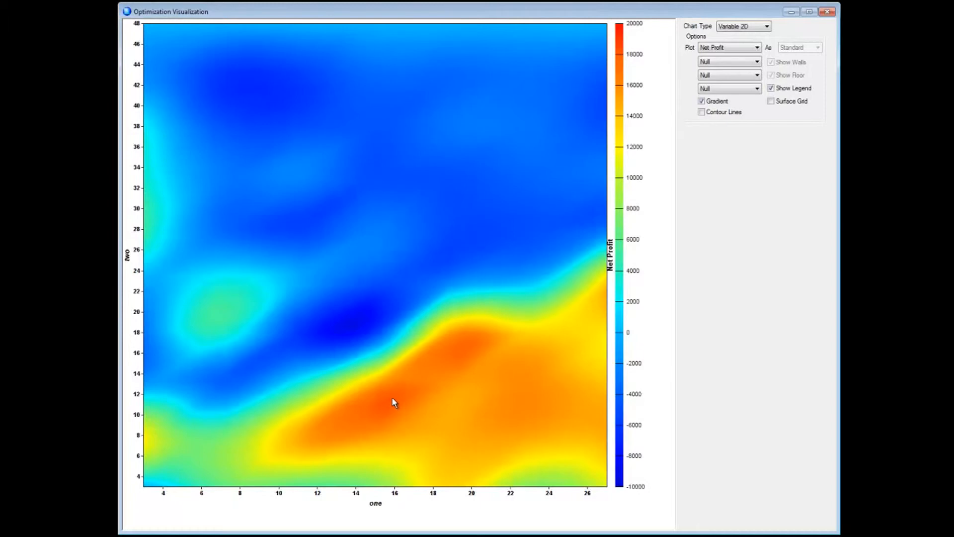
mouse_move(365, 411)
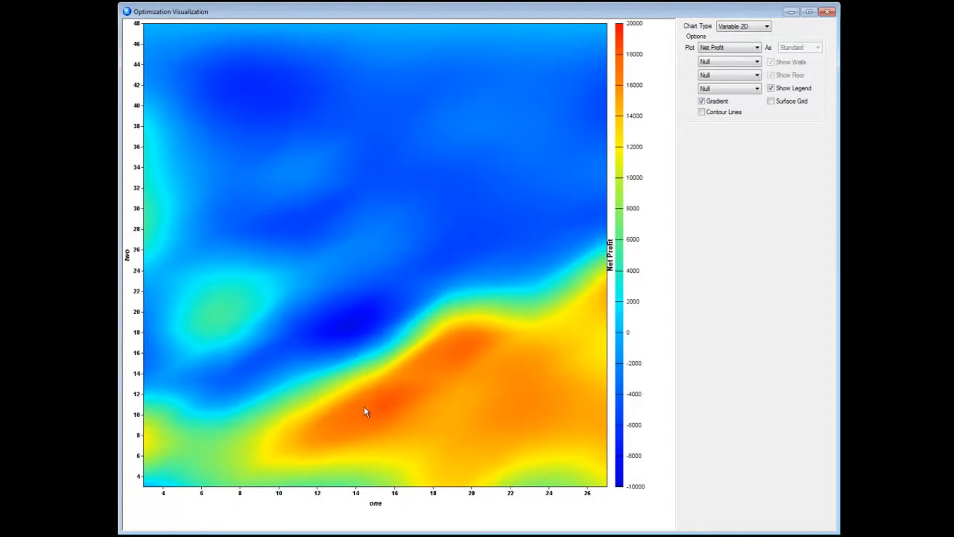
mouse_move(380, 485)
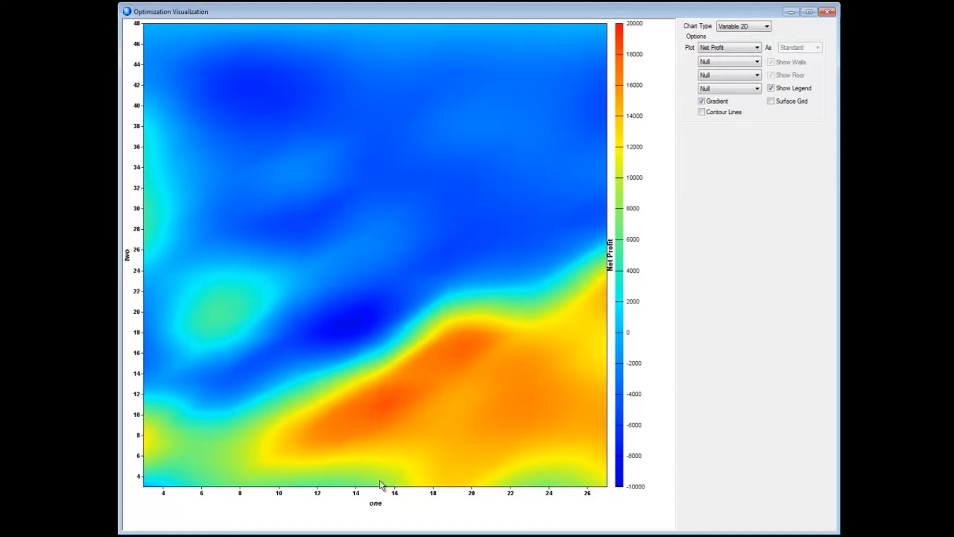
mouse_move(439, 473)
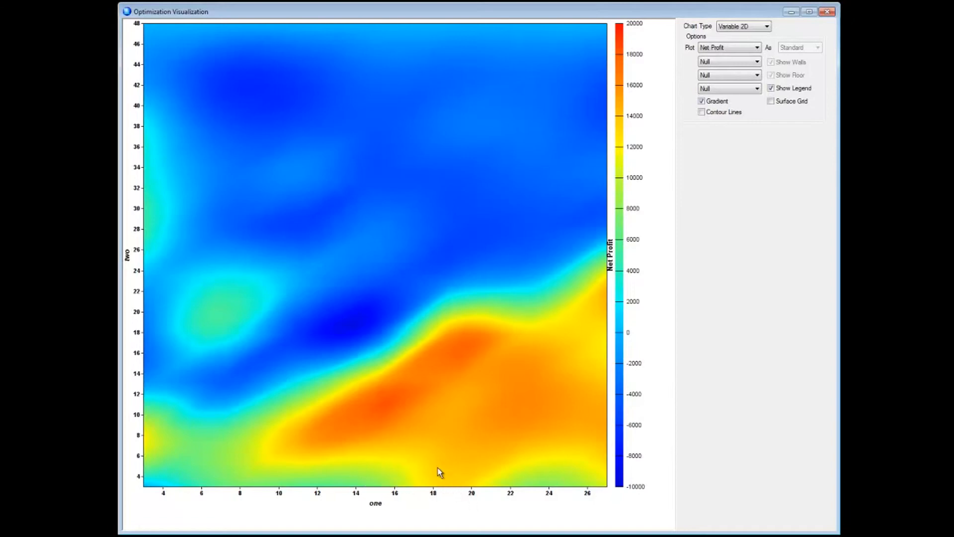
mouse_move(221, 399)
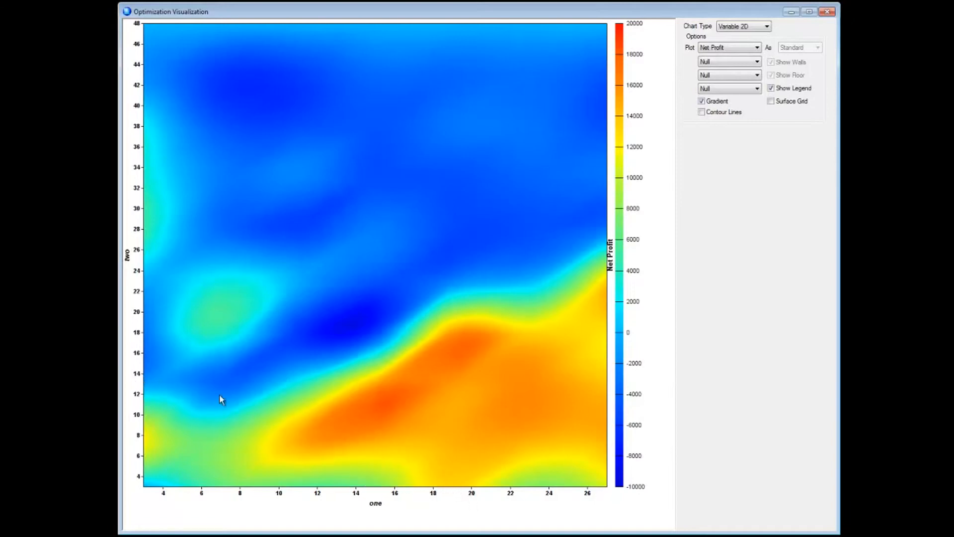
mouse_move(483, 355)
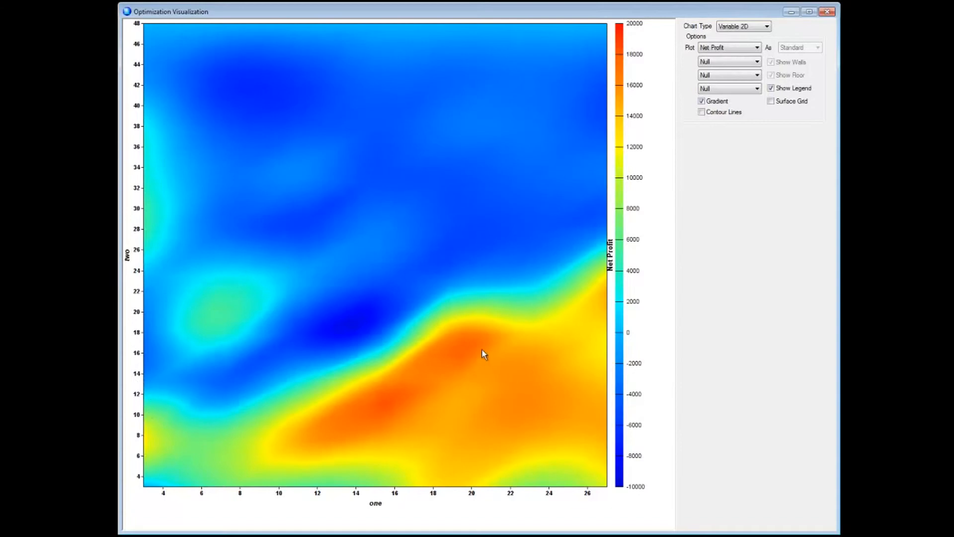
mouse_move(436, 494)
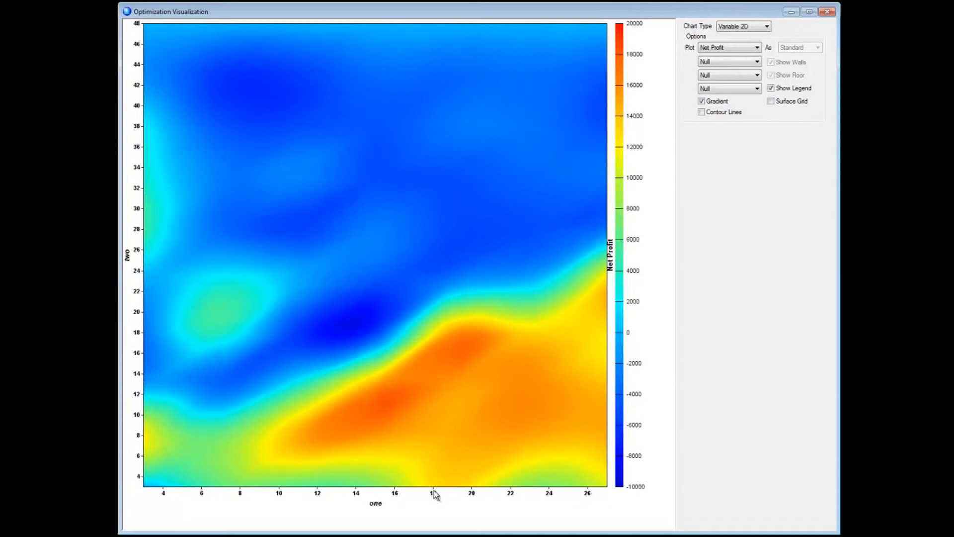
mouse_move(475, 495)
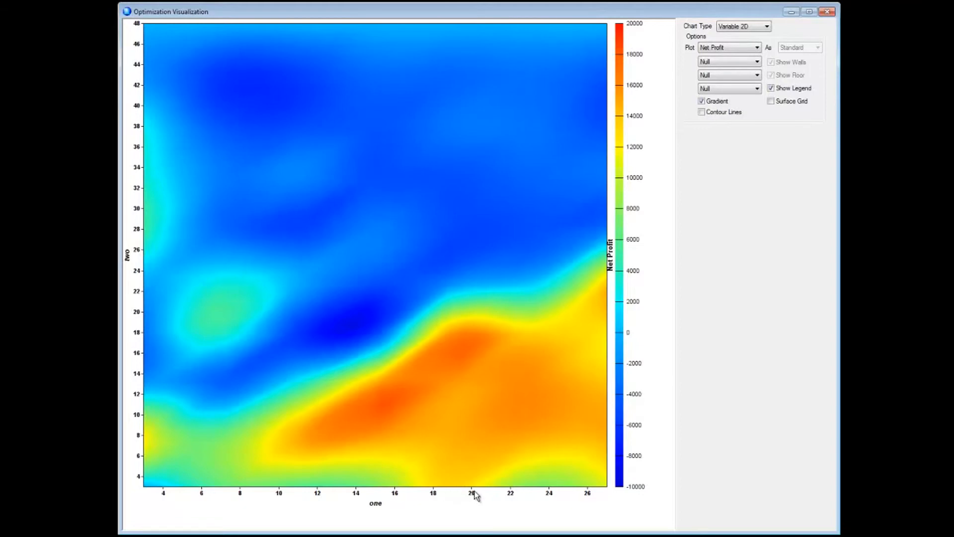
mouse_move(147, 335)
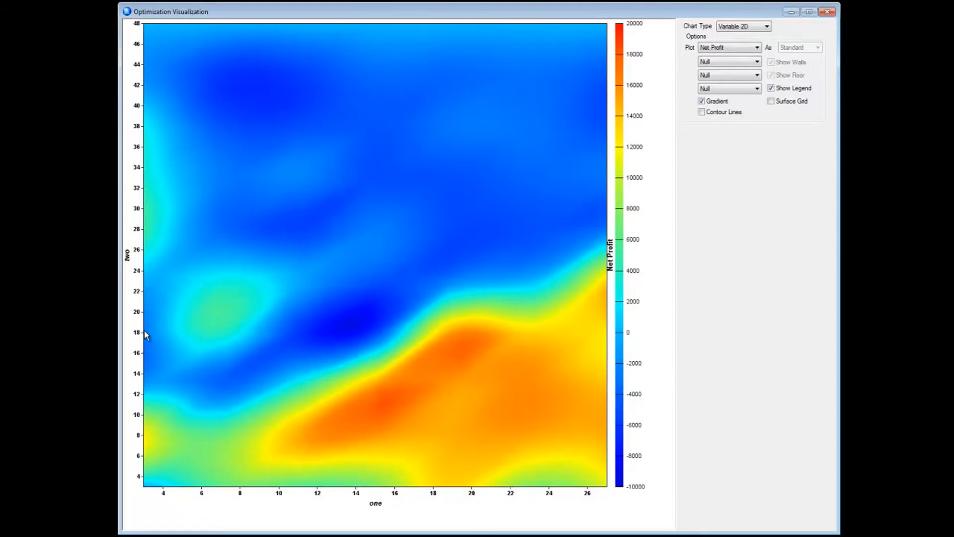
mouse_move(753, 68)
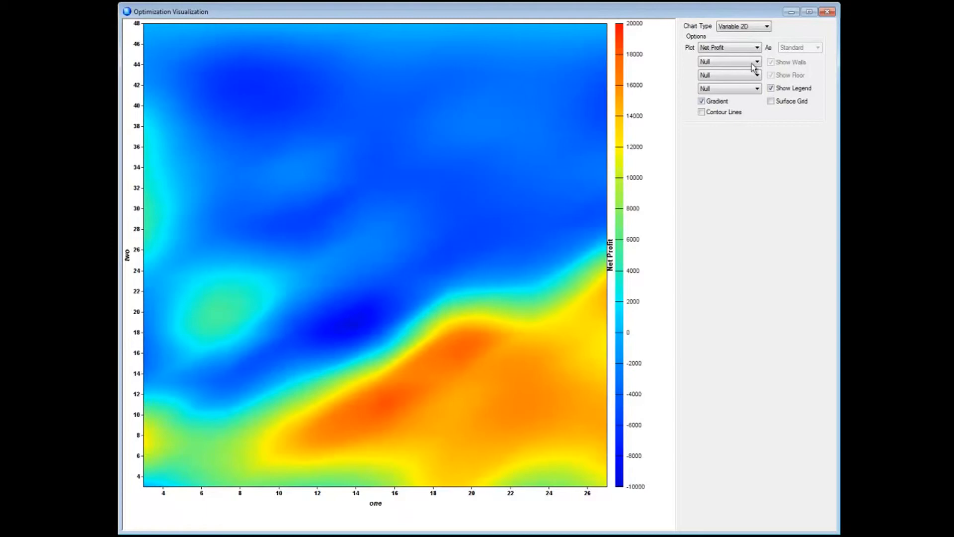
click(756, 62)
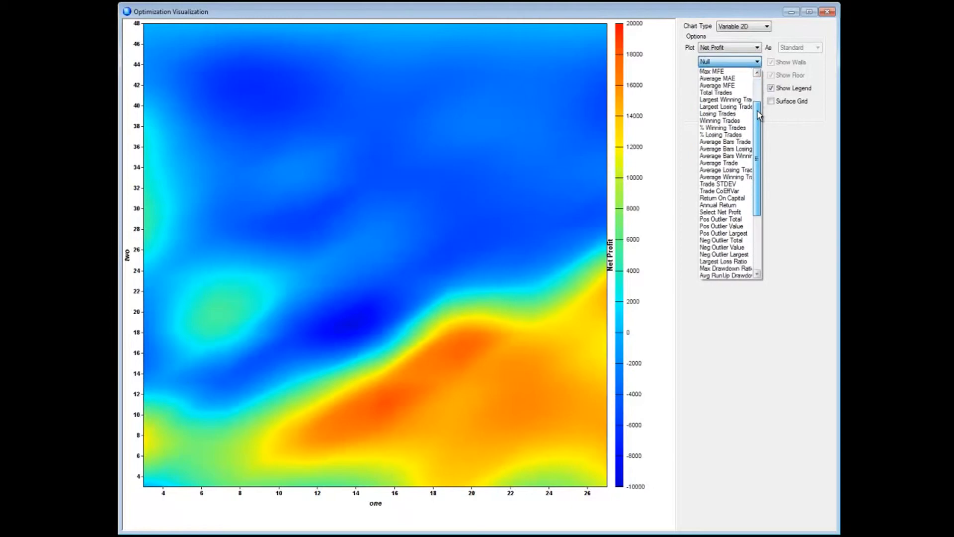
scroll(down, 3)
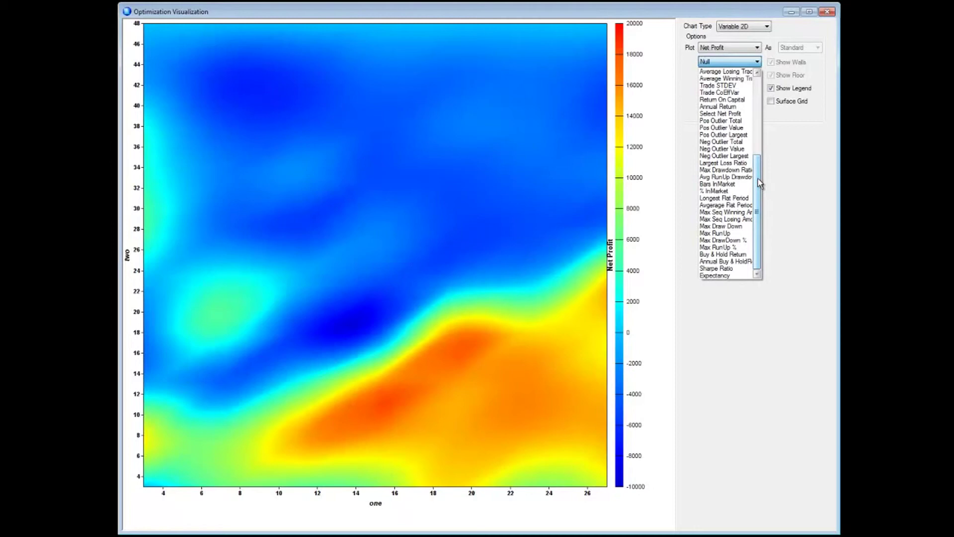
mouse_move(722, 233)
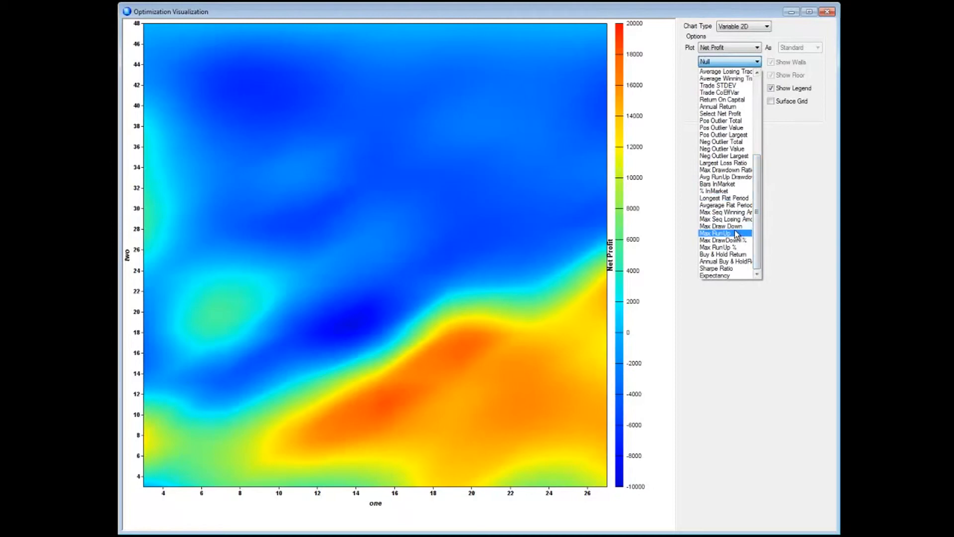
click(723, 226)
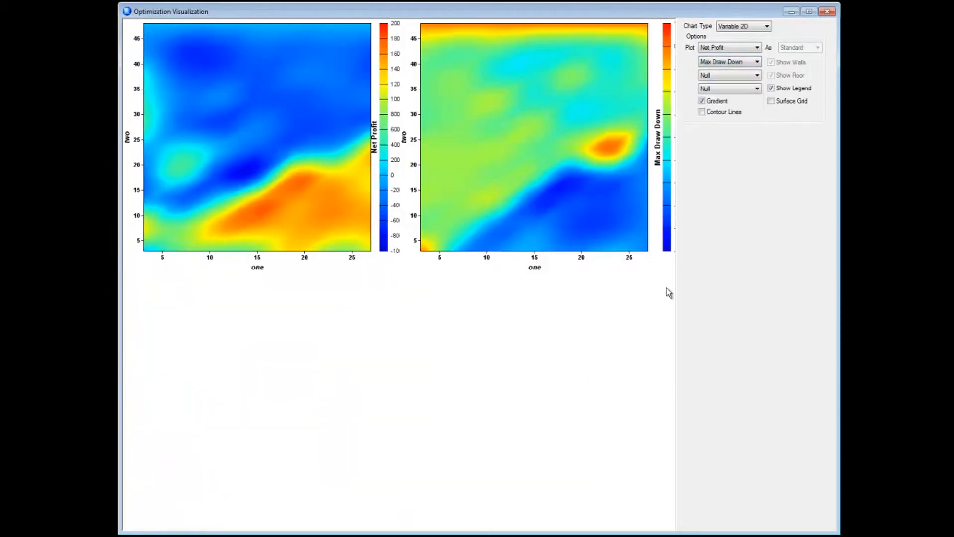
mouse_move(612, 284)
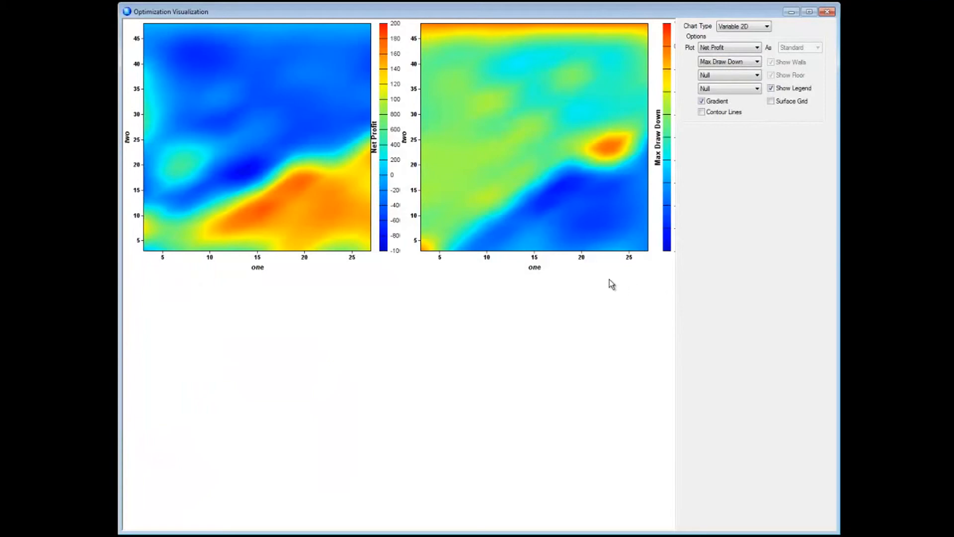
mouse_move(572, 337)
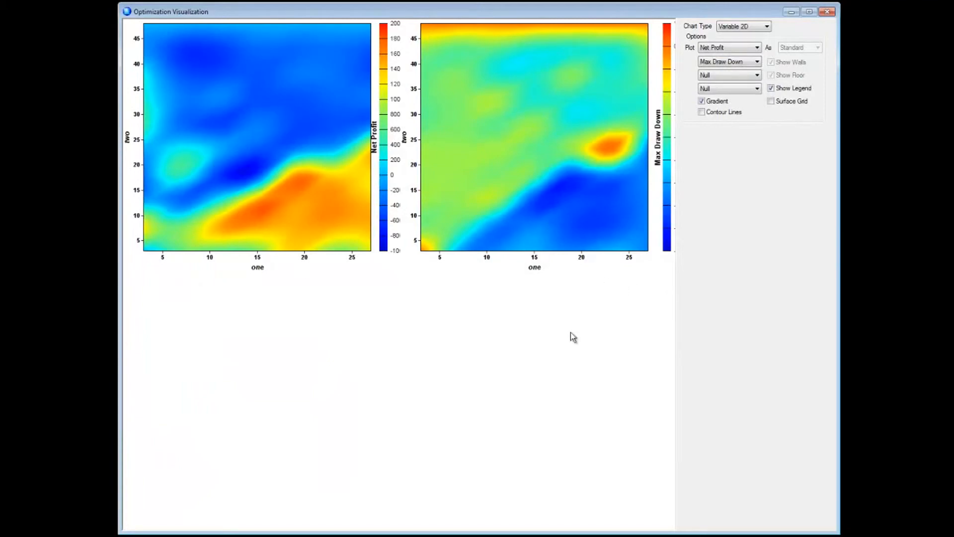
mouse_move(590, 203)
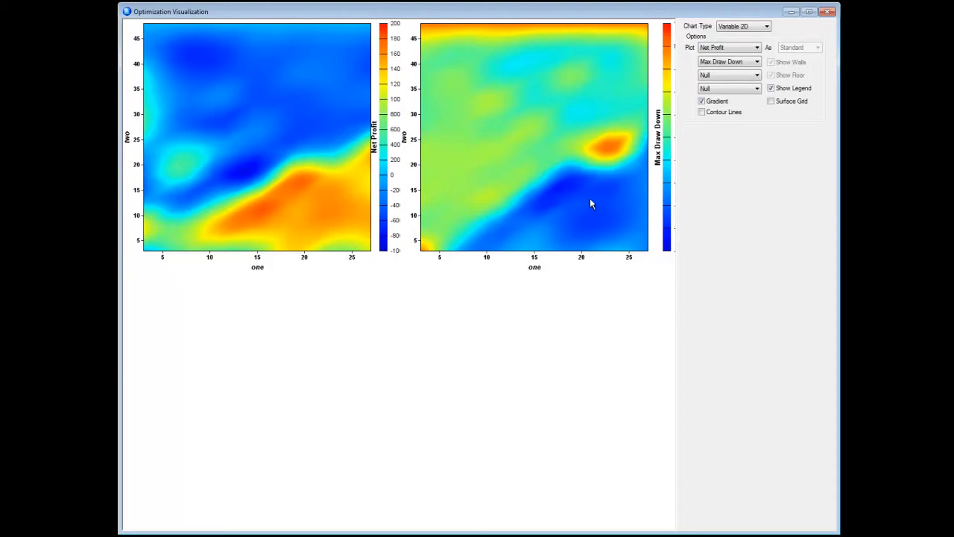
mouse_move(640, 156)
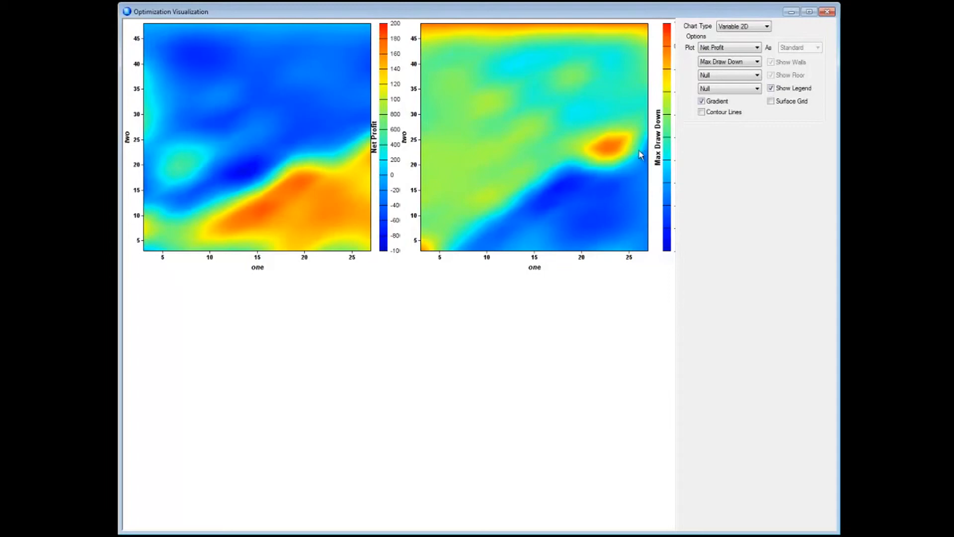
mouse_move(612, 157)
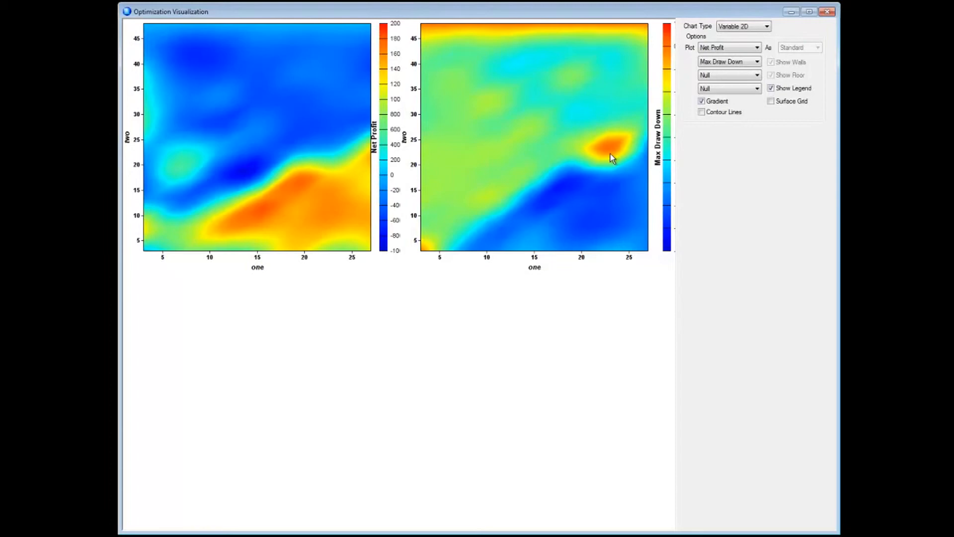
mouse_move(621, 207)
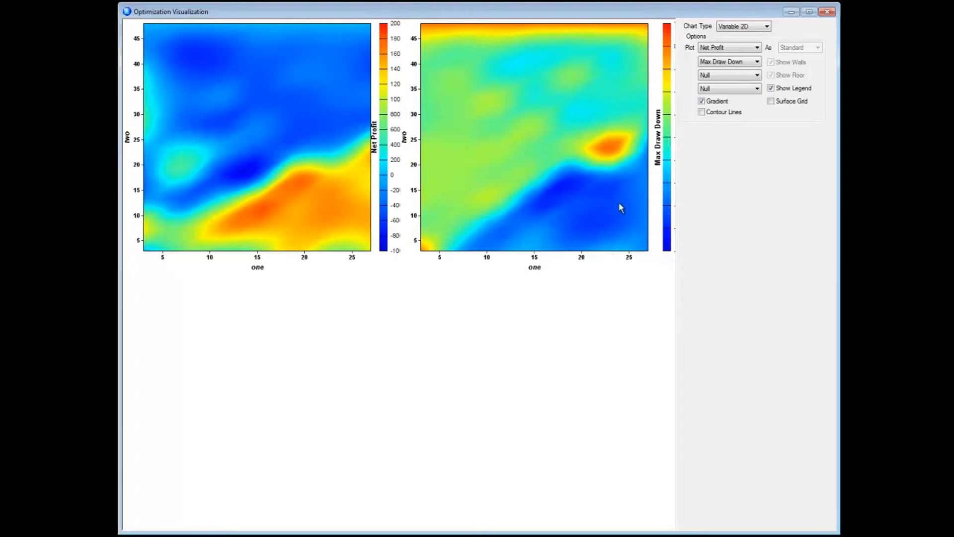
mouse_move(613, 255)
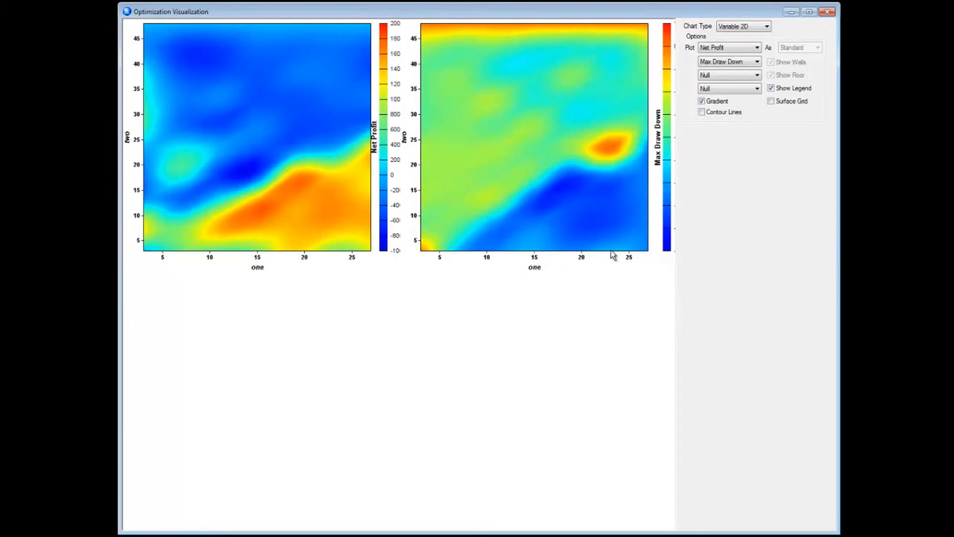
mouse_move(423, 148)
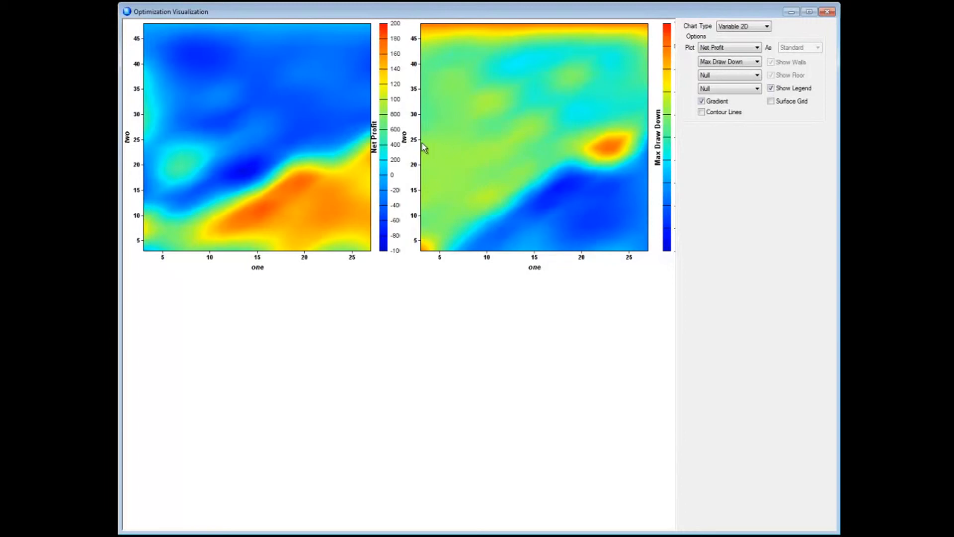
mouse_move(308, 176)
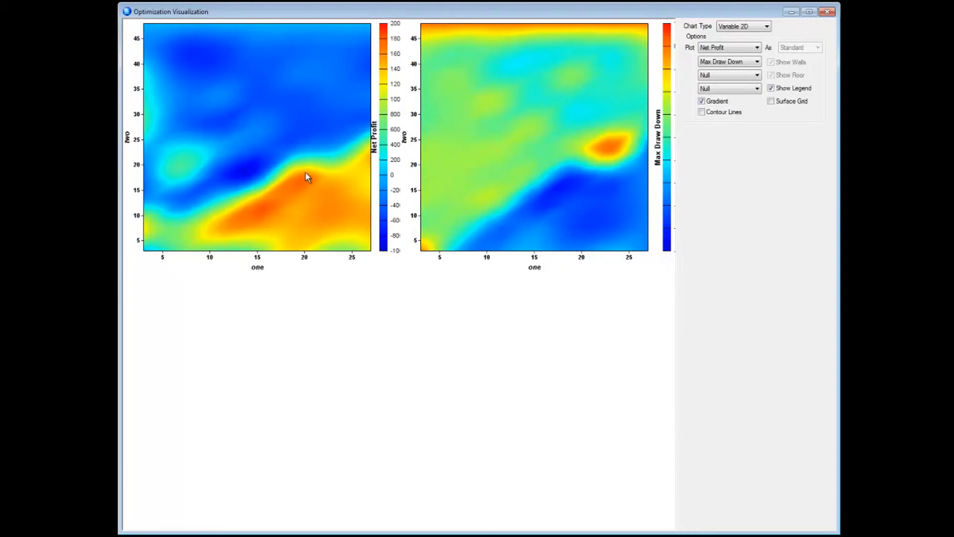
mouse_move(287, 219)
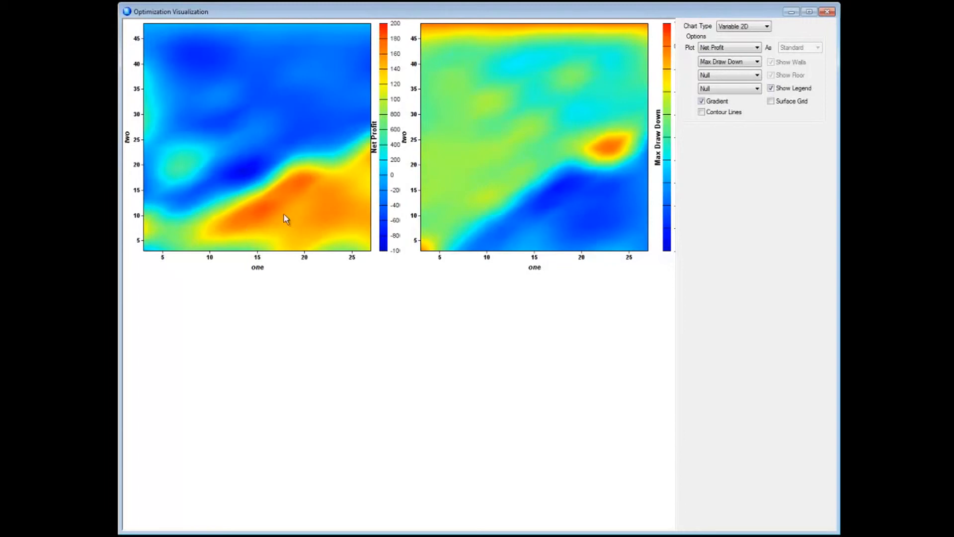
mouse_move(261, 226)
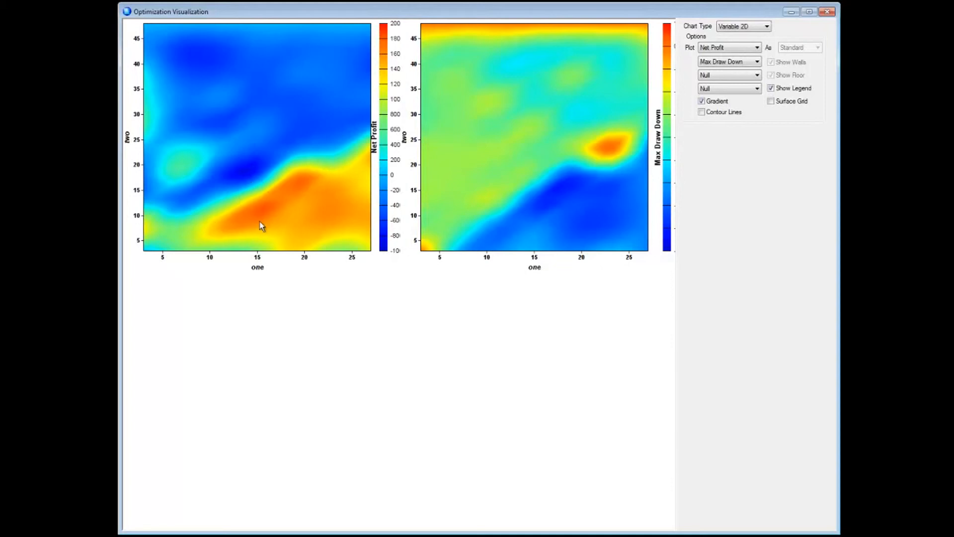
mouse_move(583, 189)
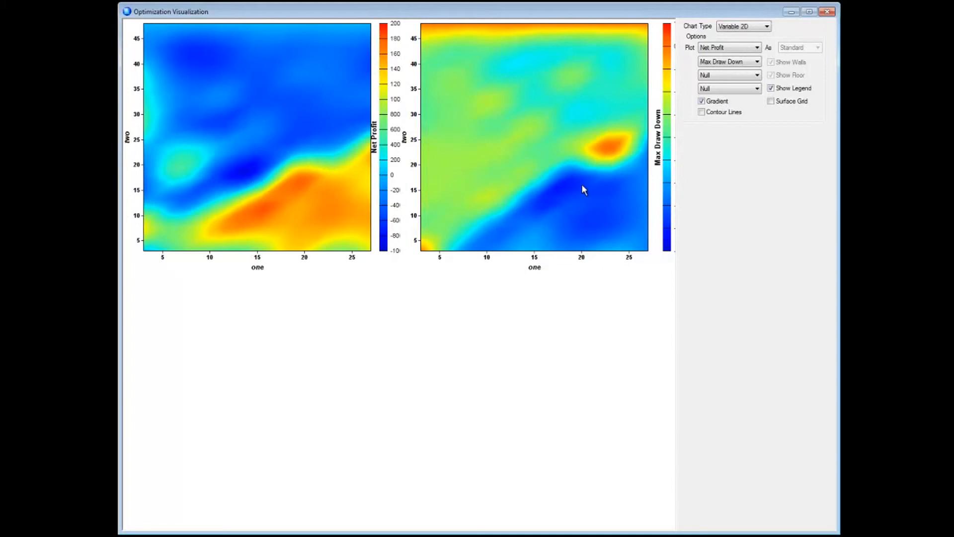
mouse_move(506, 208)
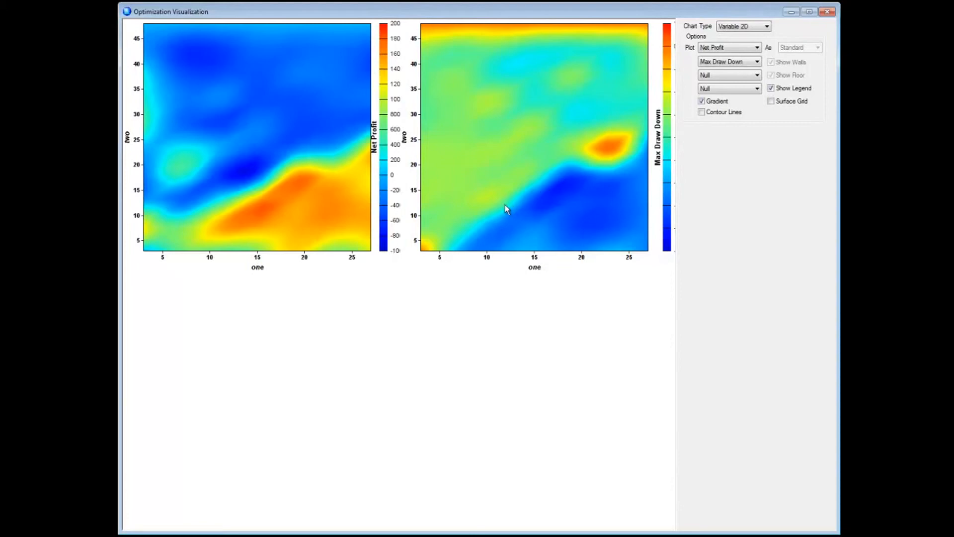
mouse_move(497, 230)
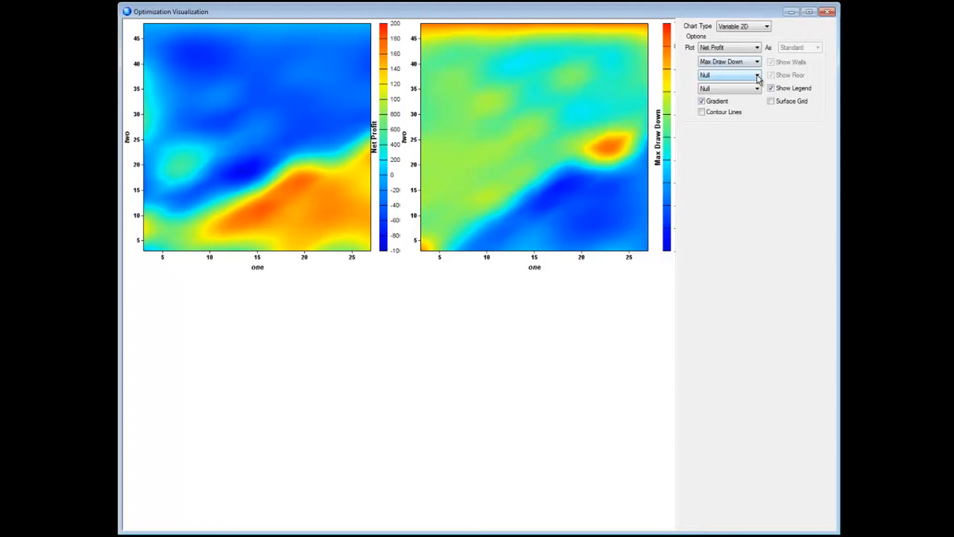
- Plot Sharpe Ratio as the third heat map over variables one and two
click(757, 75)
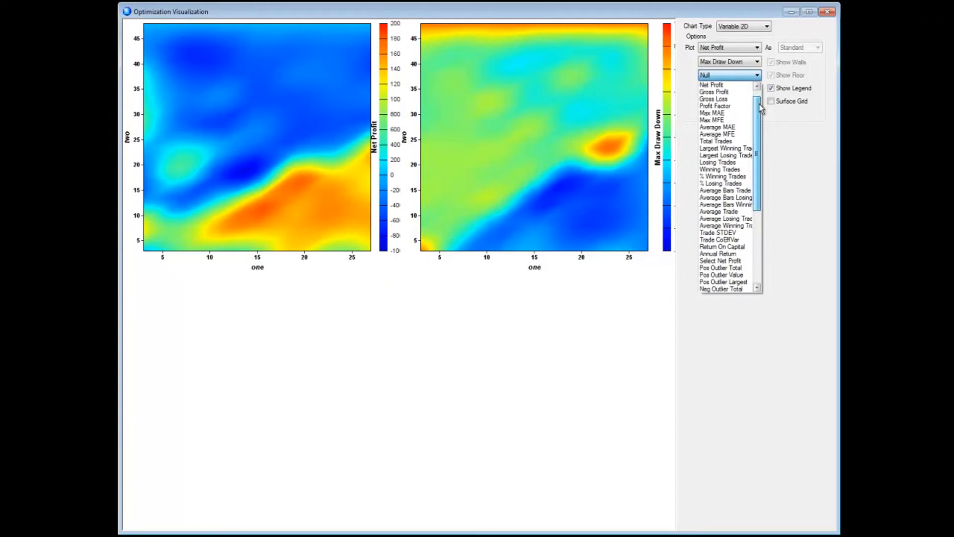
scroll(down, 3)
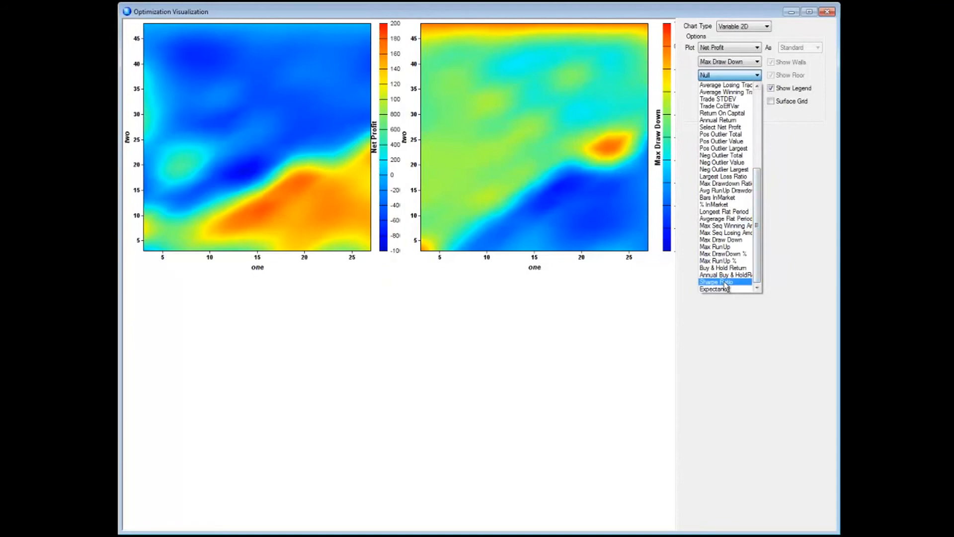
click(716, 282)
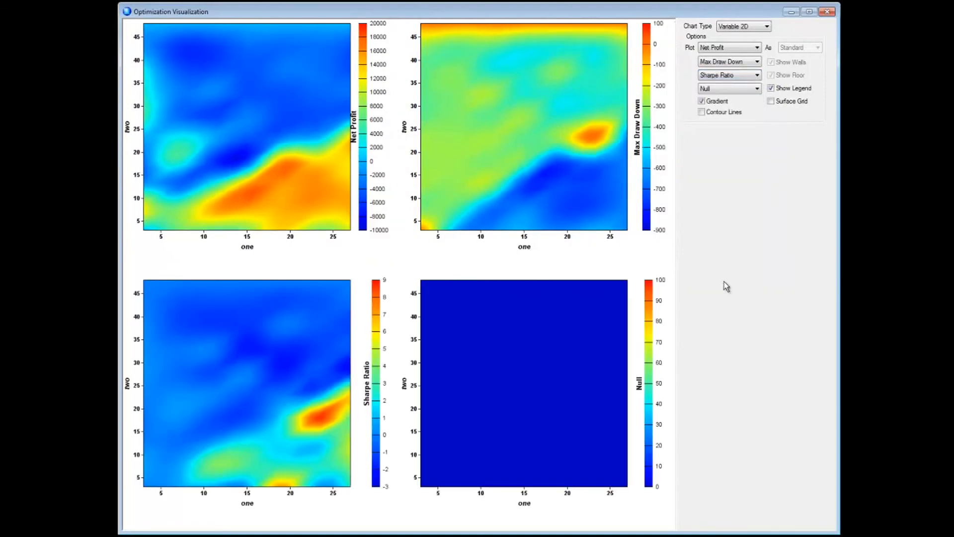
mouse_move(173, 392)
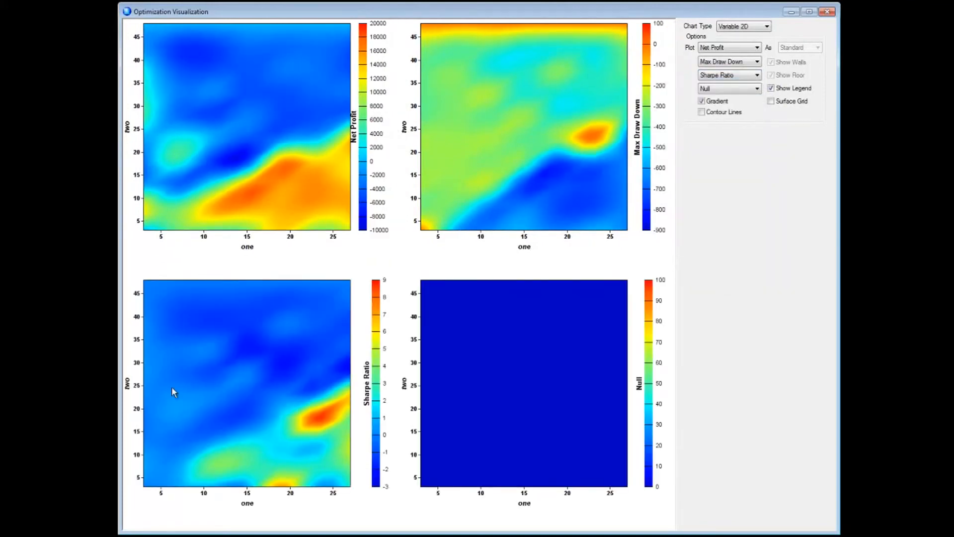
mouse_move(247, 408)
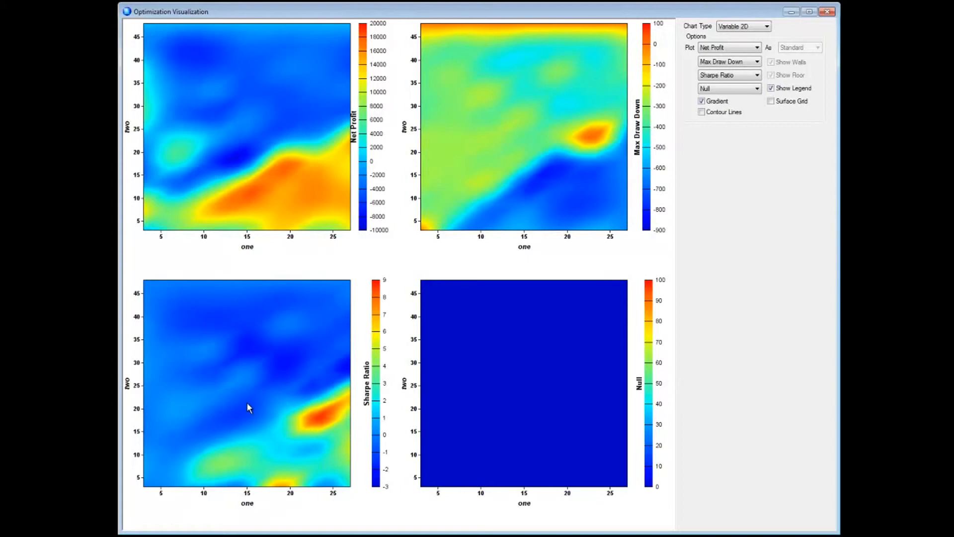
mouse_move(374, 424)
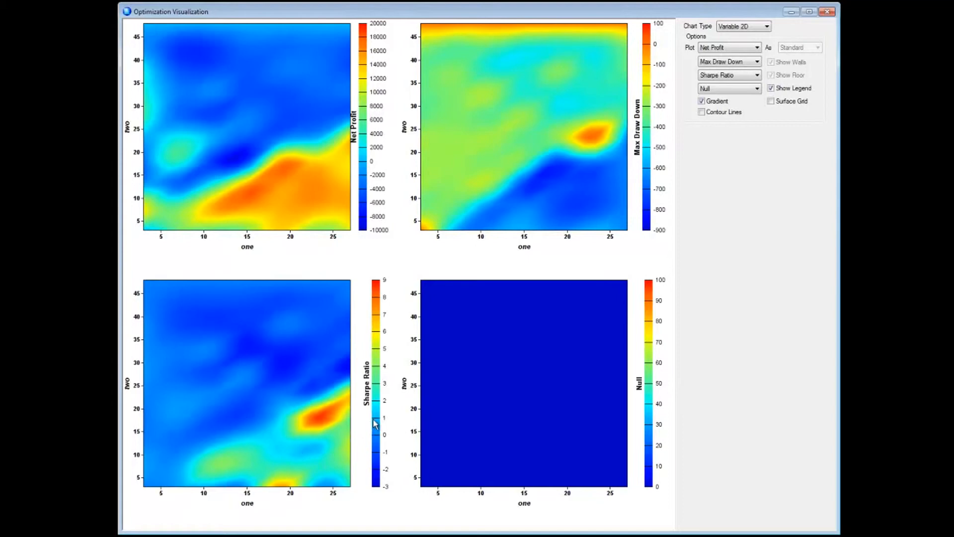
mouse_move(345, 414)
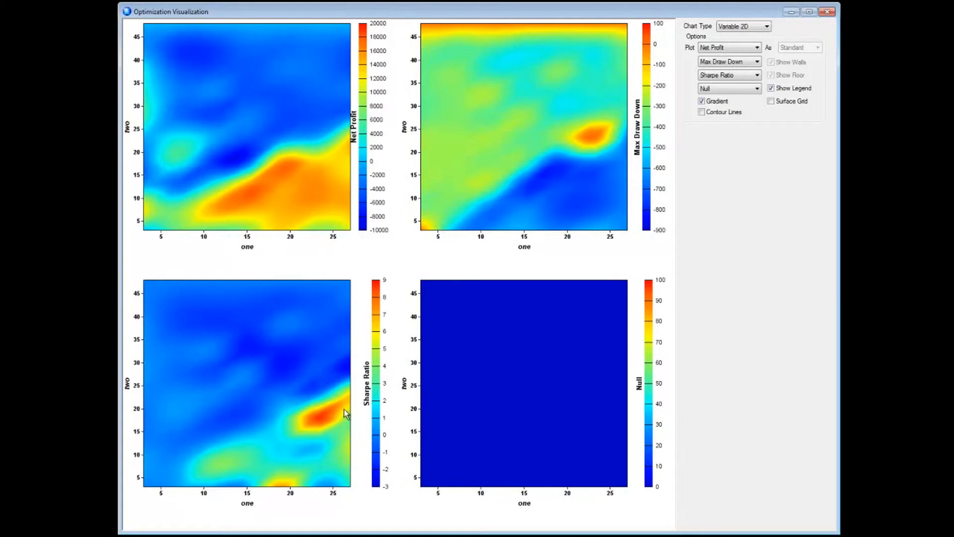
mouse_move(325, 414)
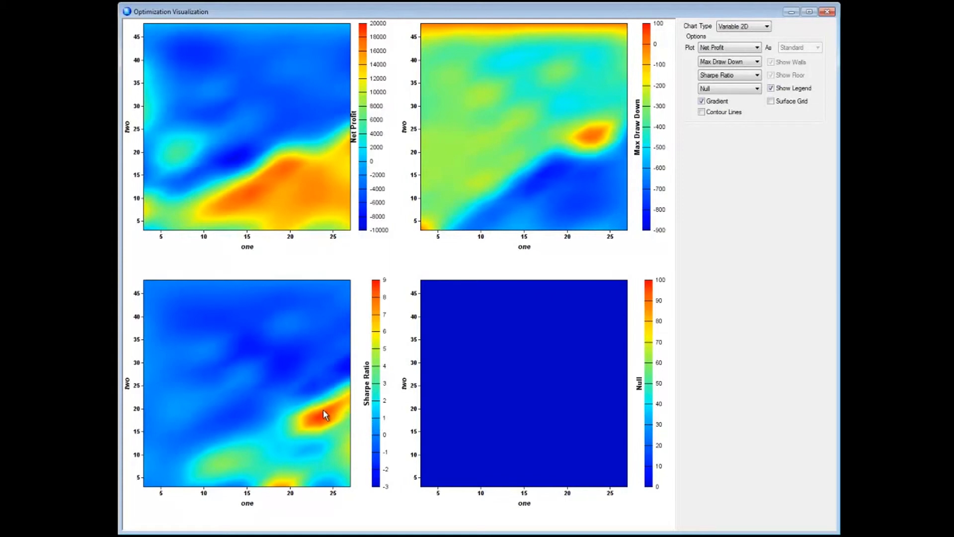
mouse_move(599, 141)
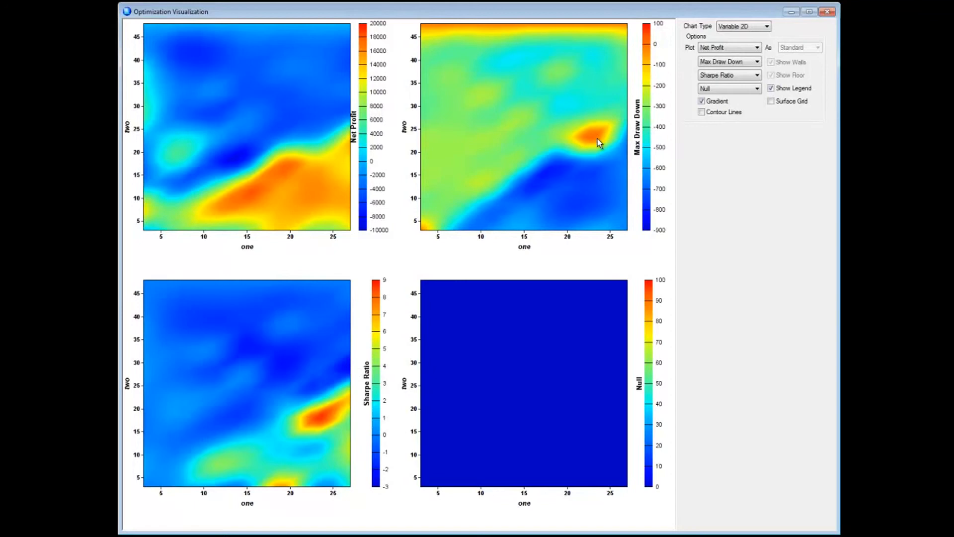
mouse_move(243, 429)
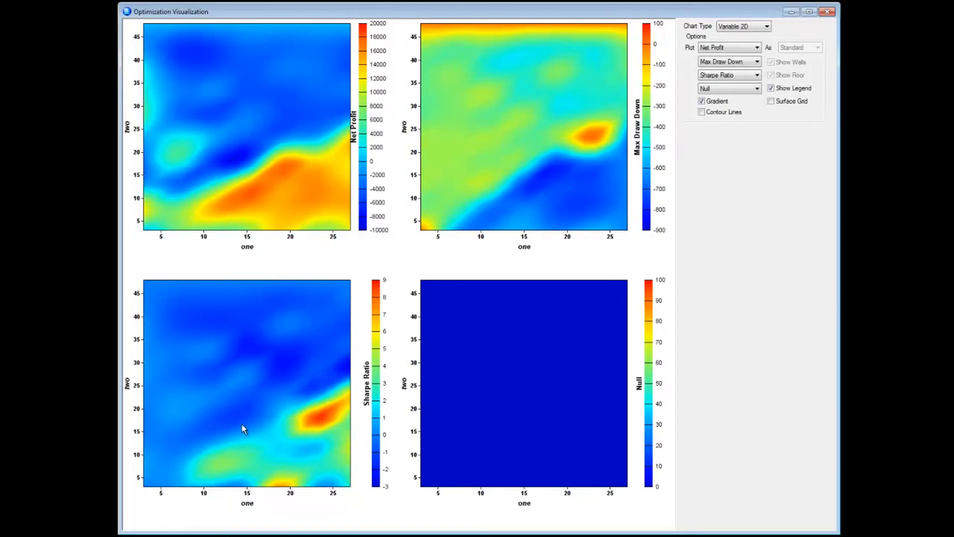
mouse_move(277, 435)
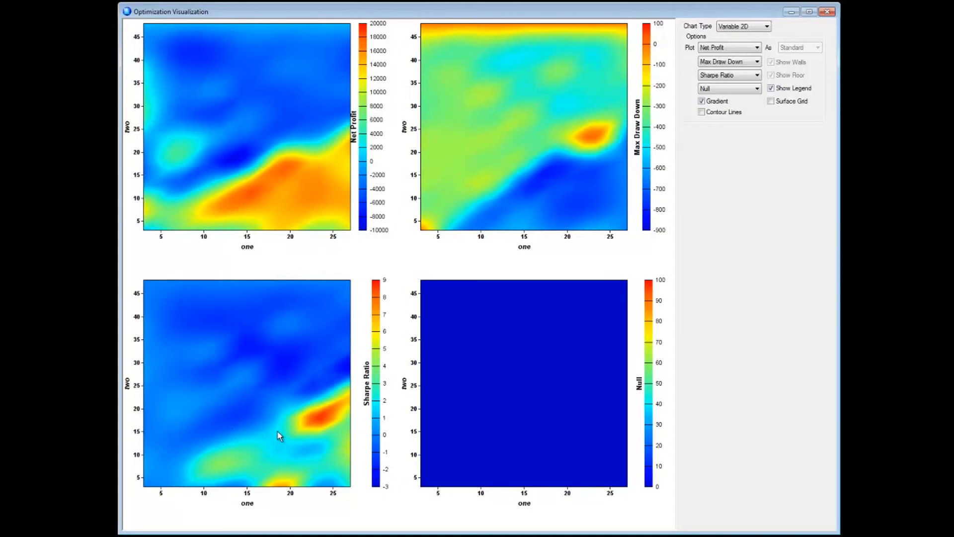
mouse_move(302, 437)
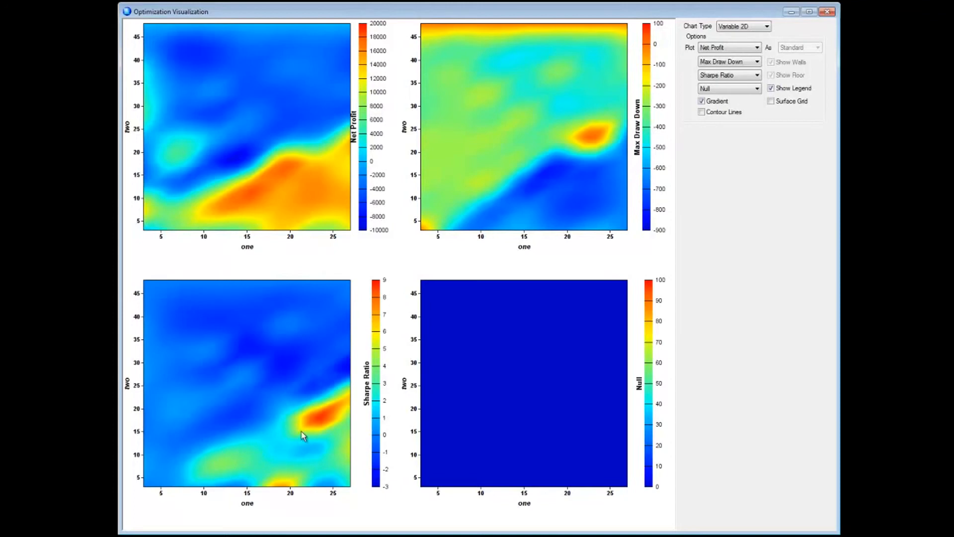
mouse_move(225, 478)
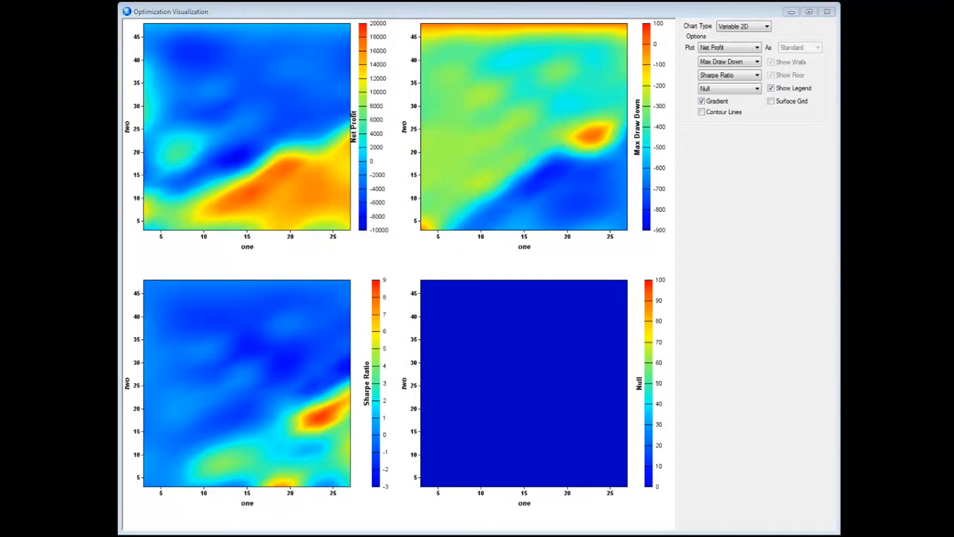
click(757, 88)
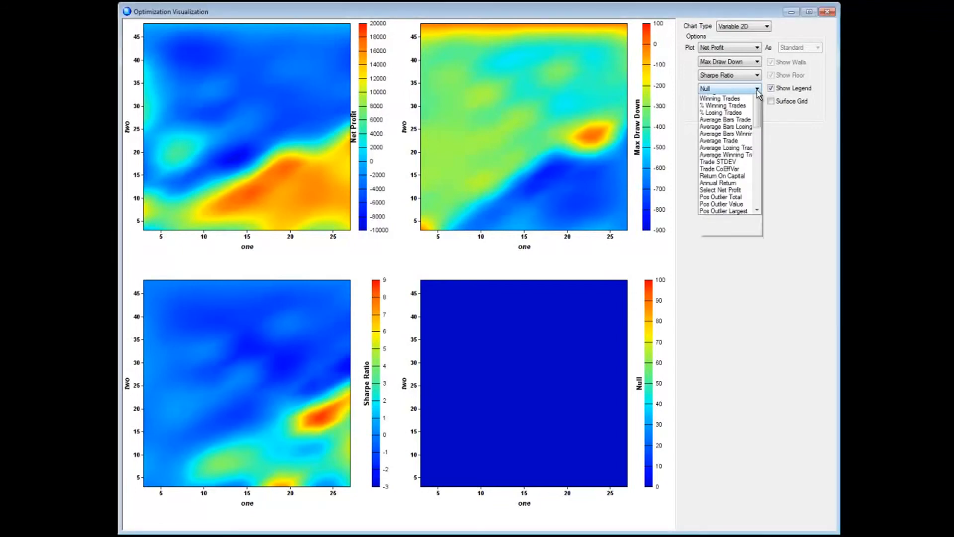
scroll(up, 3)
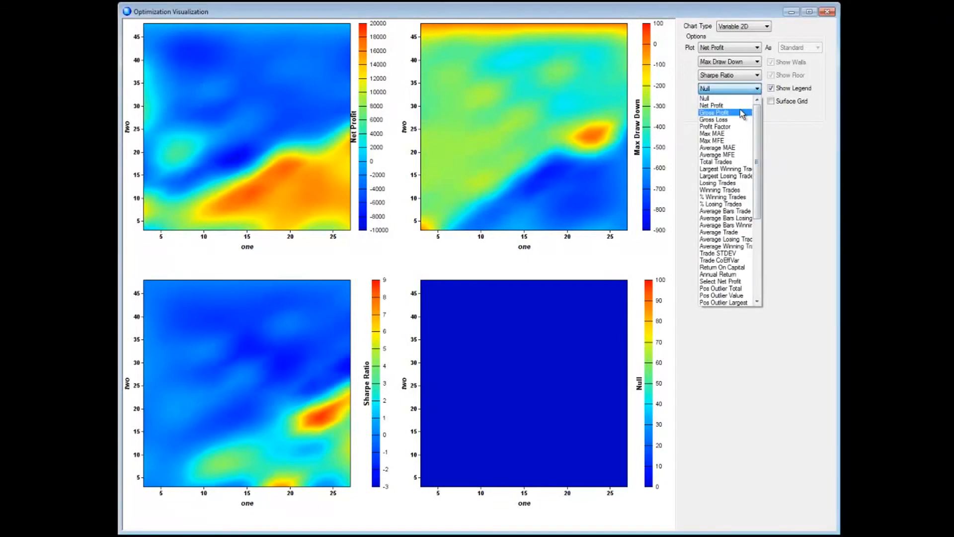
click(713, 113)
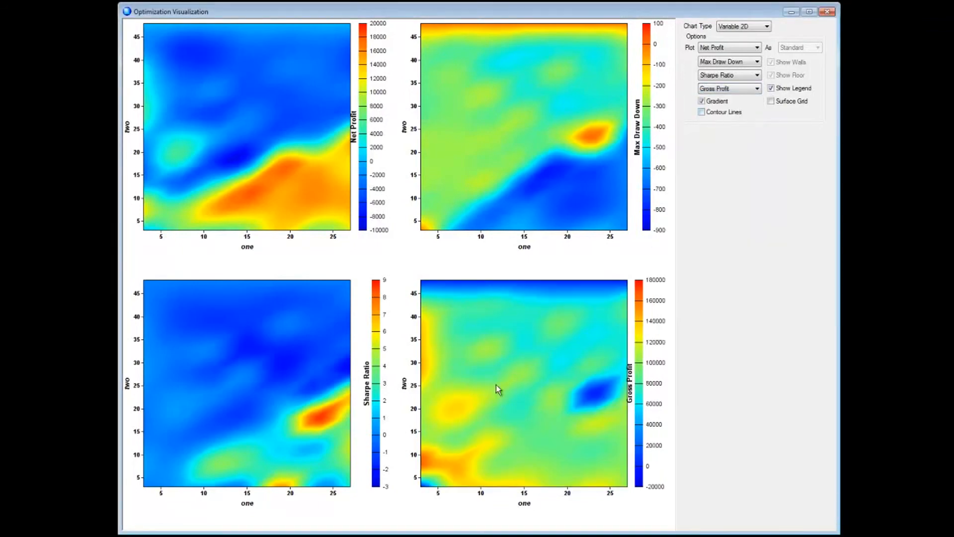
mouse_move(496, 404)
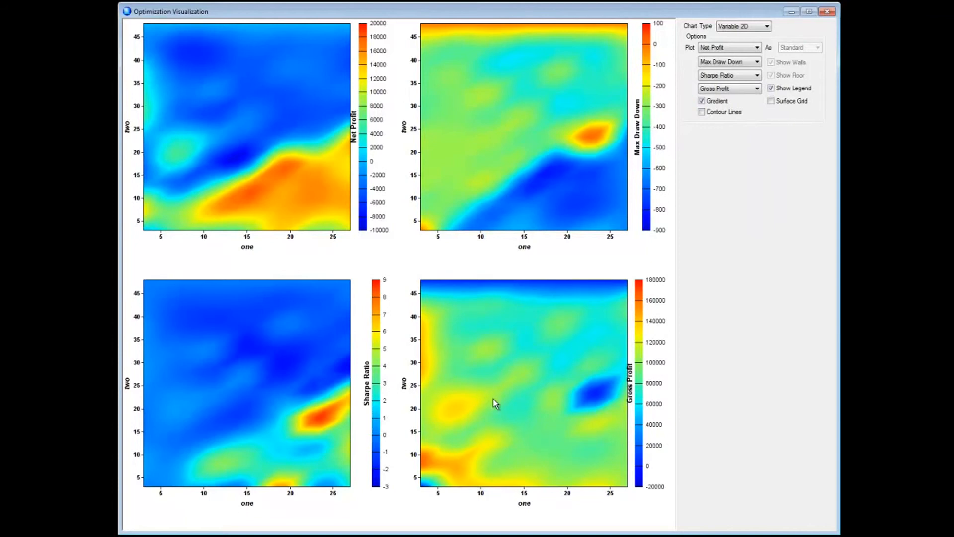
mouse_move(296, 177)
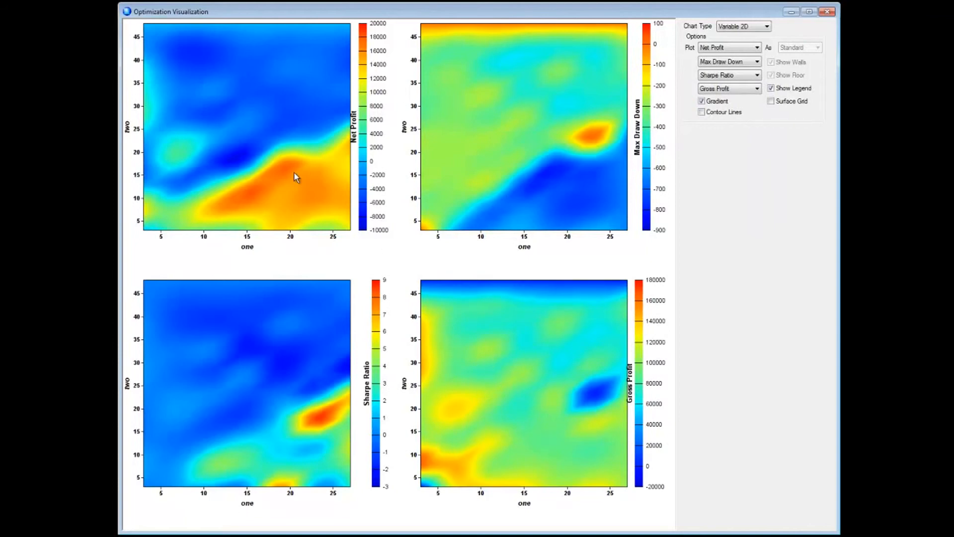
mouse_move(483, 349)
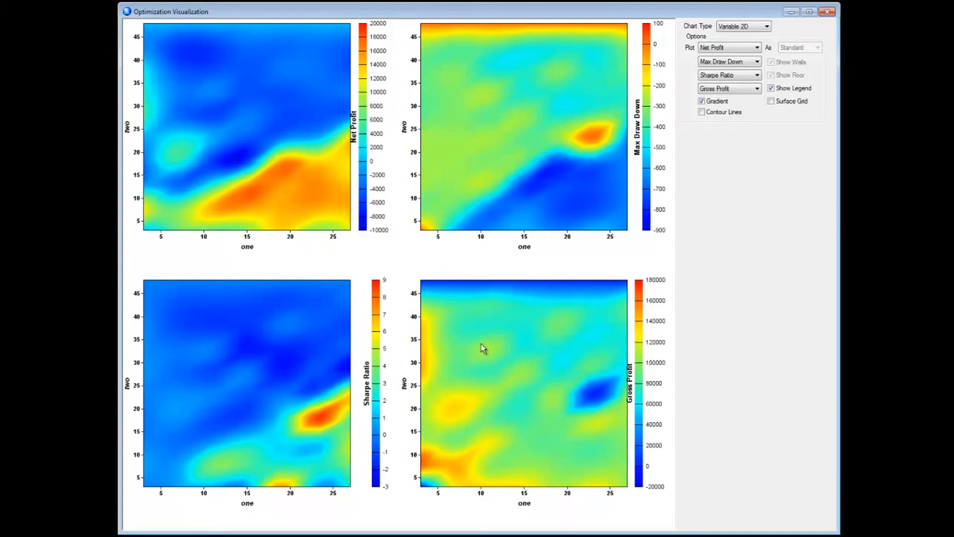
mouse_move(442, 437)
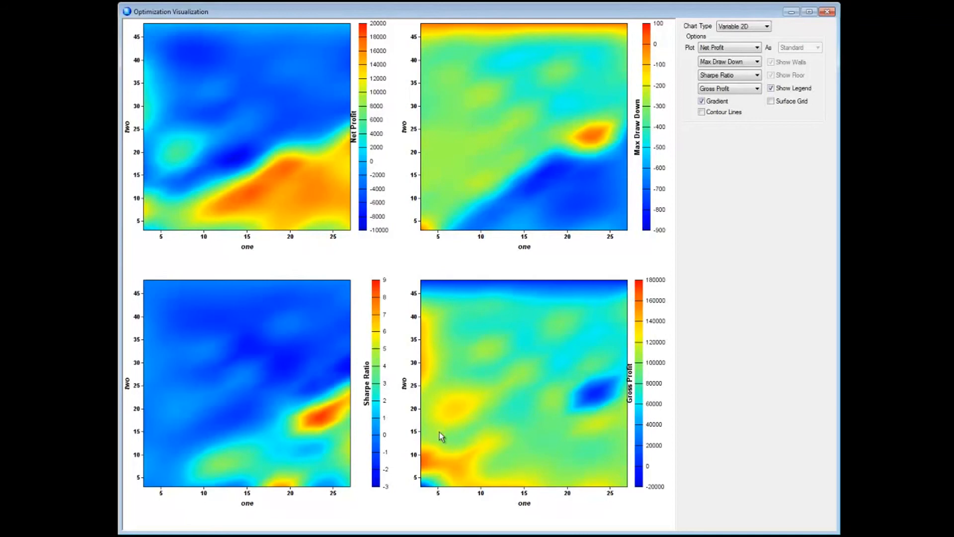
mouse_move(508, 466)
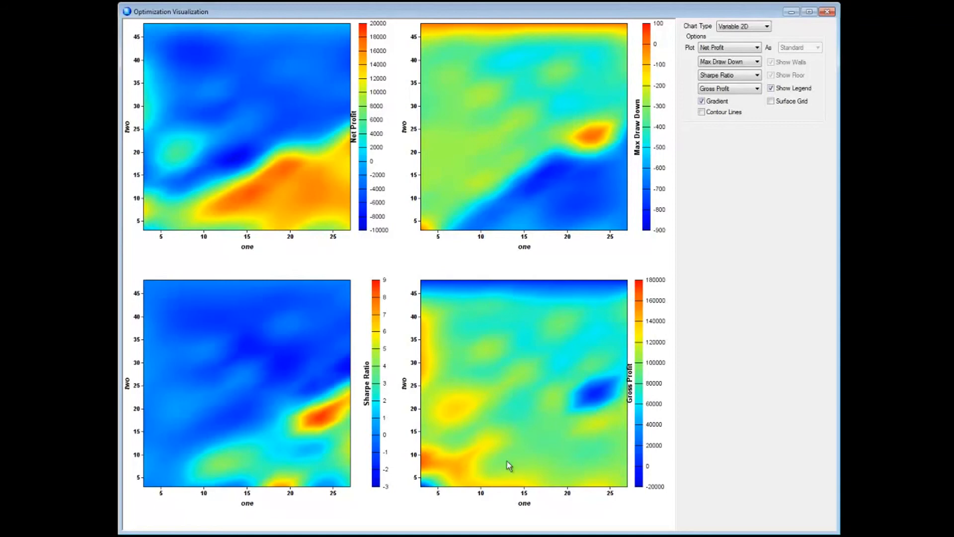
mouse_move(584, 429)
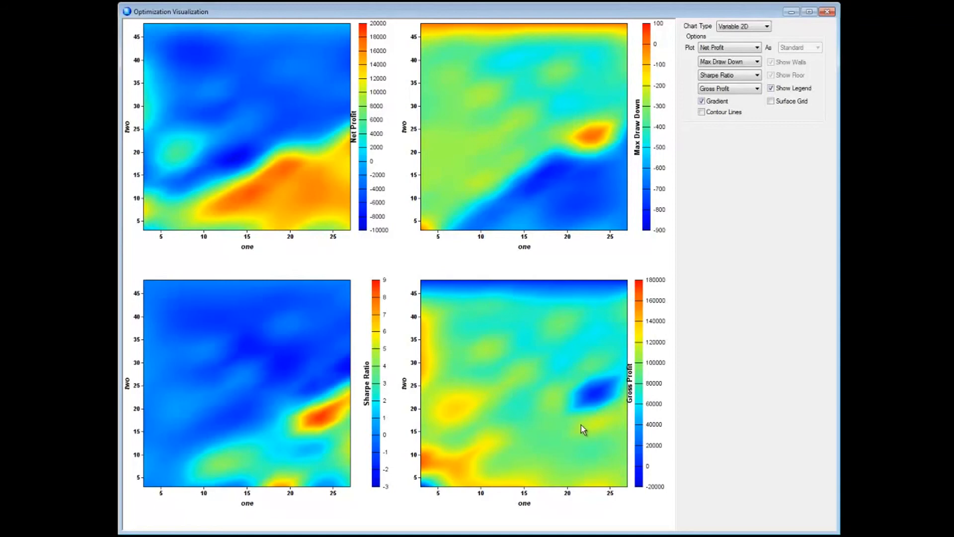
mouse_move(236, 216)
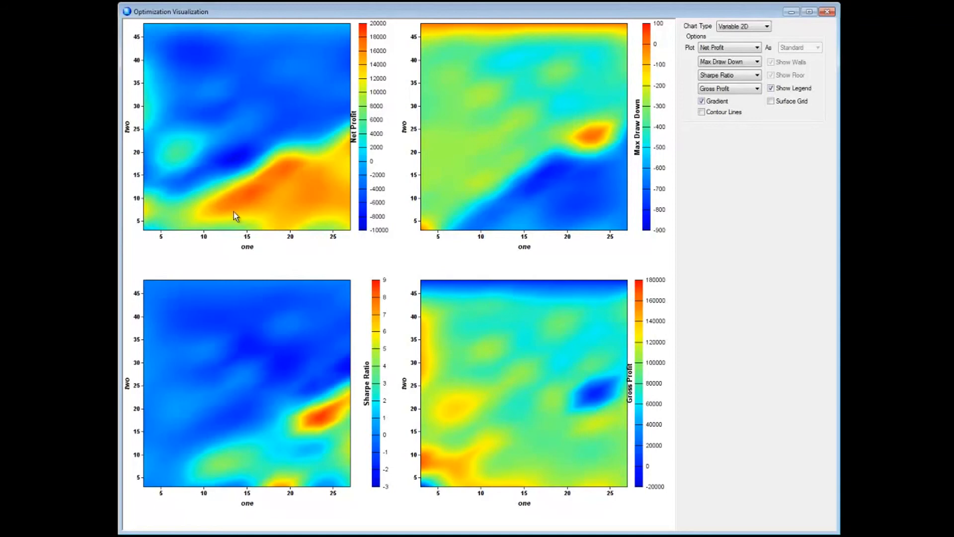
mouse_move(518, 351)
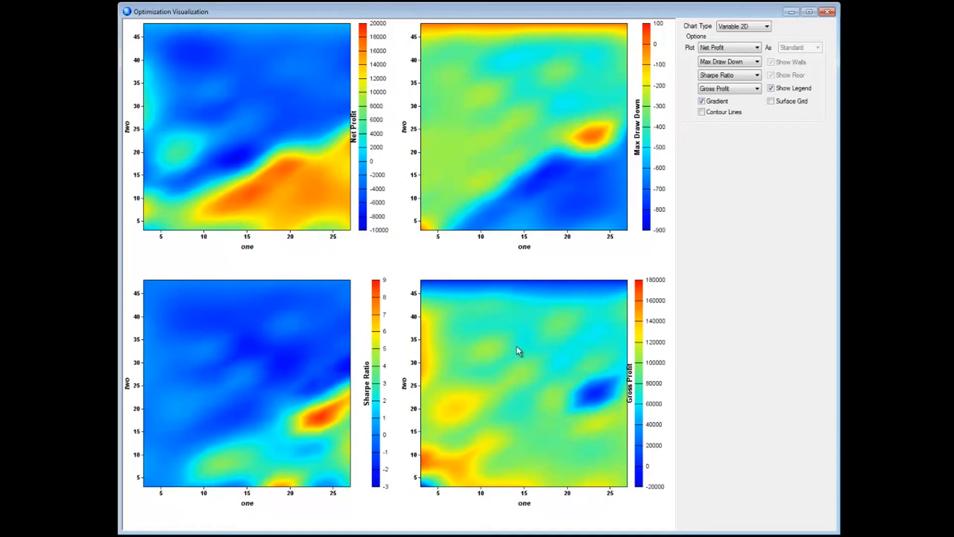
mouse_move(465, 465)
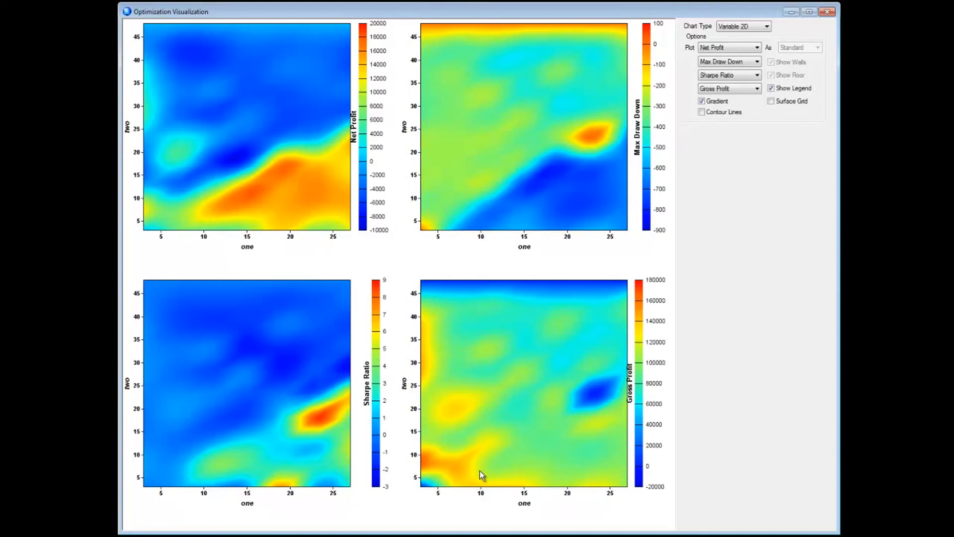
mouse_move(272, 186)
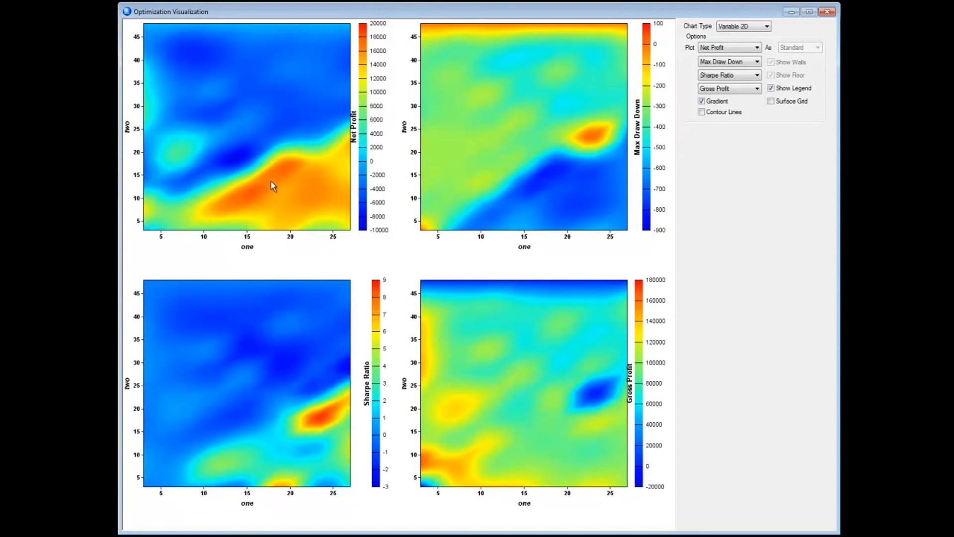
mouse_move(251, 210)
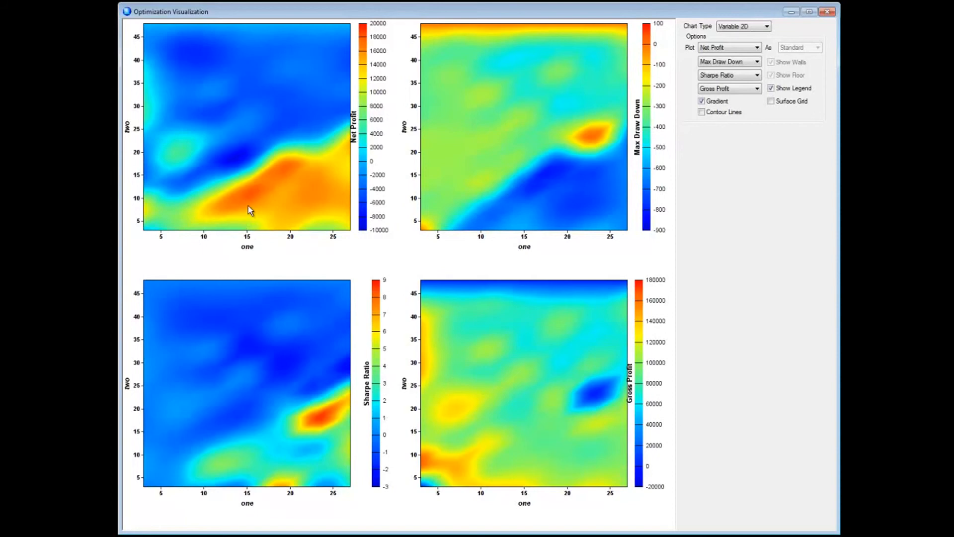
mouse_move(249, 199)
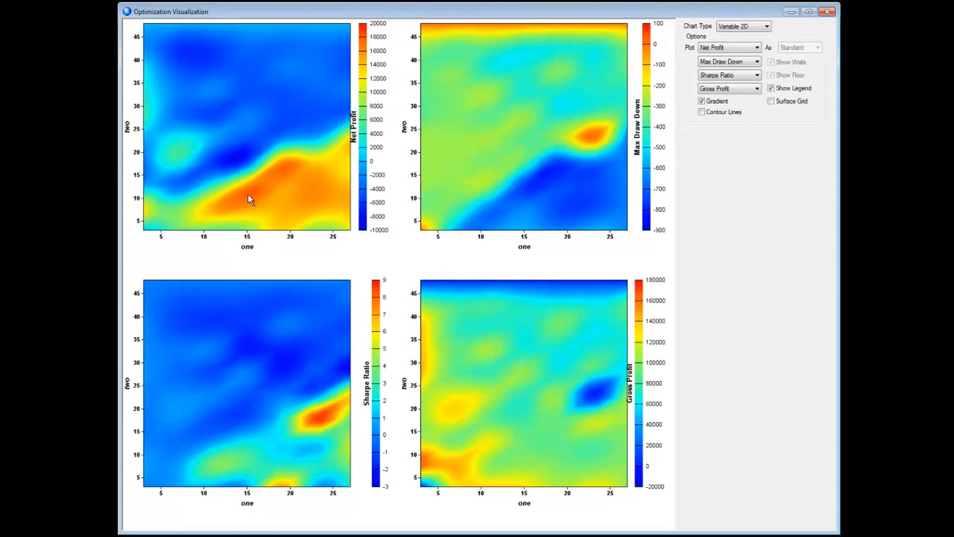
mouse_move(729, 4)
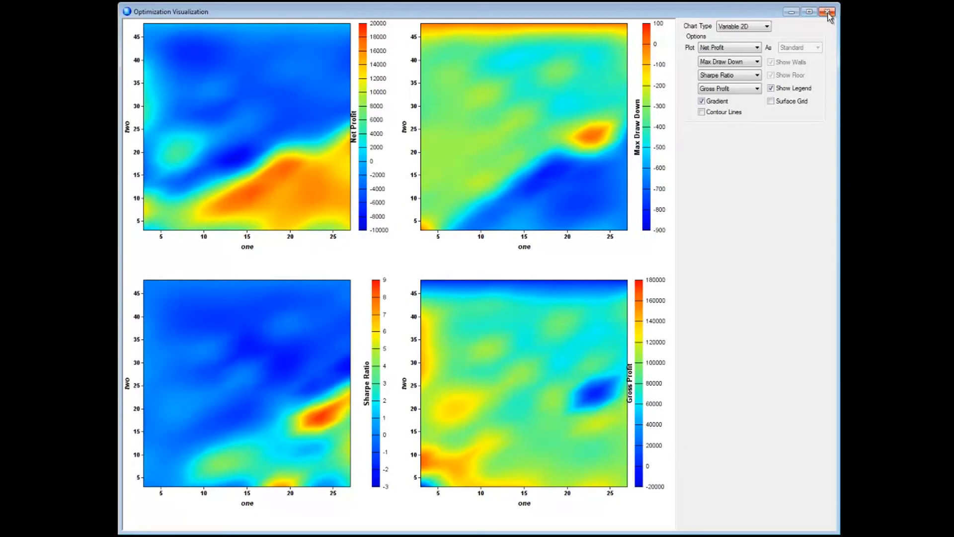
- Close the visualization window and edit the defaults of variable one (to 15) and variable two
click(827, 11)
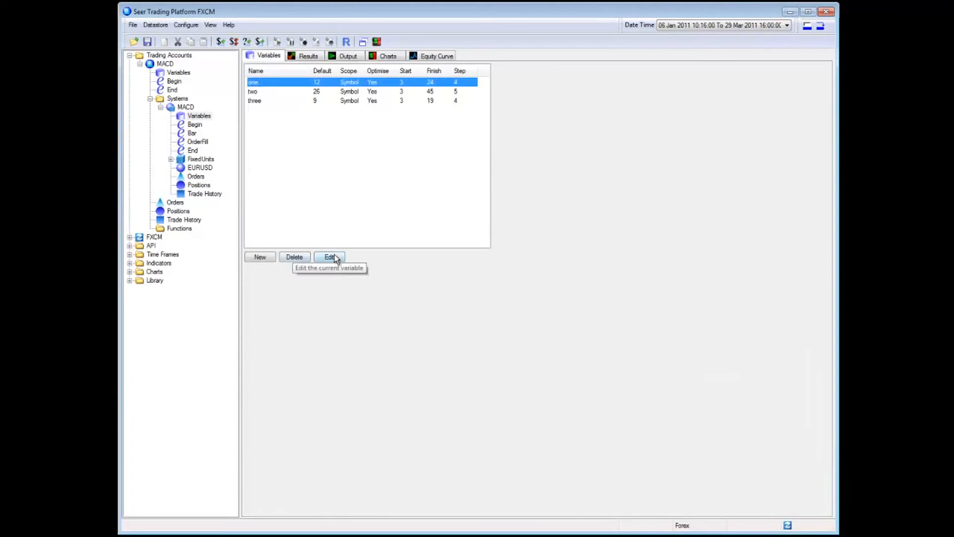
click(329, 257)
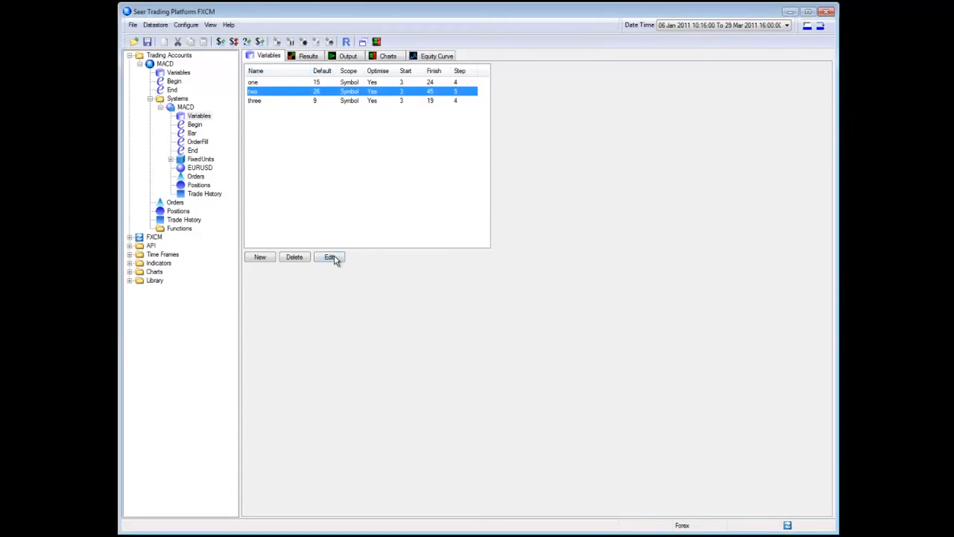
click(329, 256)
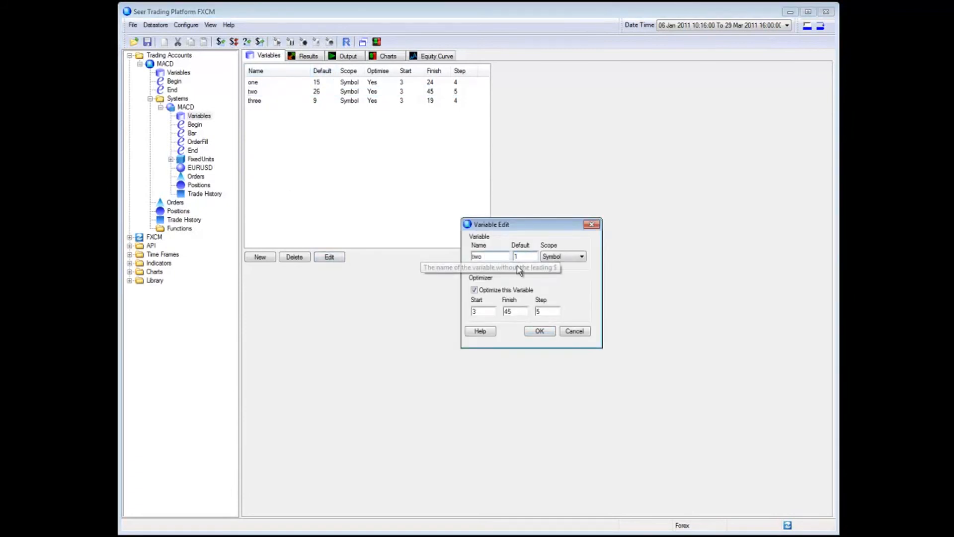
click(538, 330)
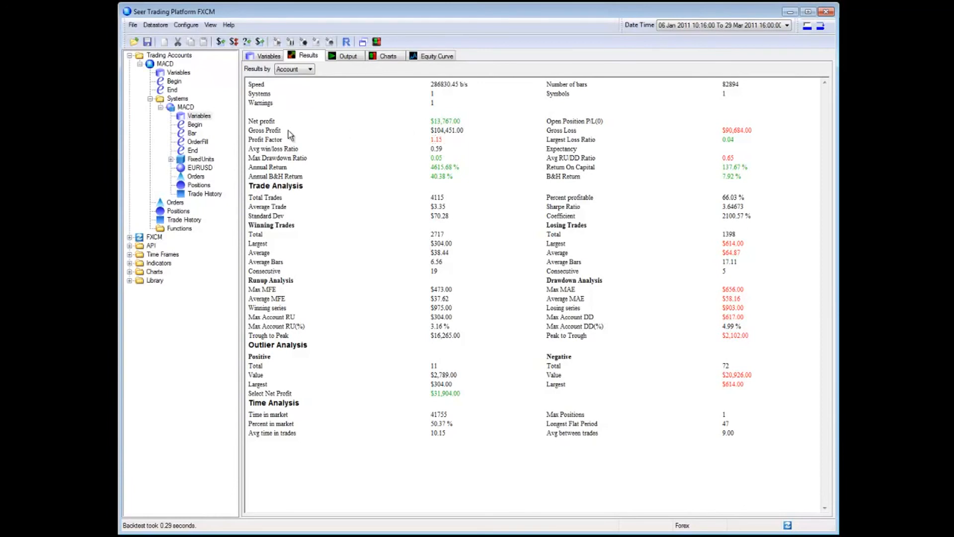
click(204, 193)
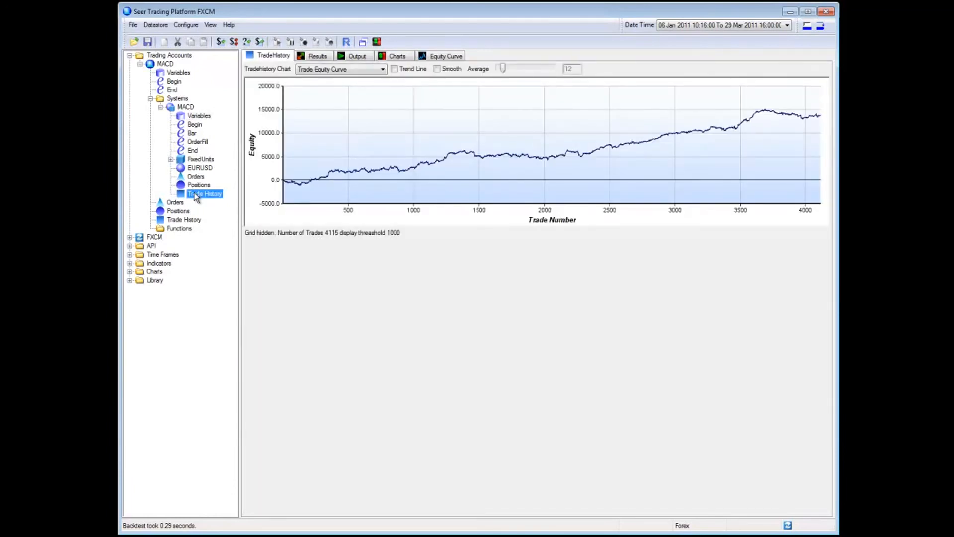
mouse_move(712, 143)
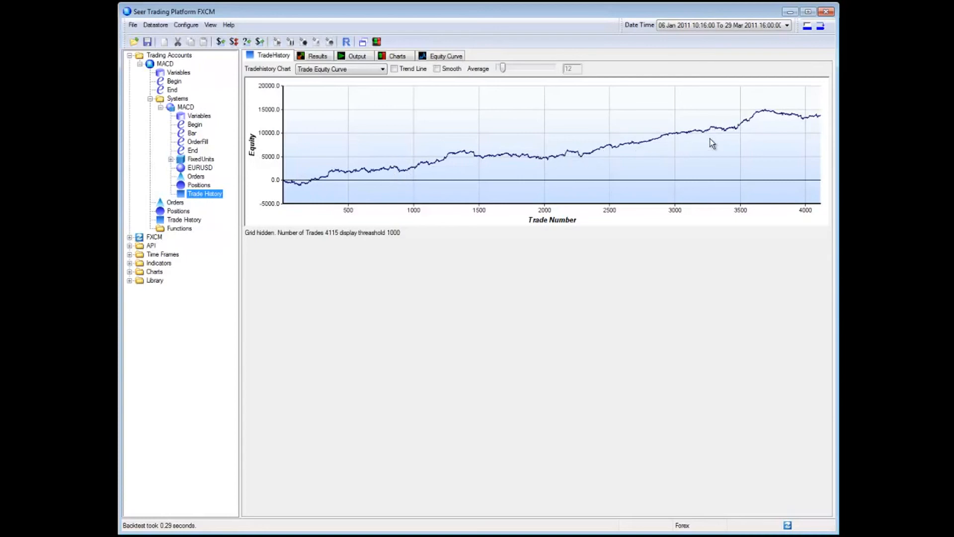
mouse_move(810, 119)
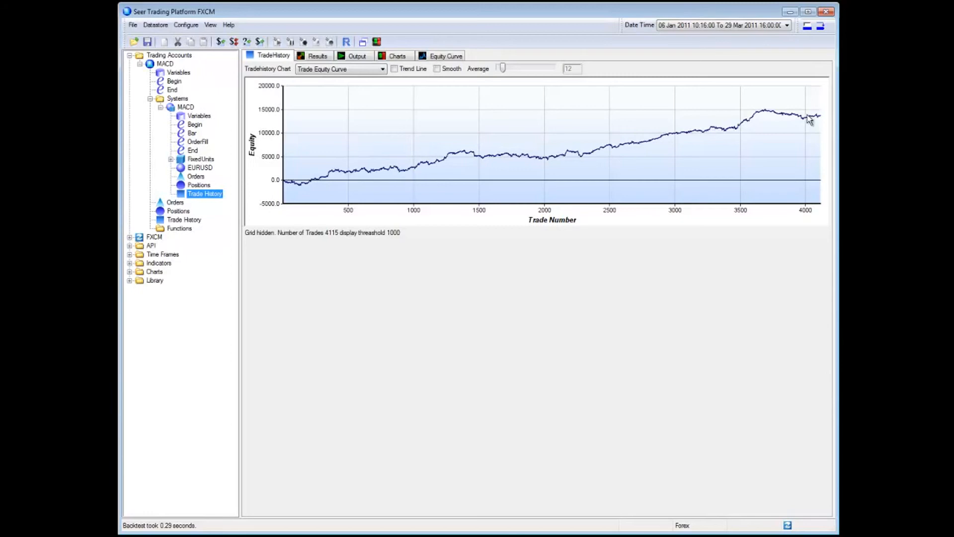
click(317, 55)
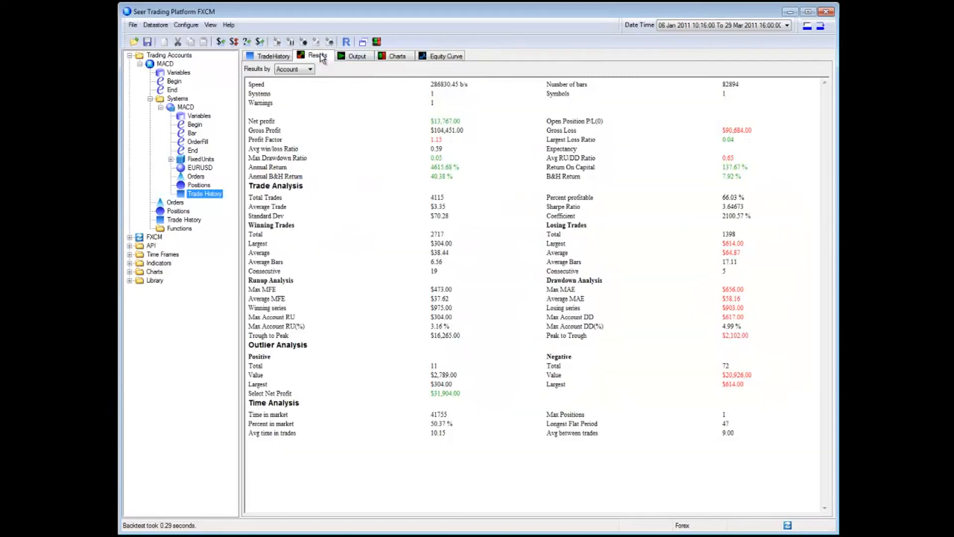
mouse_move(239, 179)
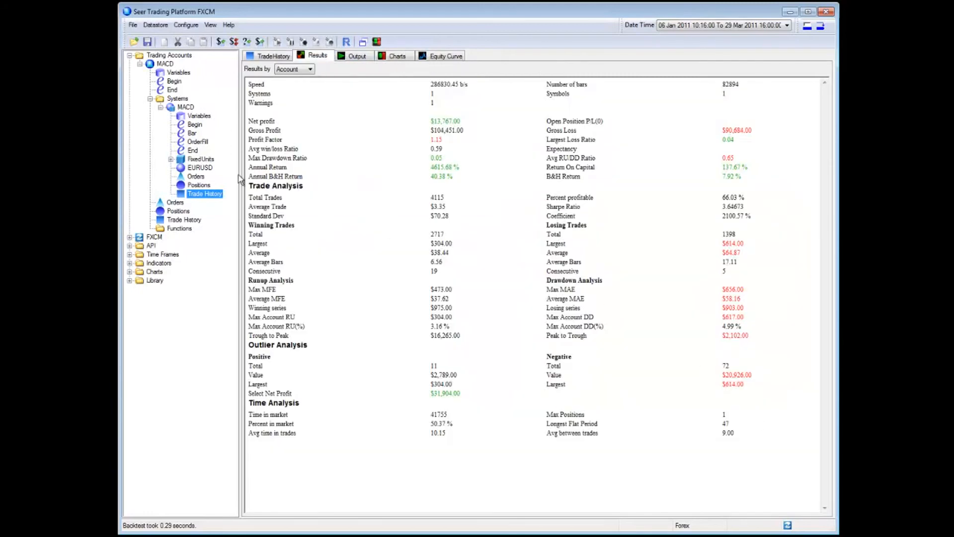
- Re-add GBPUSD, backtest both symbols for $28,448 and show the 8,182-trade equity curve
click(201, 167)
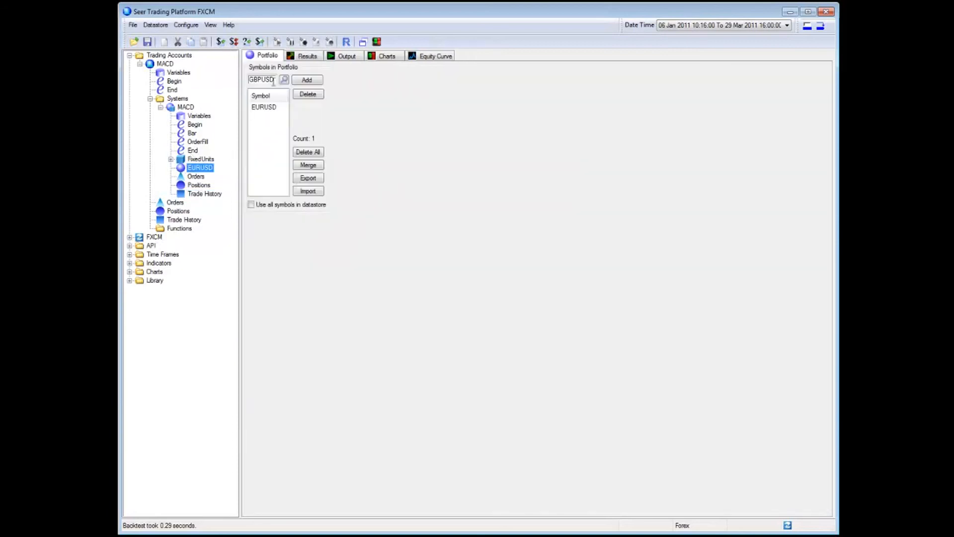
click(307, 80)
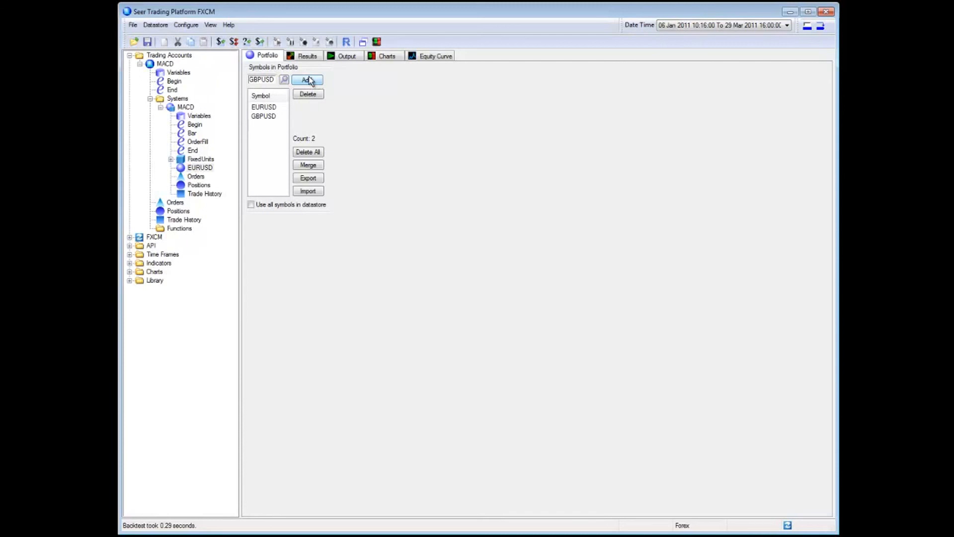
mouse_move(221, 42)
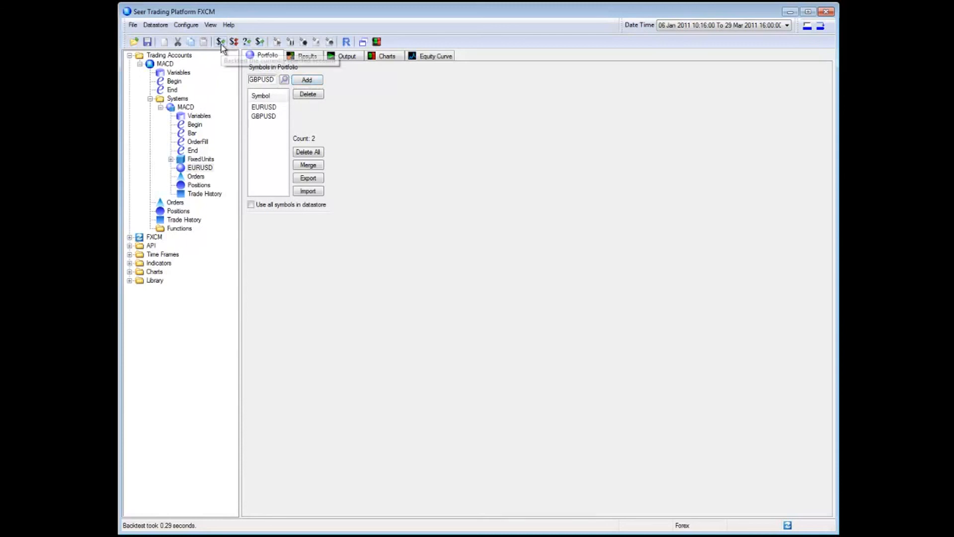
mouse_move(221, 42)
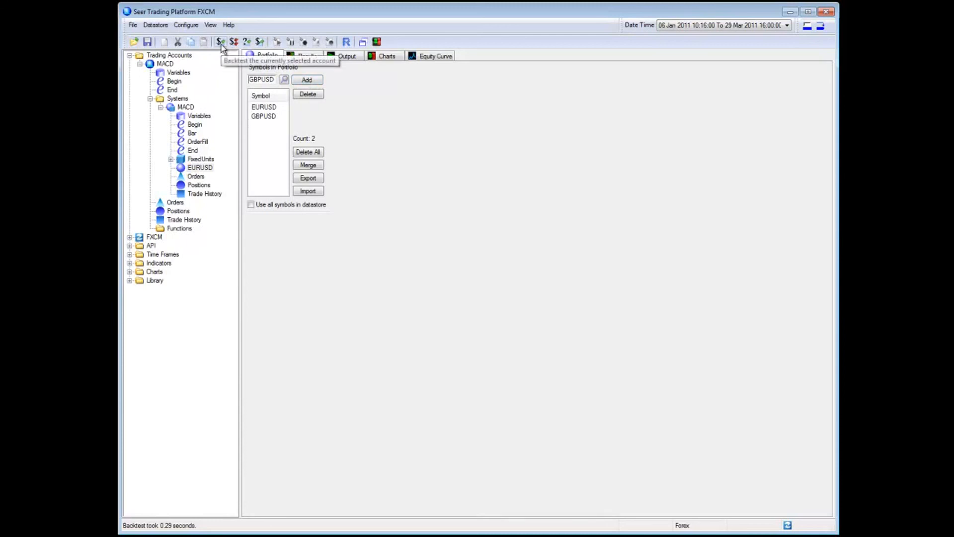
mouse_move(221, 48)
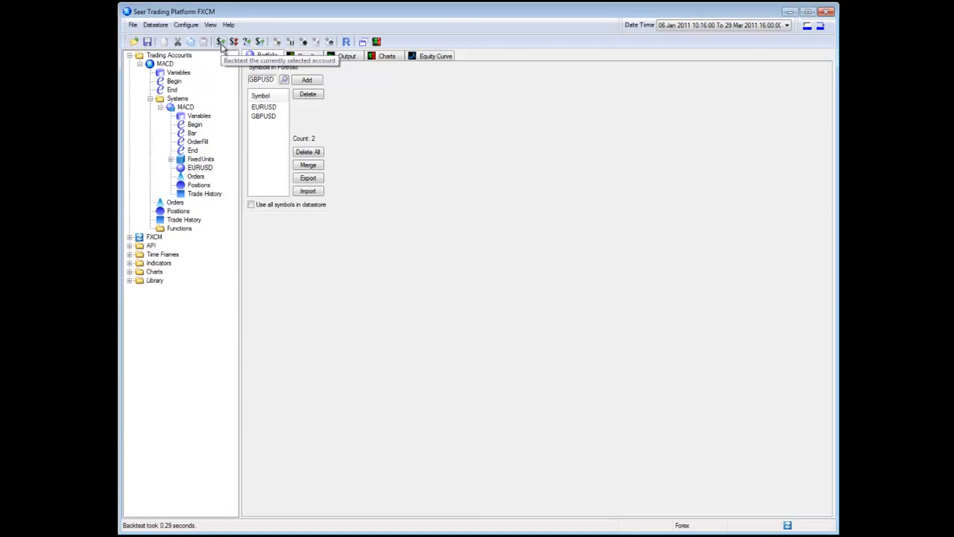
click(221, 41)
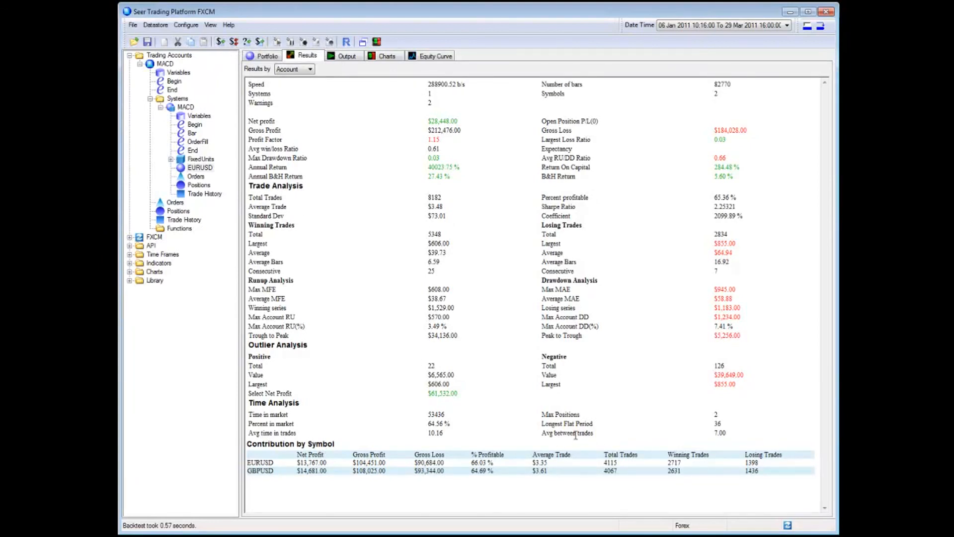
mouse_move(408, 466)
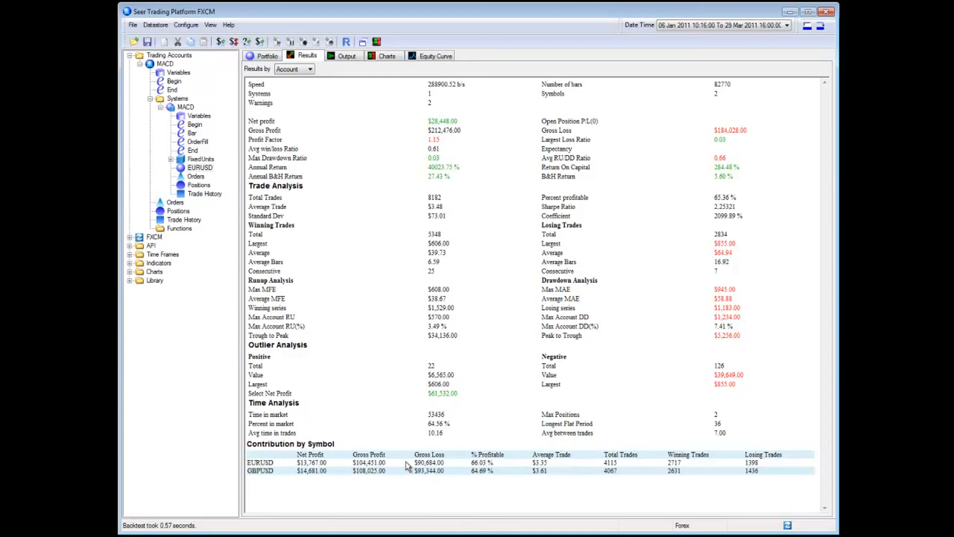
click(206, 193)
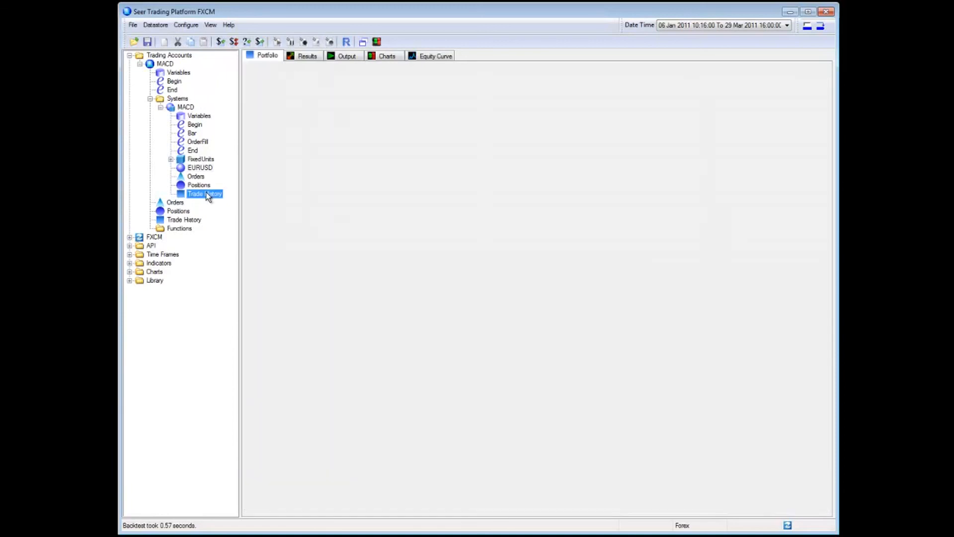
click(205, 193)
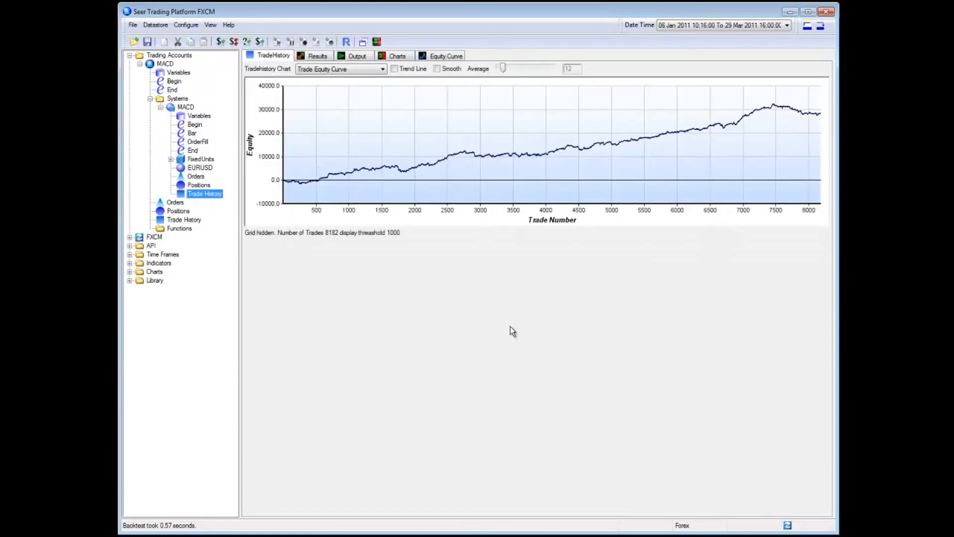